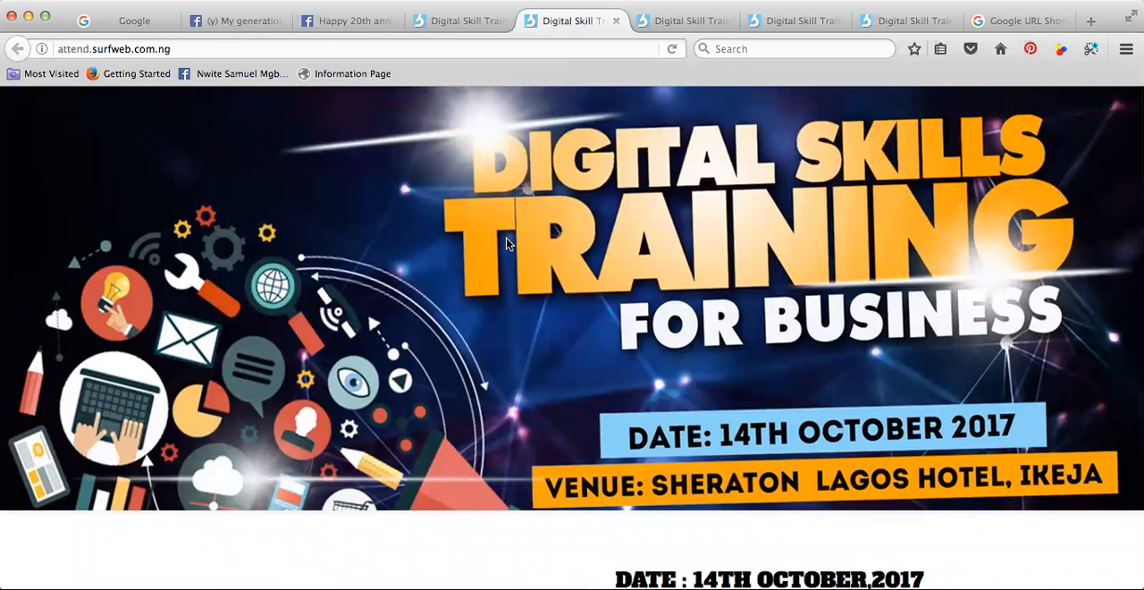
Scroll through the attend landing page, then switch to the skills.surfweb.com.ng site
scroll(down, 3)
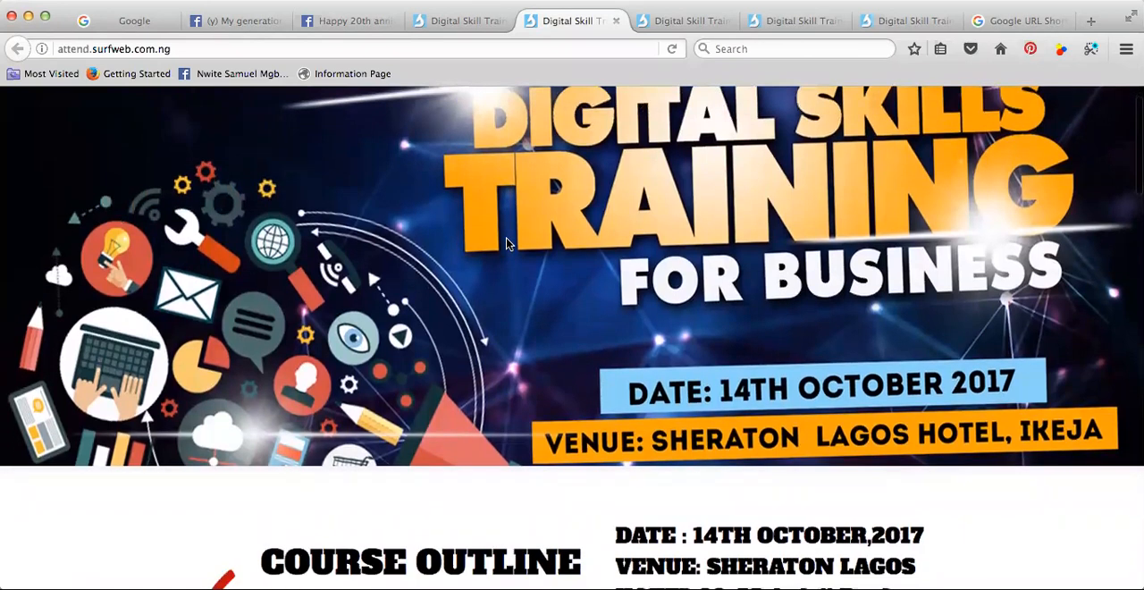
scroll(down, 3)
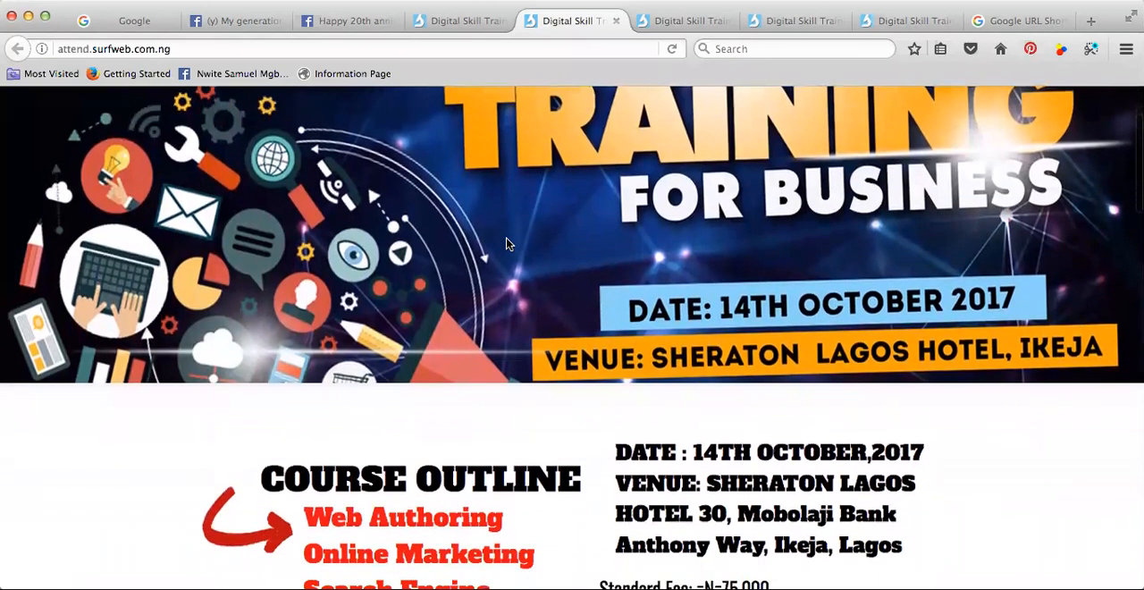
scroll(down, 3)
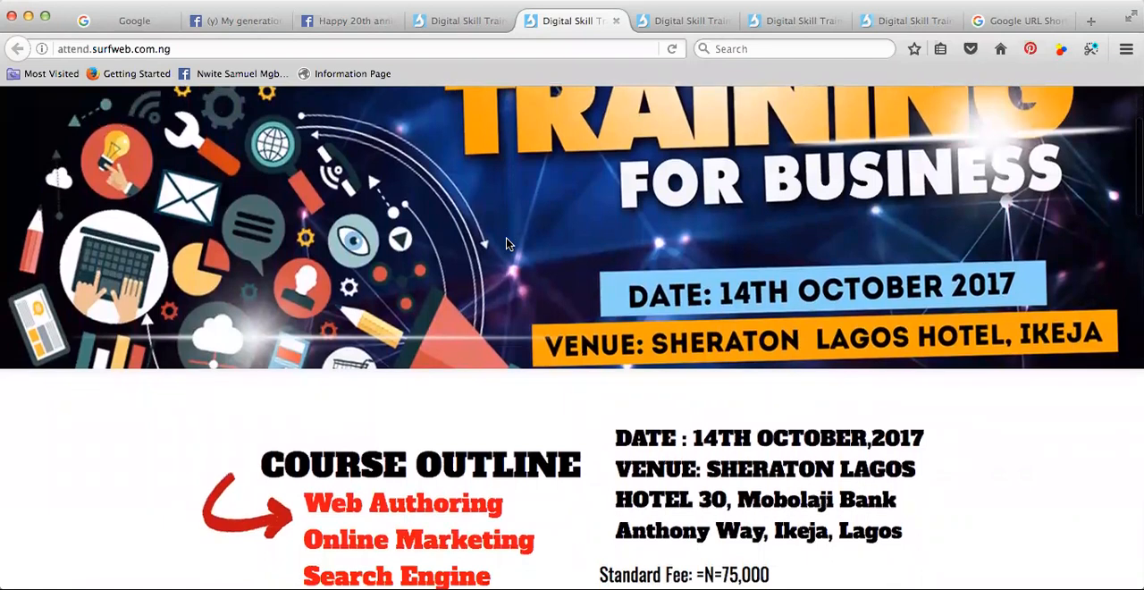
scroll(down, 3)
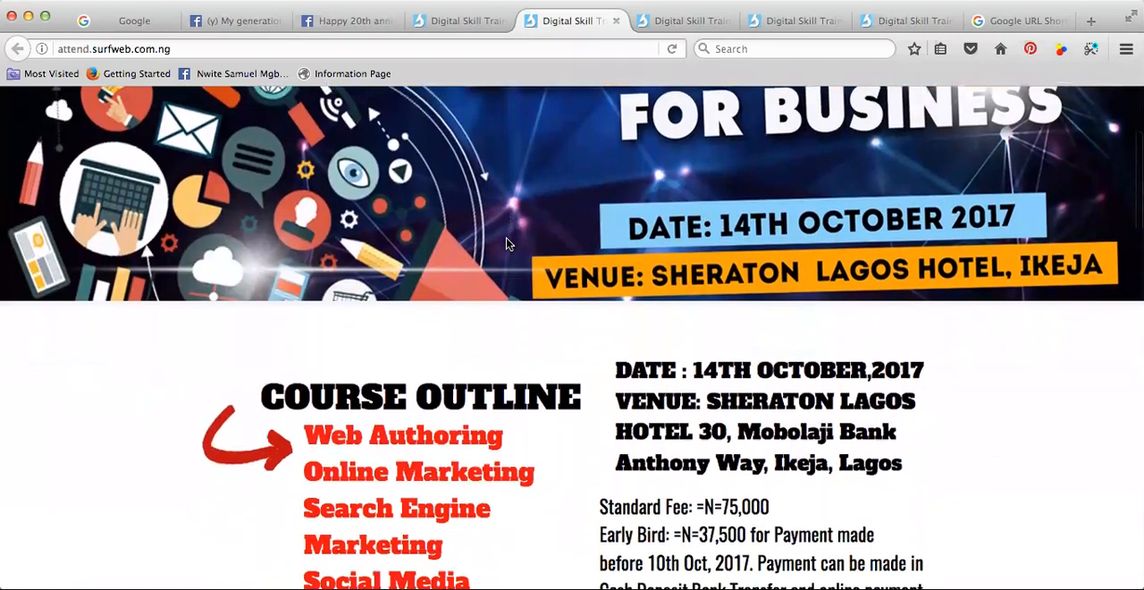
scroll(down, 3)
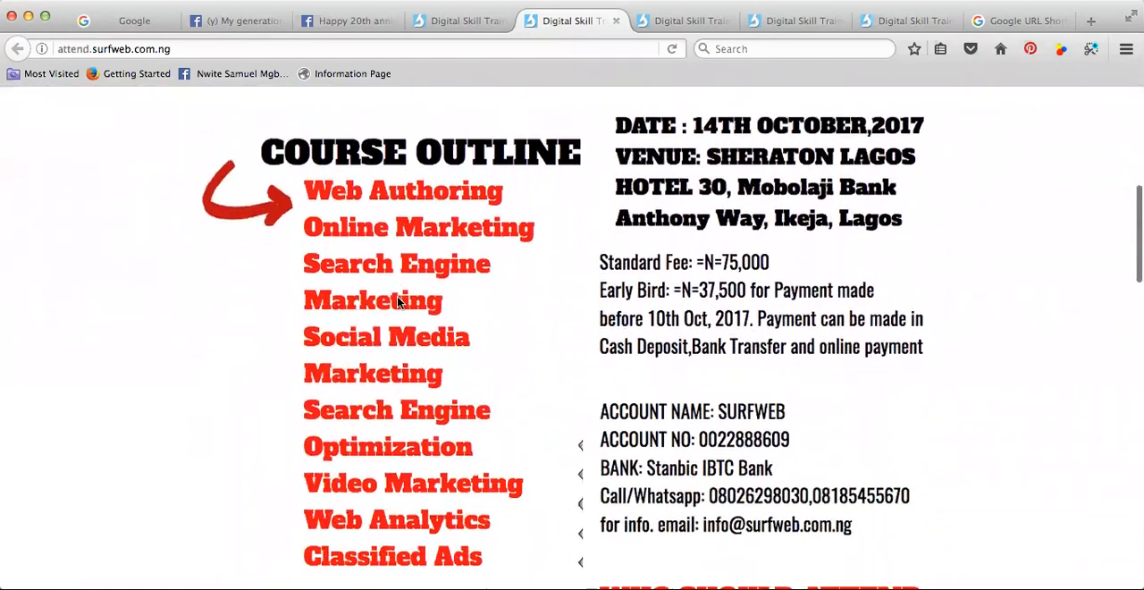
scroll(down, 3)
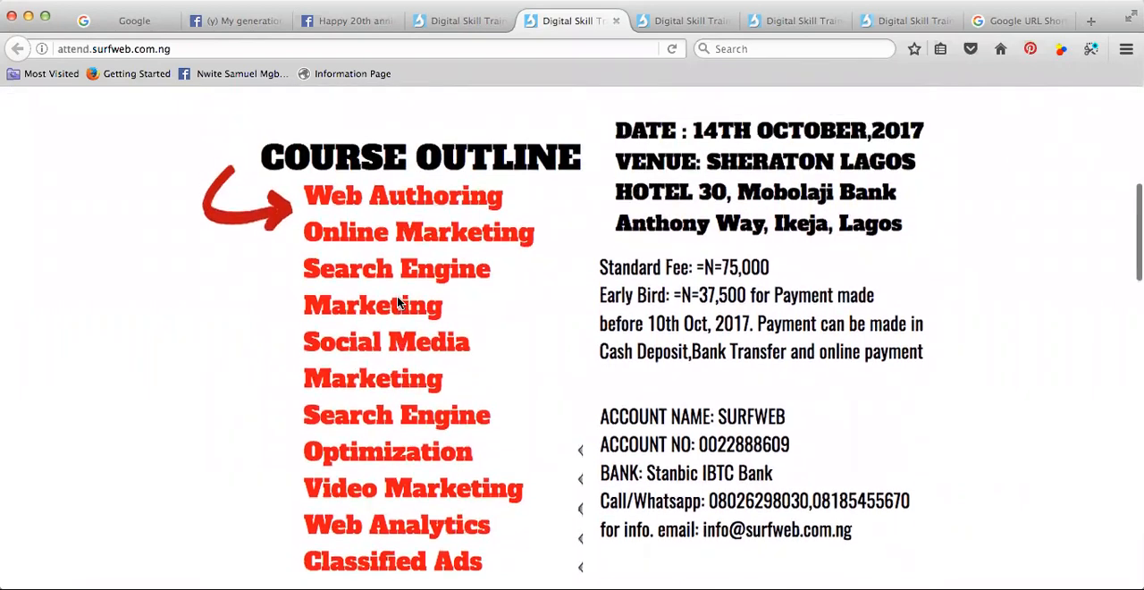
scroll(down, 3)
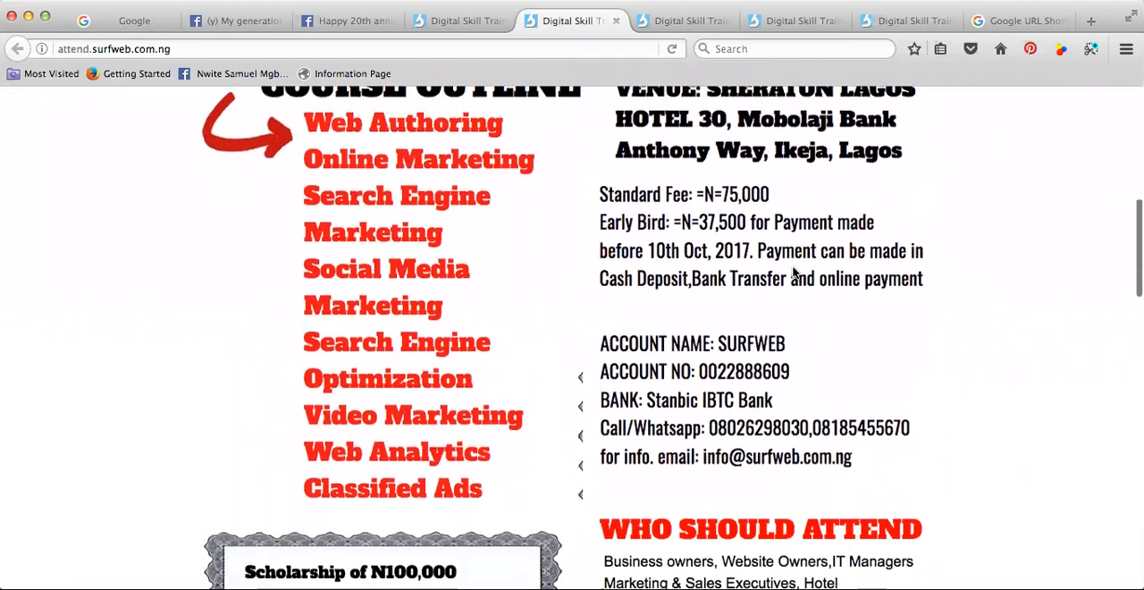
scroll(down, 3)
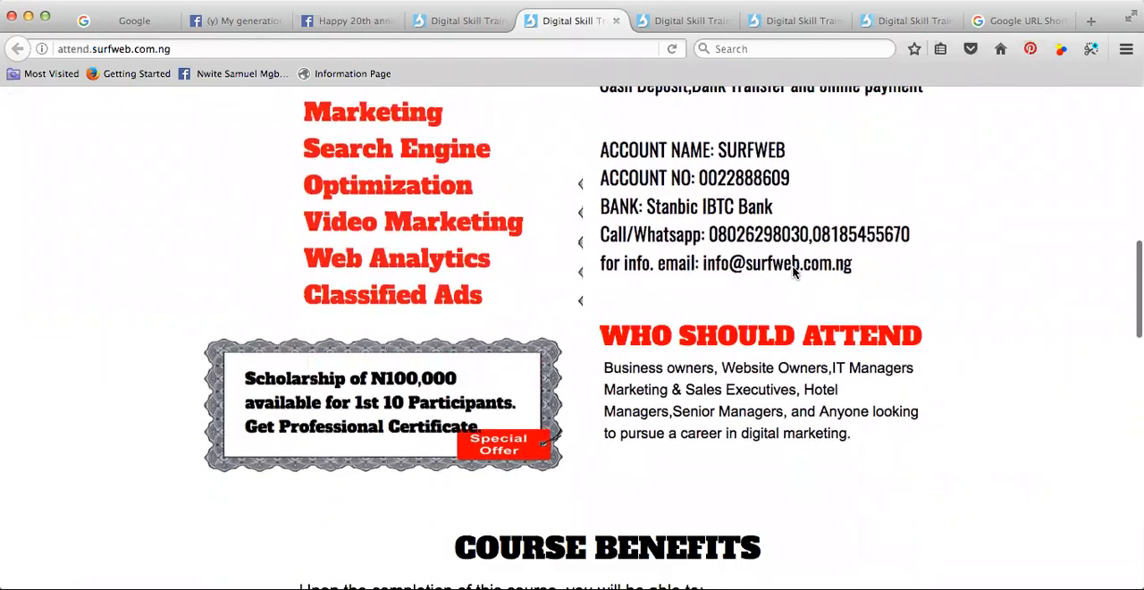
scroll(down, 3)
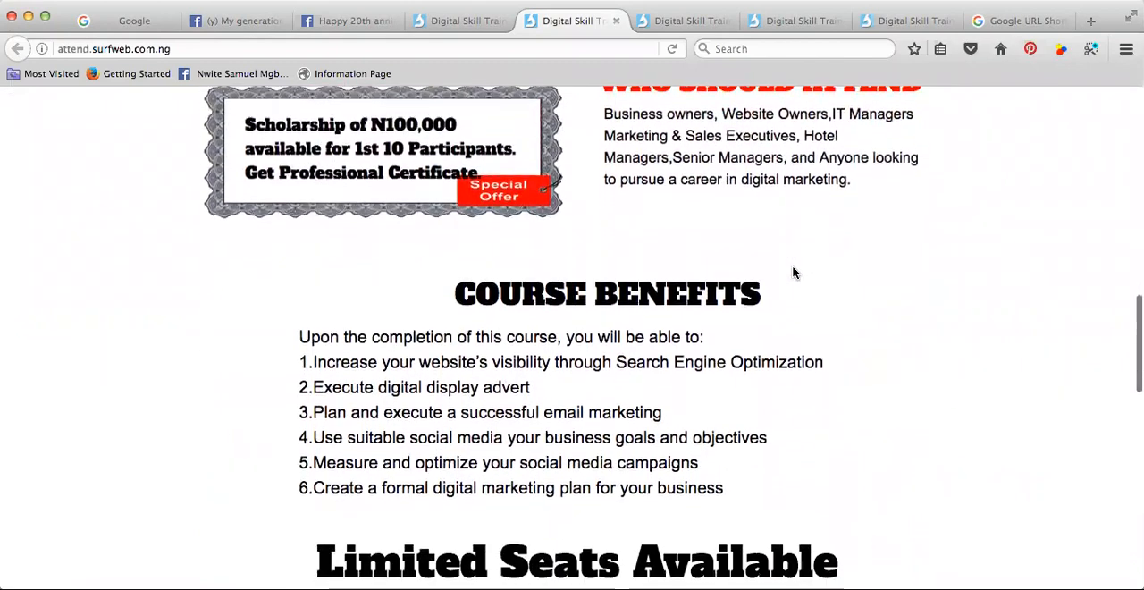
scroll(up, 3)
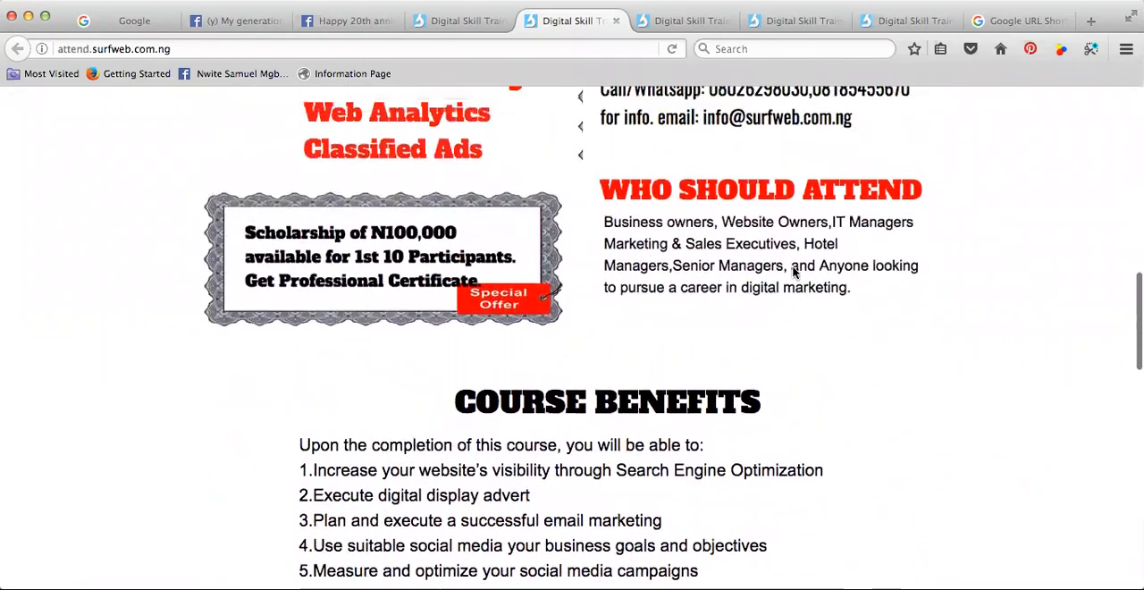
scroll(down, 3)
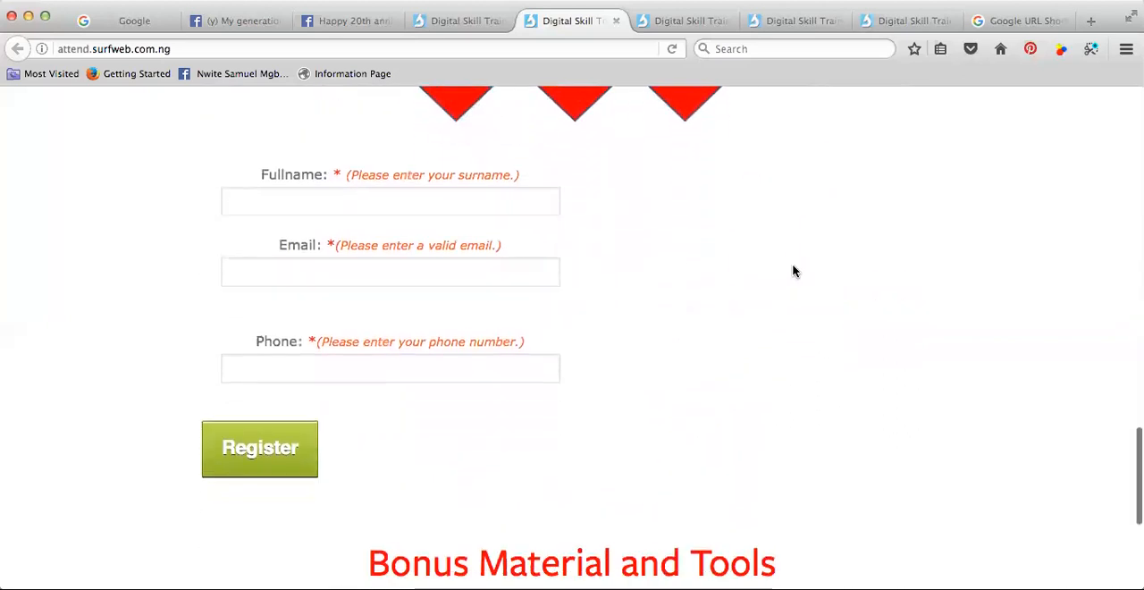
scroll(down, 3)
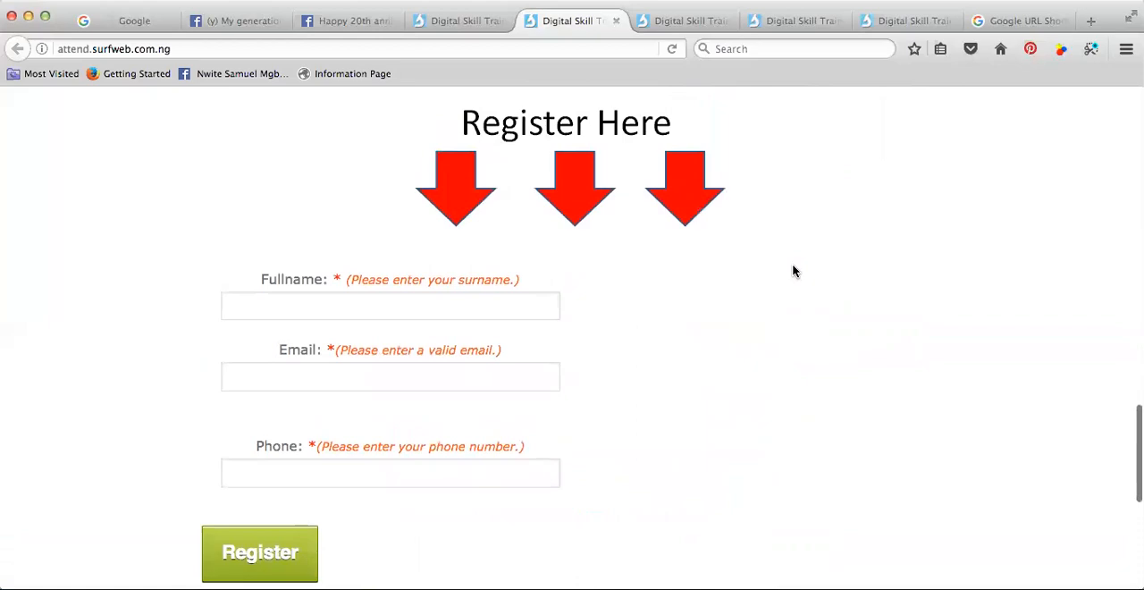
scroll(down, 3)
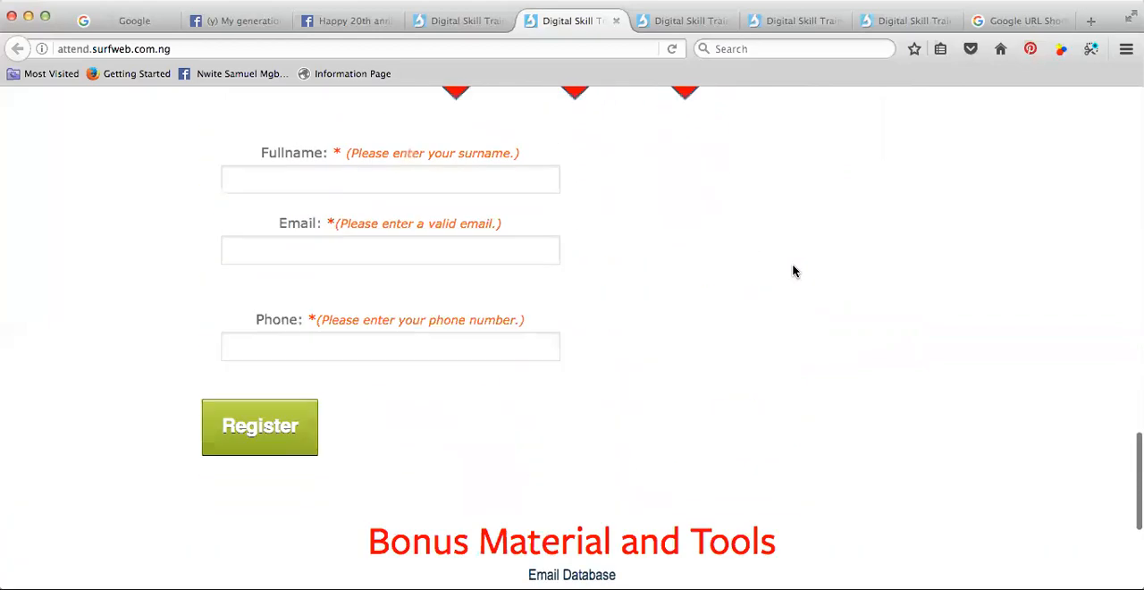
scroll(down, 3)
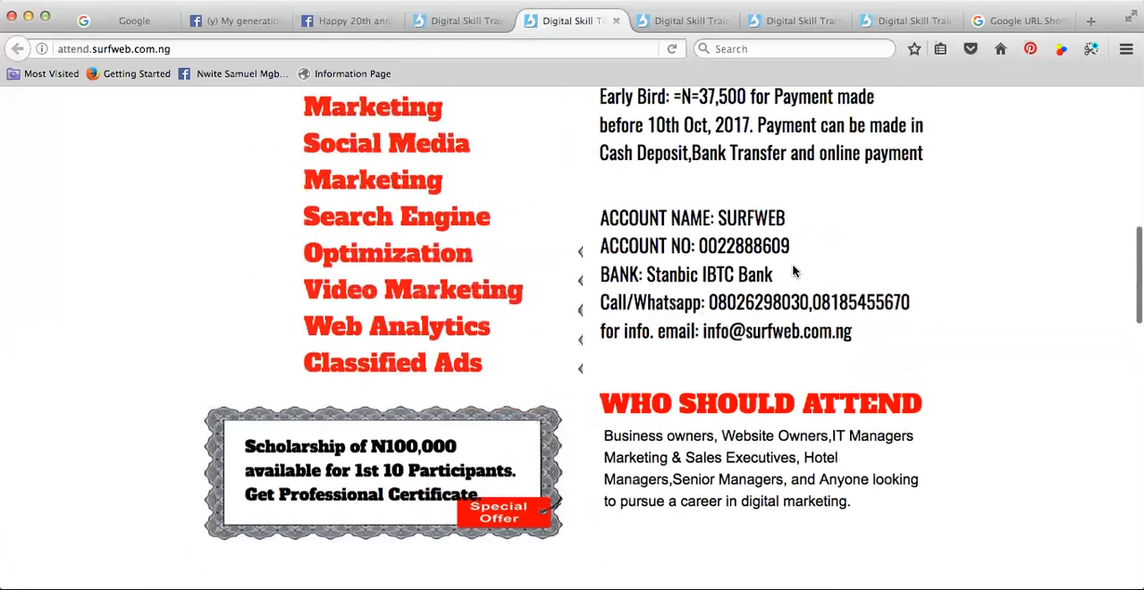
scroll(up, 3)
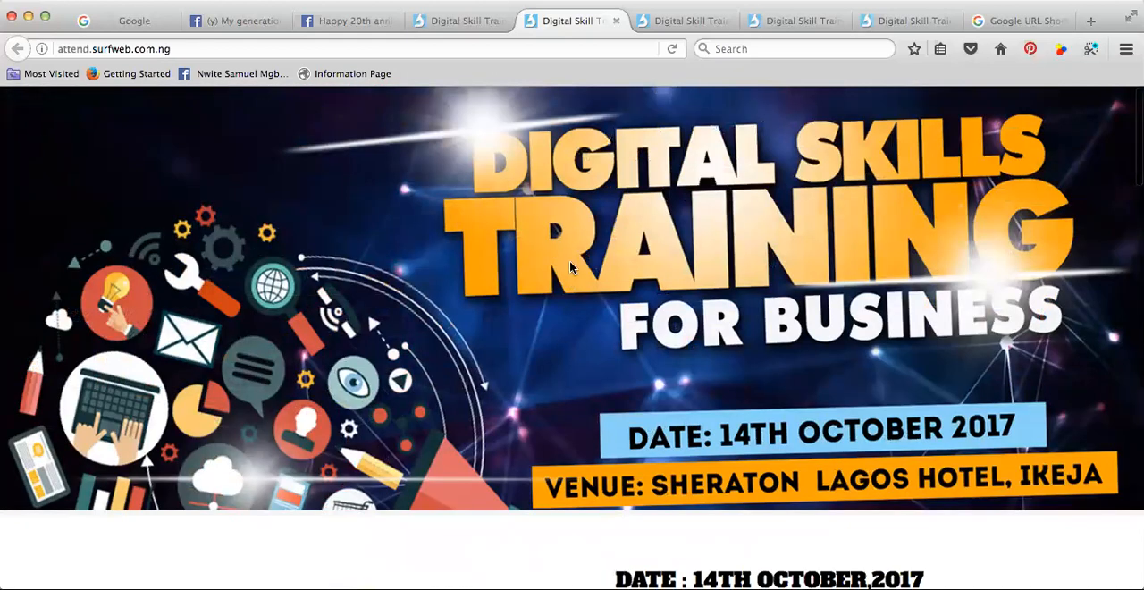
mouse_move(675, 336)
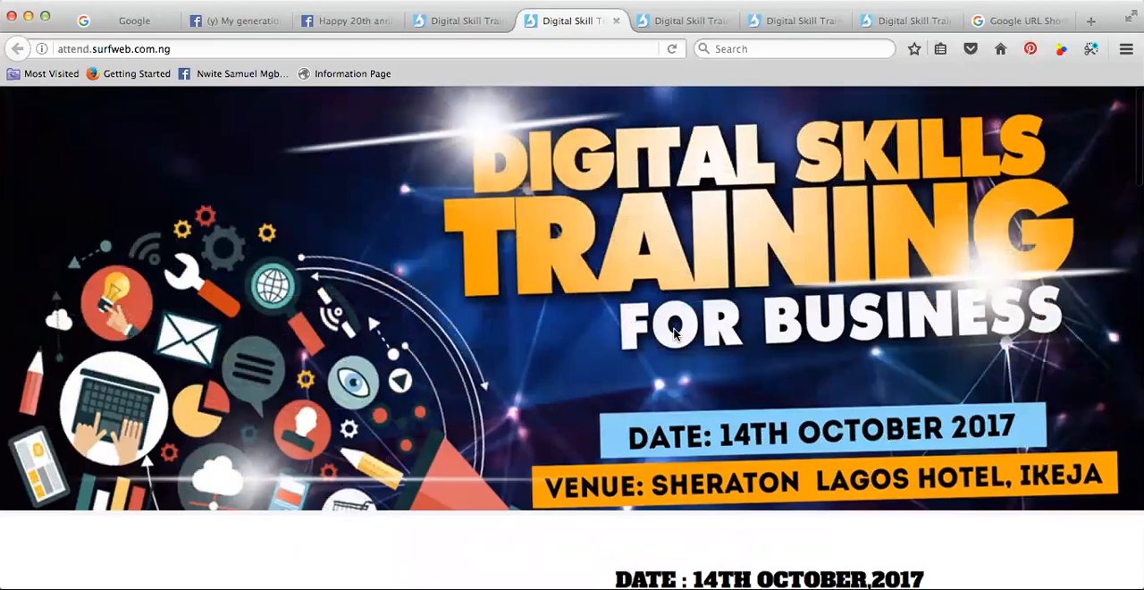
mouse_move(665, 165)
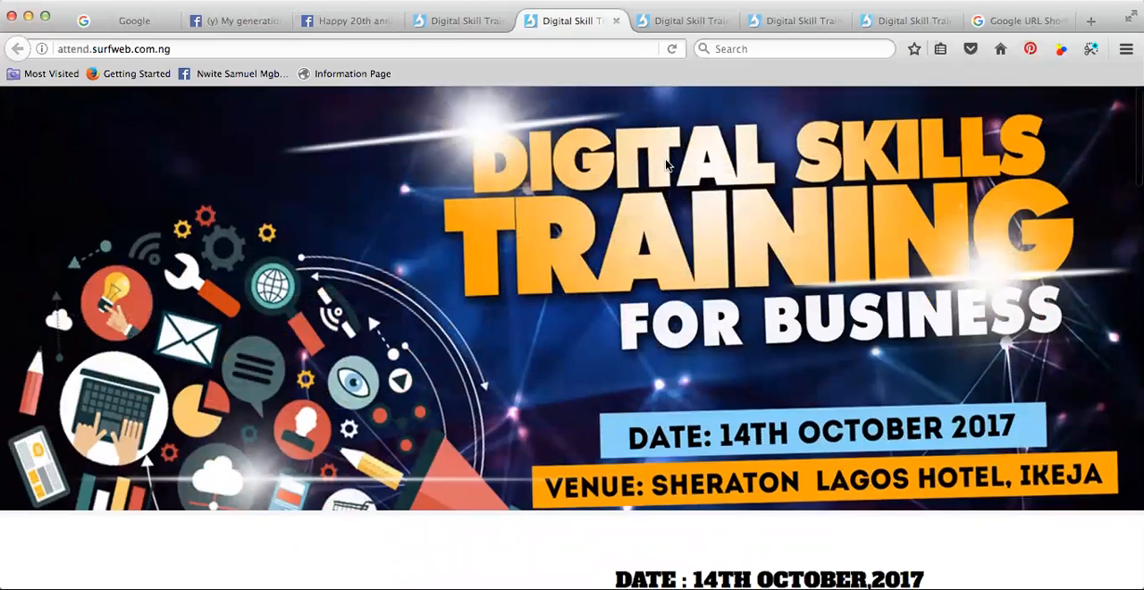
scroll(down, 3)
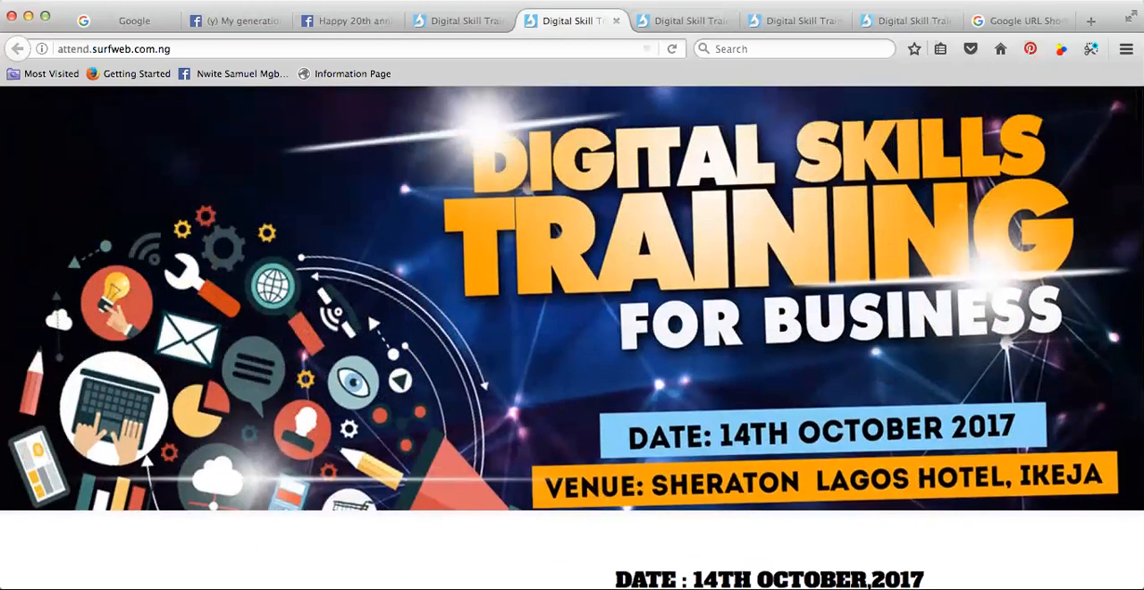
click(1016, 21)
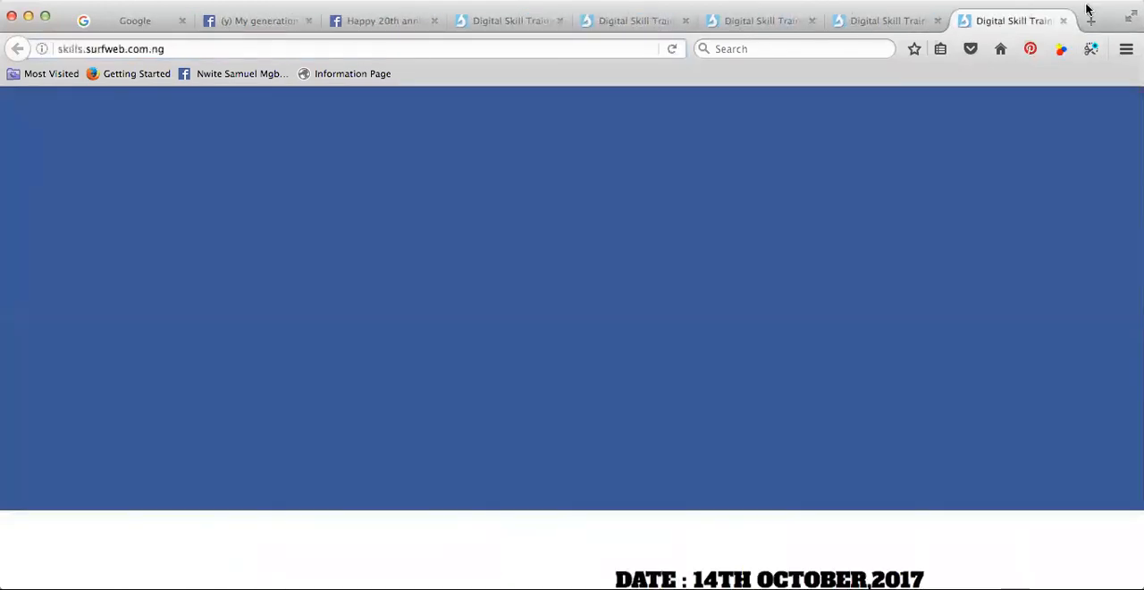
From the Analytics Solutions page, launch the Analytics web app at analytics.google.com
scroll(up, 3)
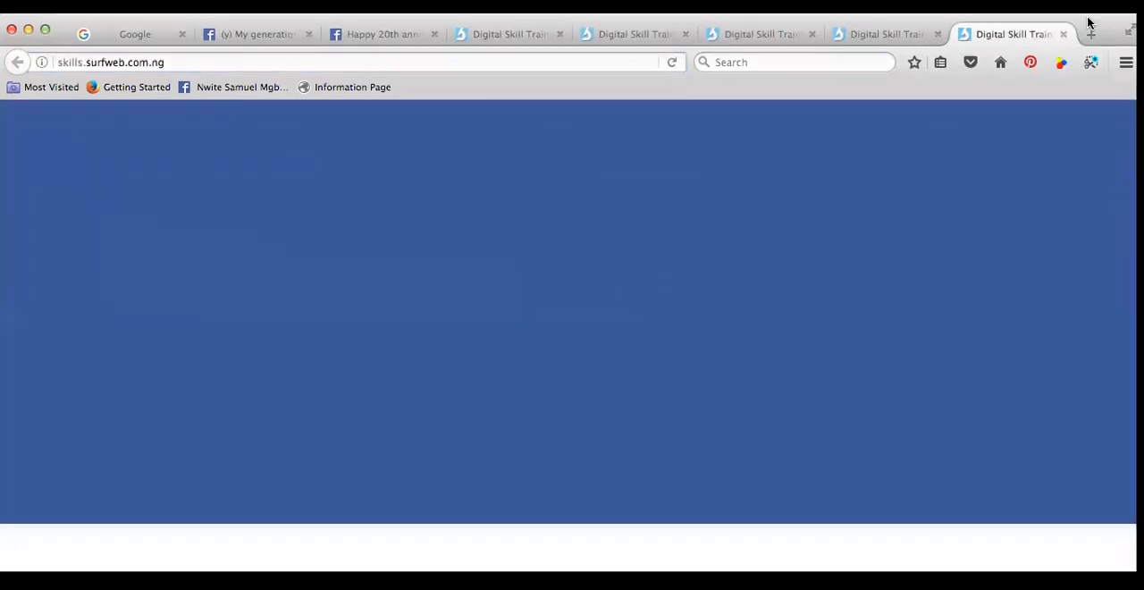
click(134, 32)
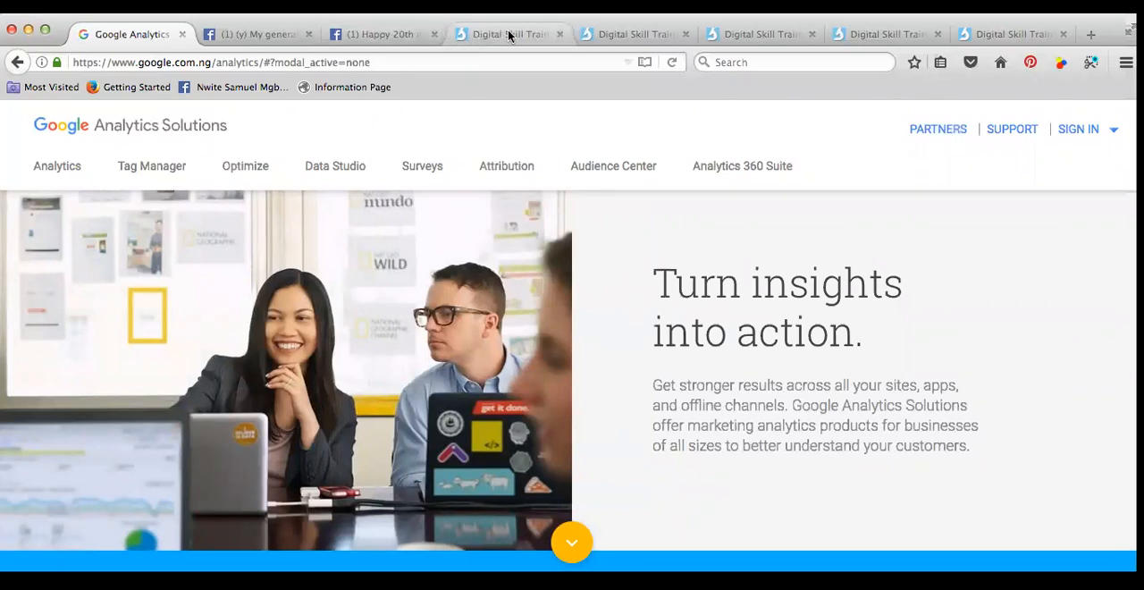
mouse_move(468, 43)
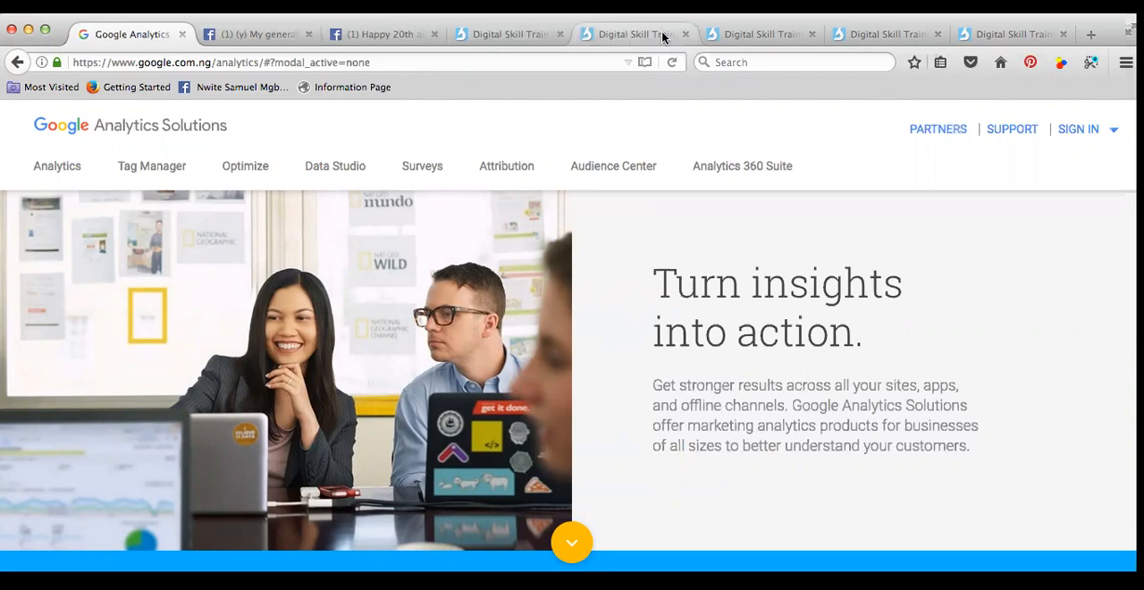
mouse_move(995, 35)
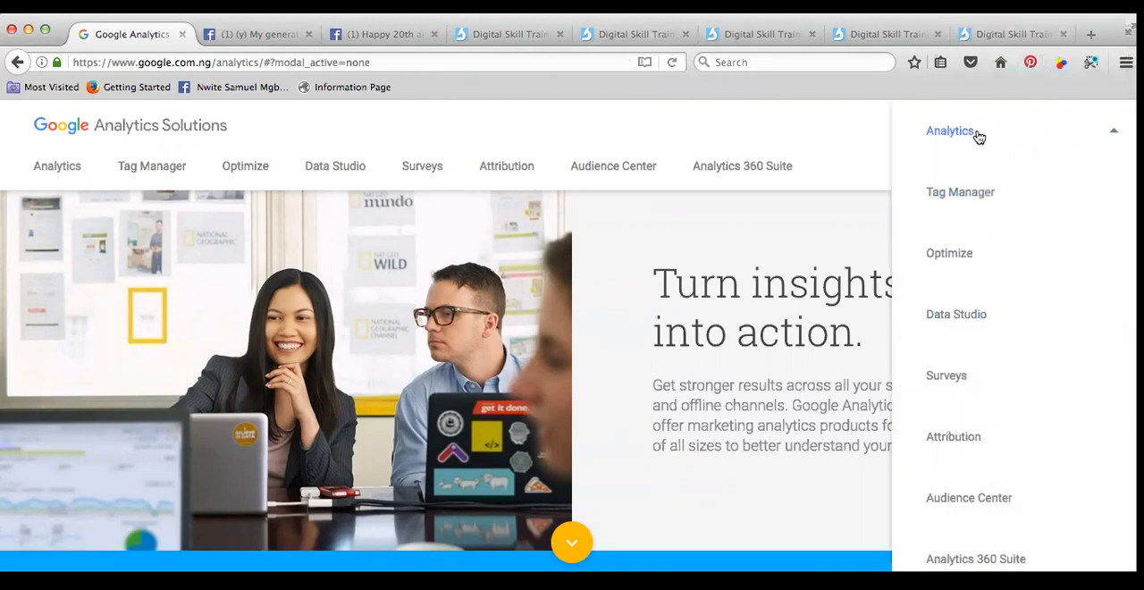
click(1087, 32)
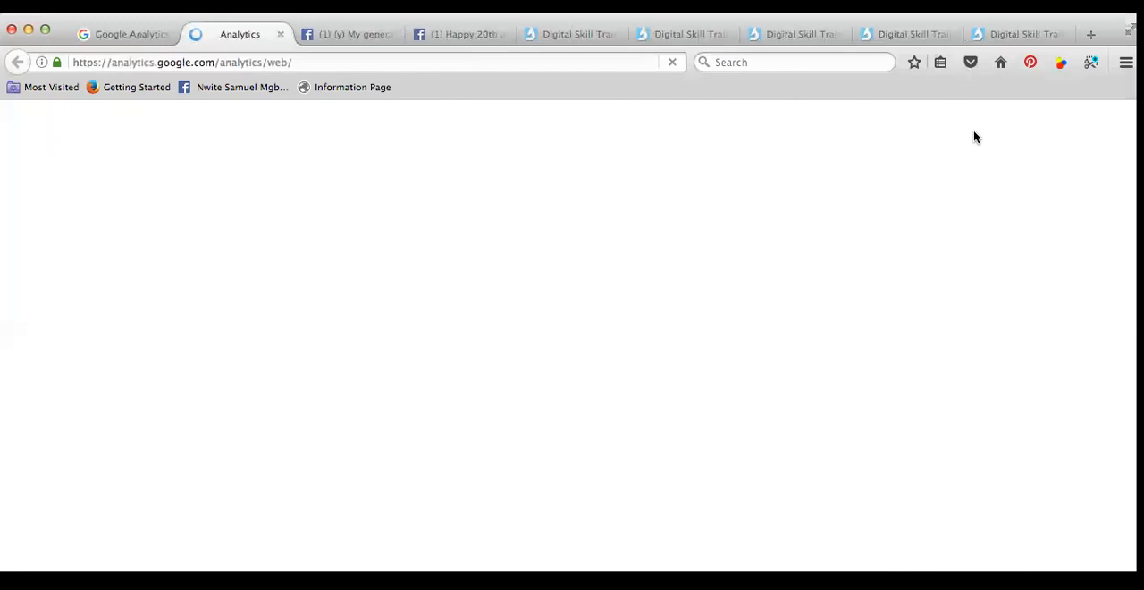
mouse_move(597, 29)
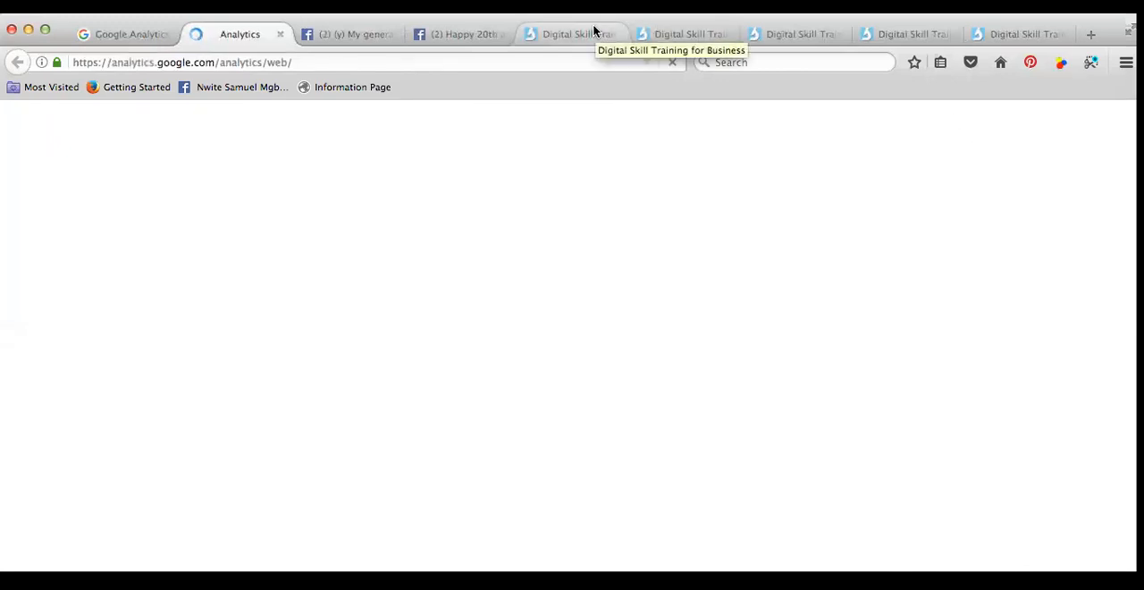
Review the skills, attend, register and digital training pages, then return to Google Analytics
click(572, 34)
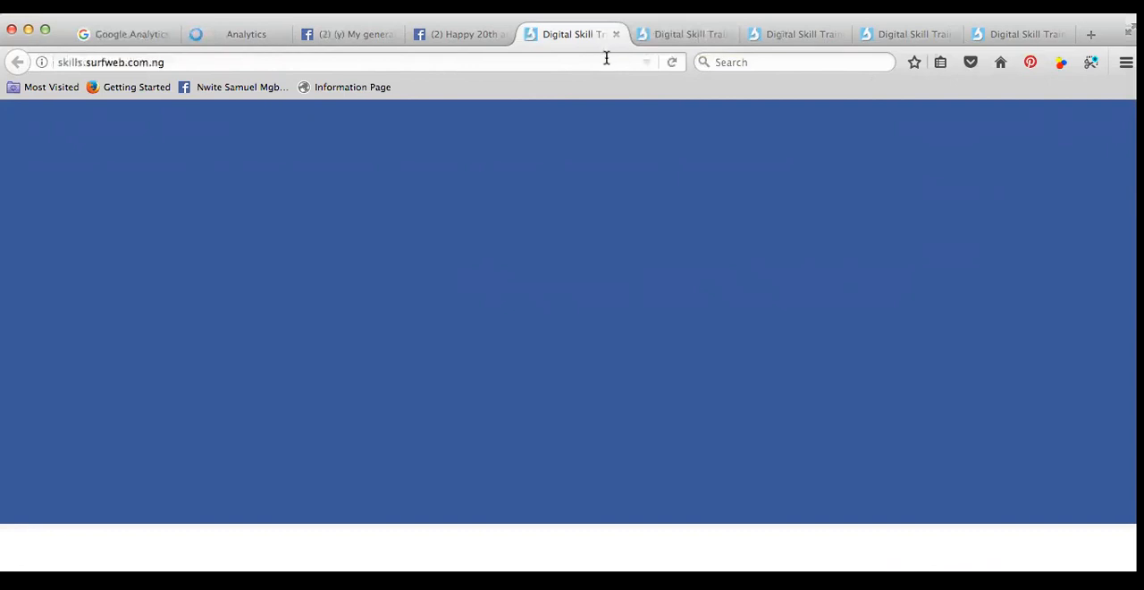
click(682, 34)
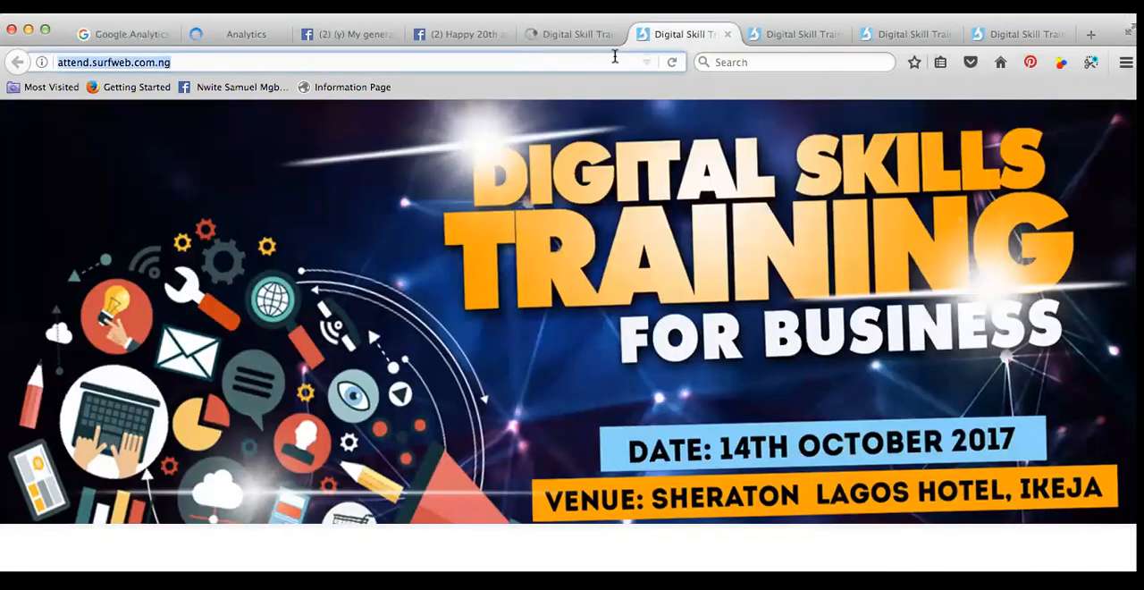
click(802, 34)
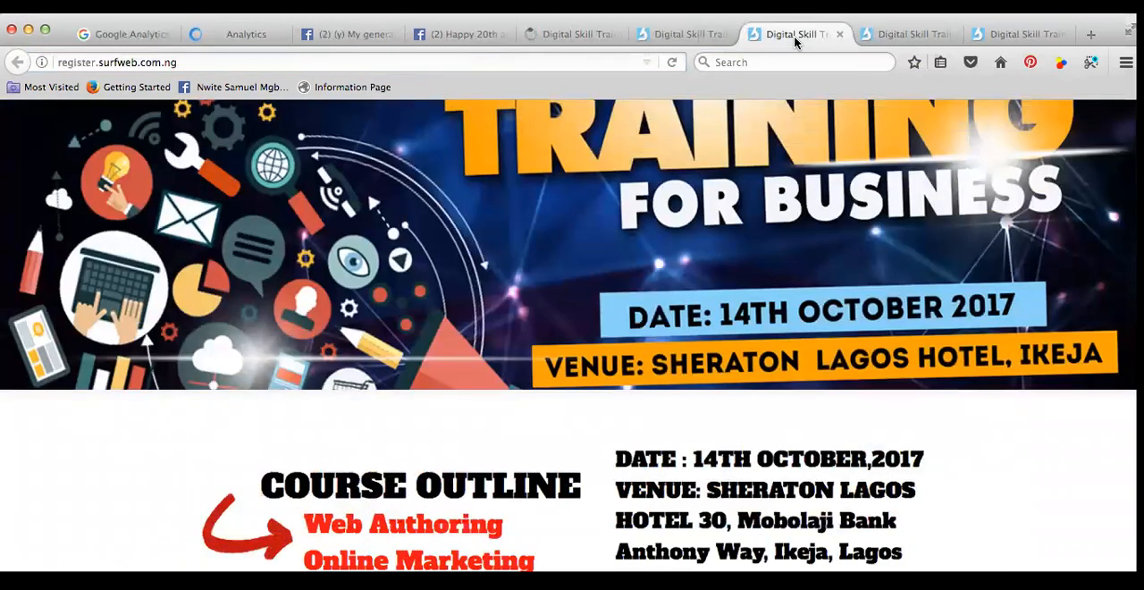
mouse_move(878, 20)
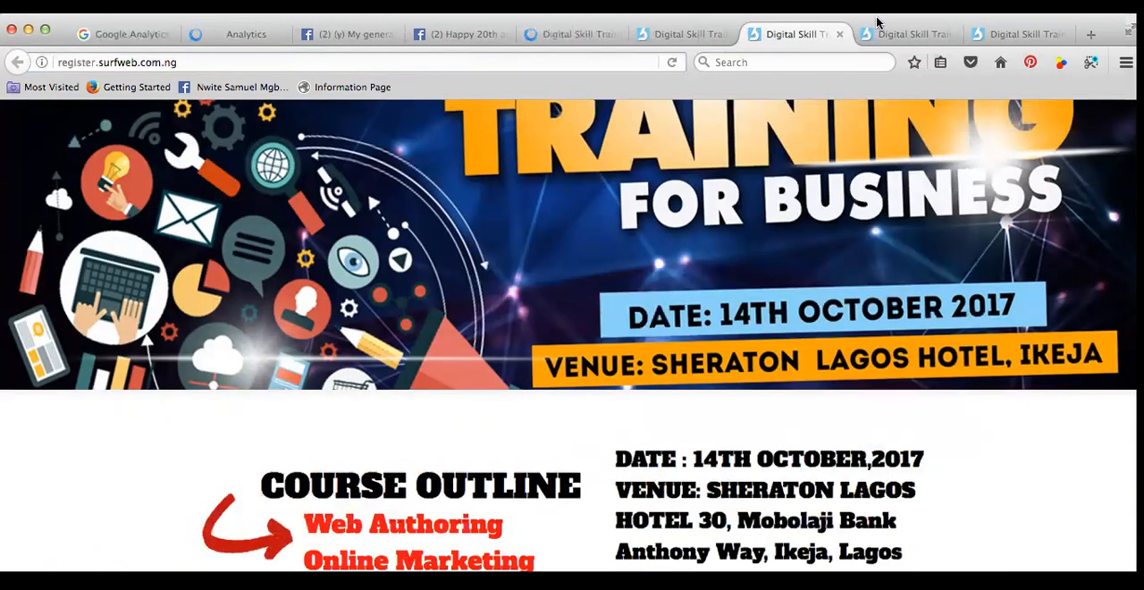
click(904, 34)
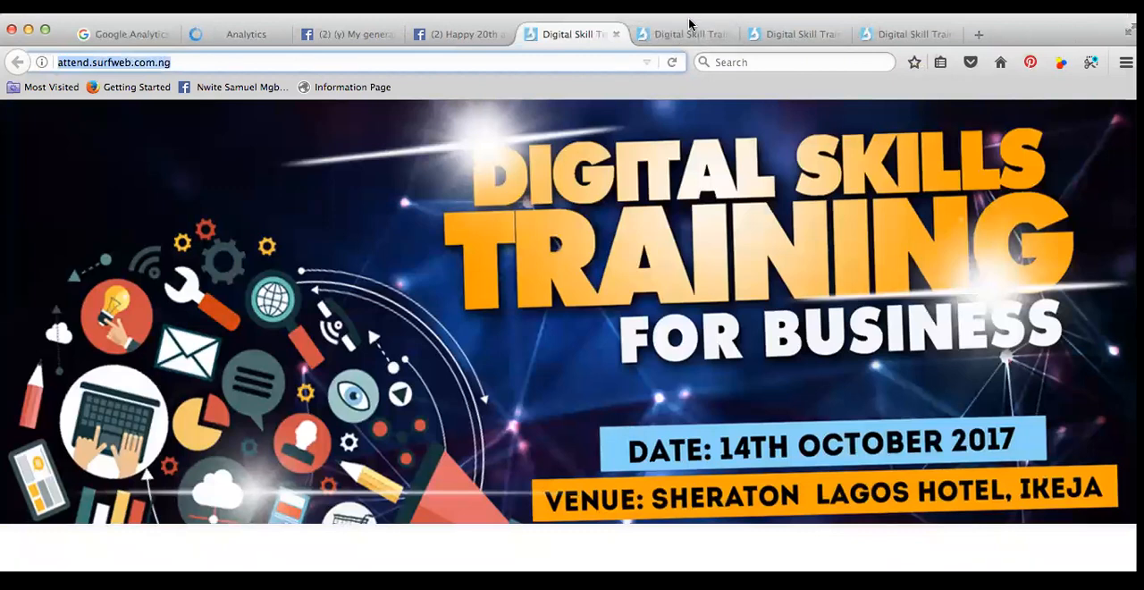
click(802, 32)
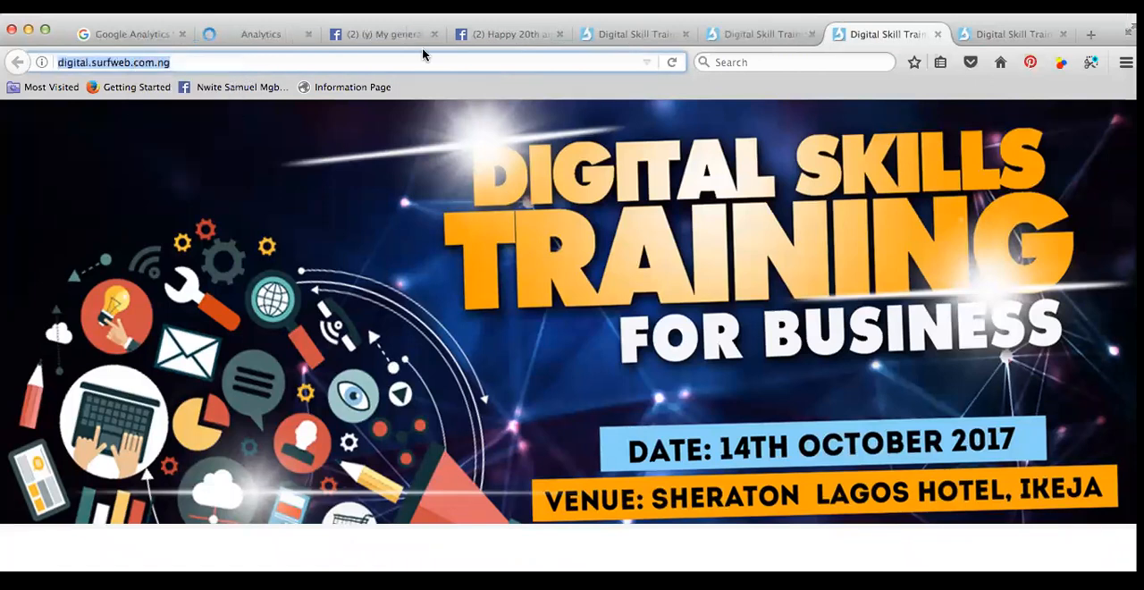
click(268, 34)
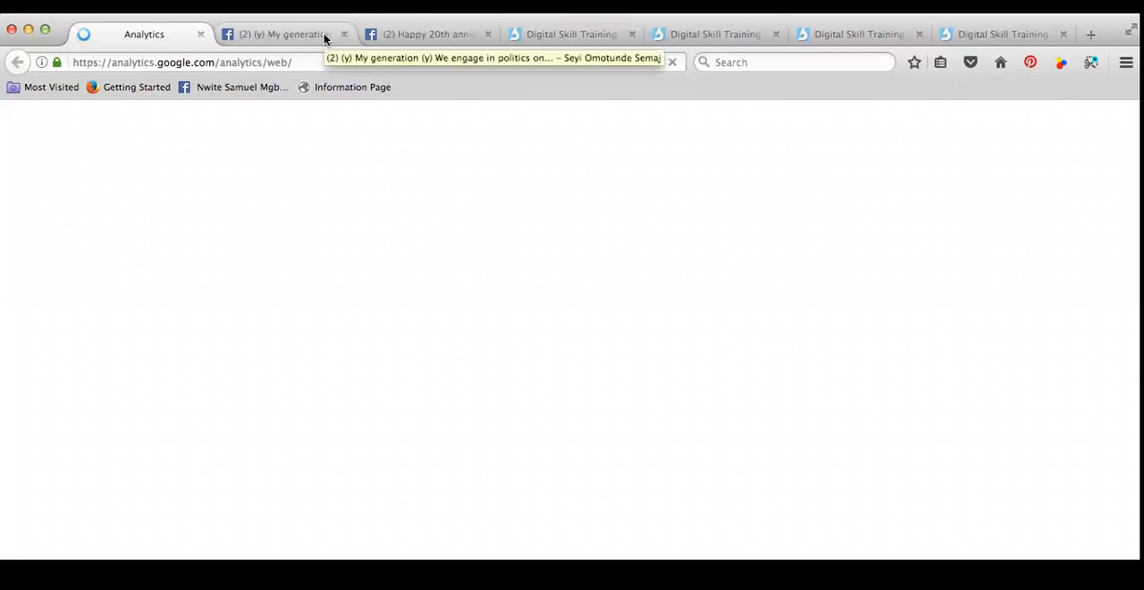
Navigate the Facebook post tab to surfweb.com.ng/cpanel and return to Google Analytics
click(563, 34)
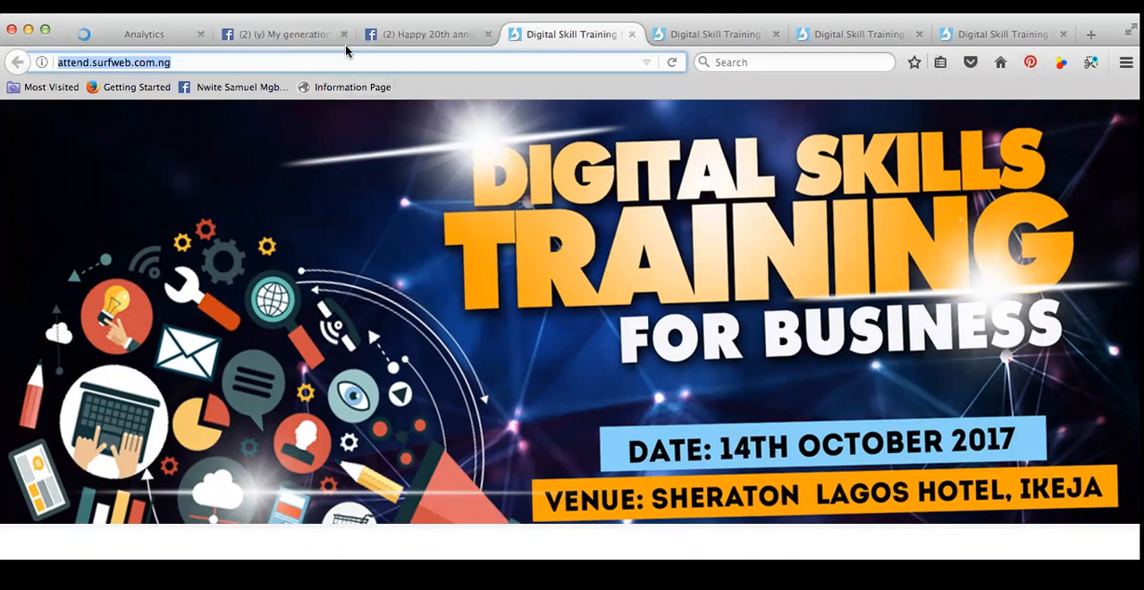
mouse_move(447, 79)
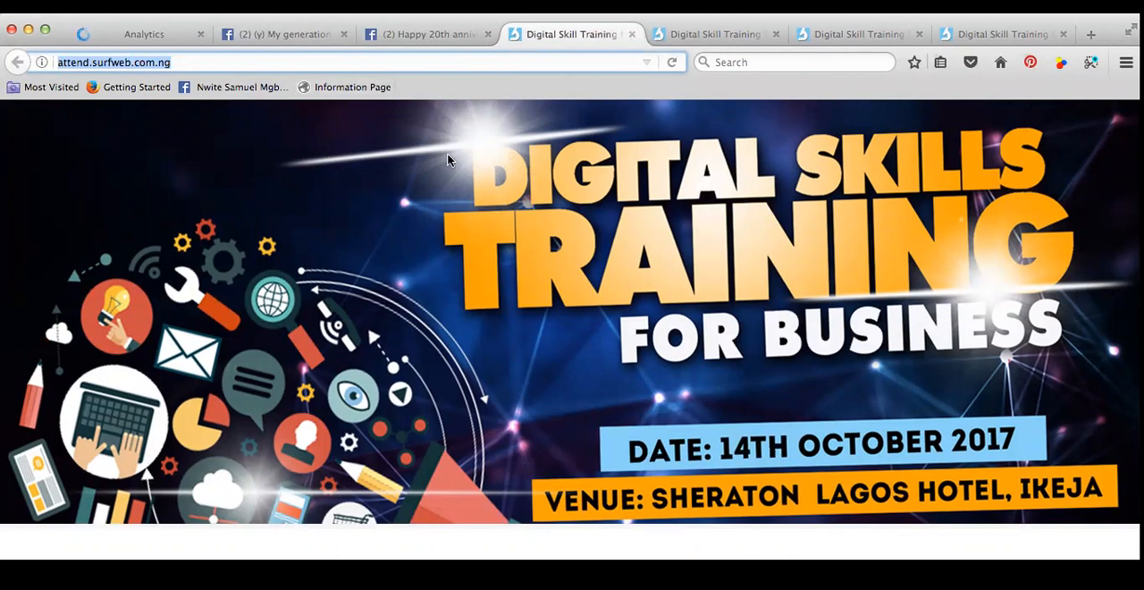
mouse_move(639, 20)
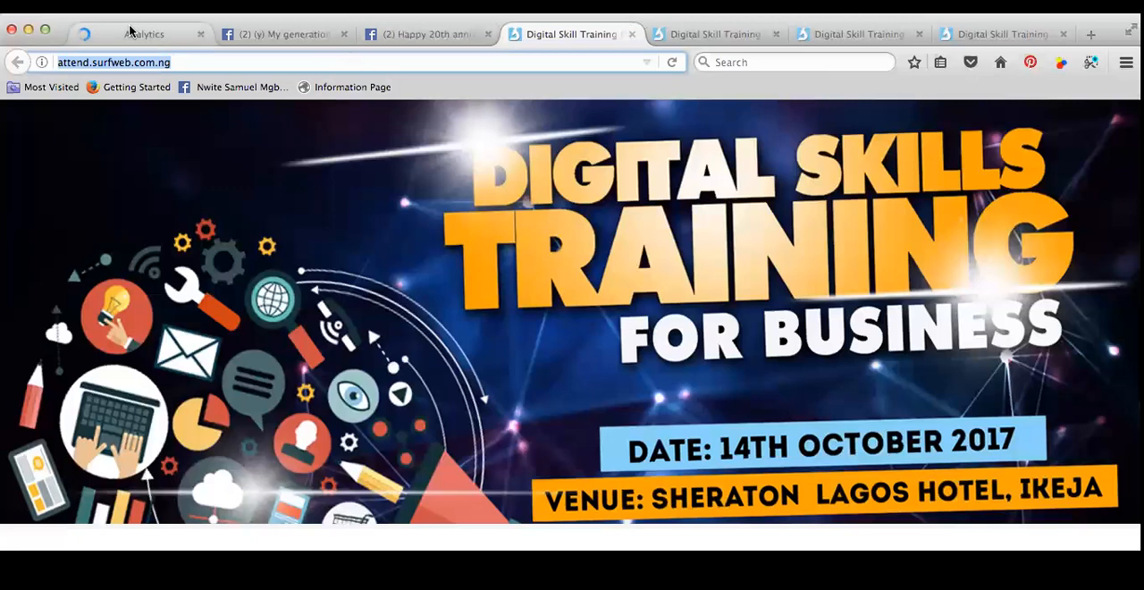
click(415, 34)
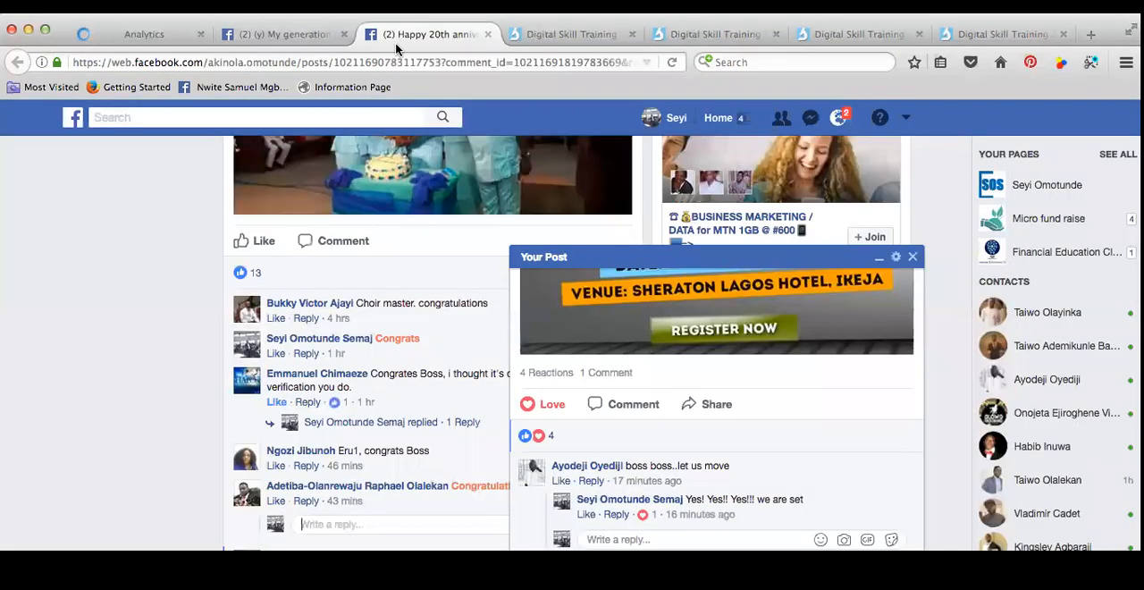
scroll(down, 3)
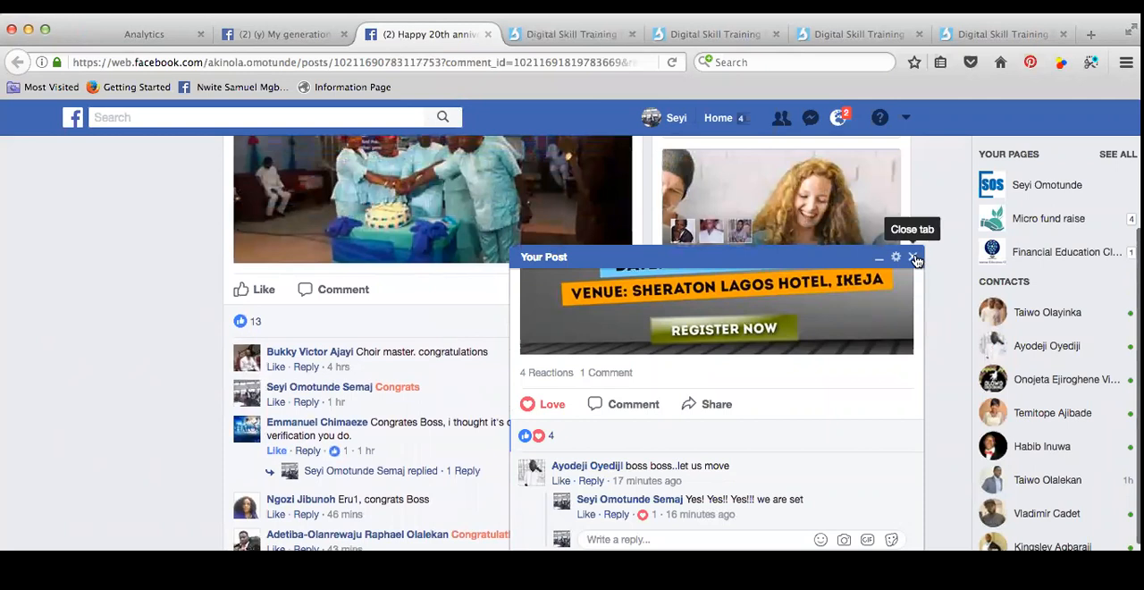
click(915, 258)
text(surfwe)
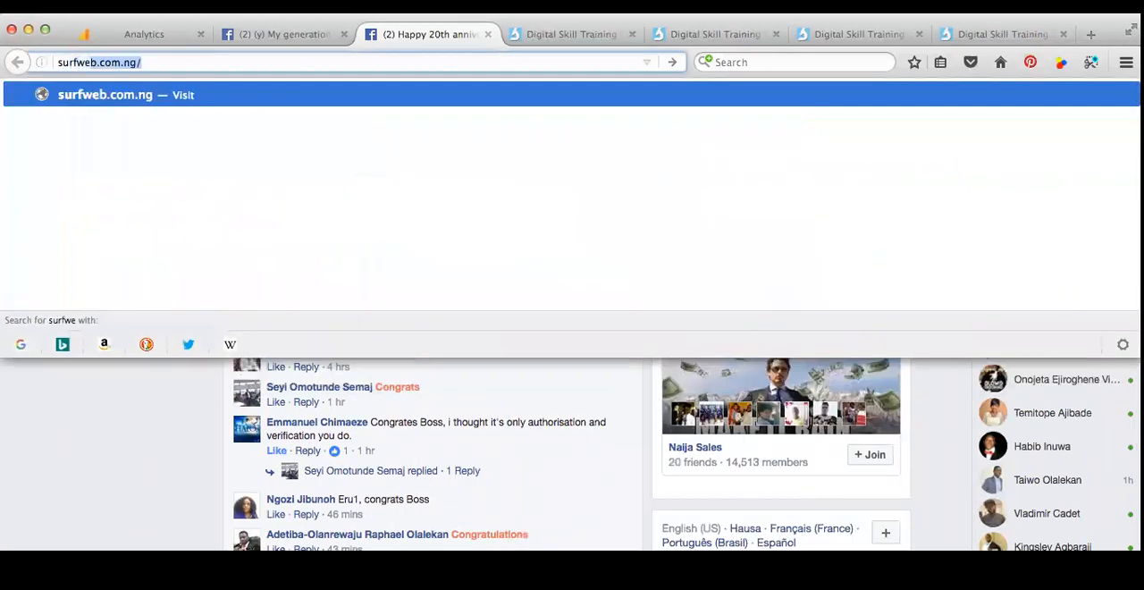
text(cpanel)
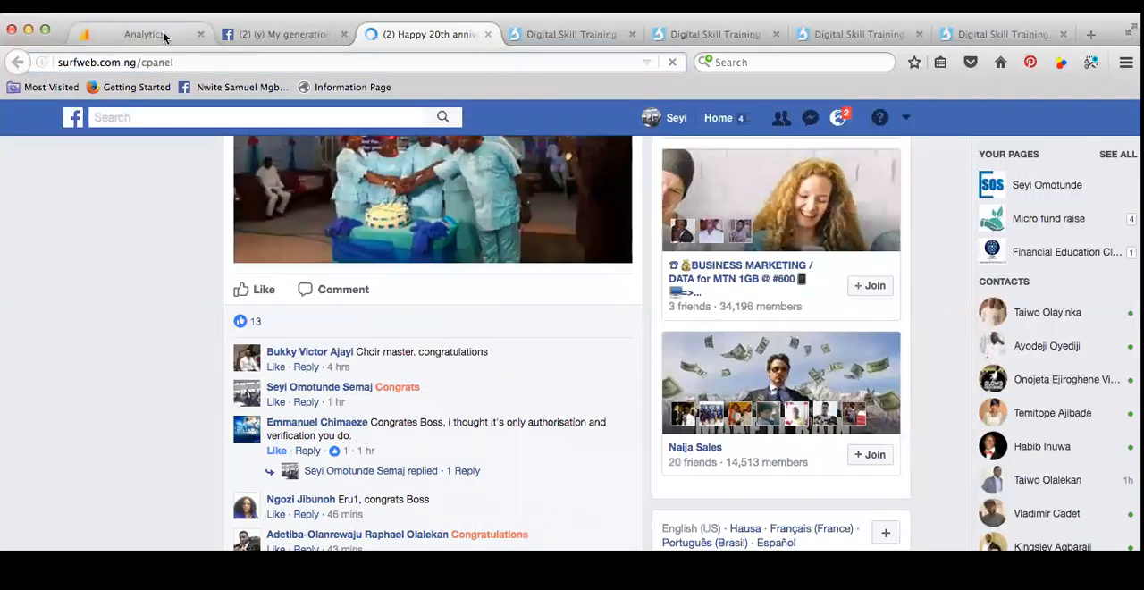
click(146, 34)
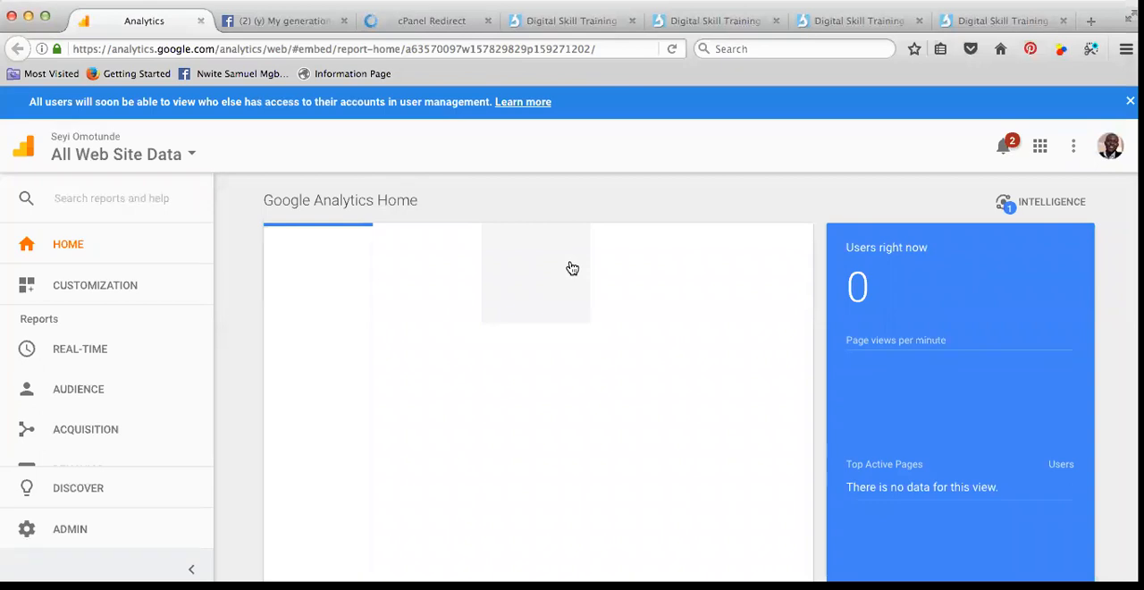
Scroll the Analytics Home overview and switch to the Facebook post page
scroll(down, 3)
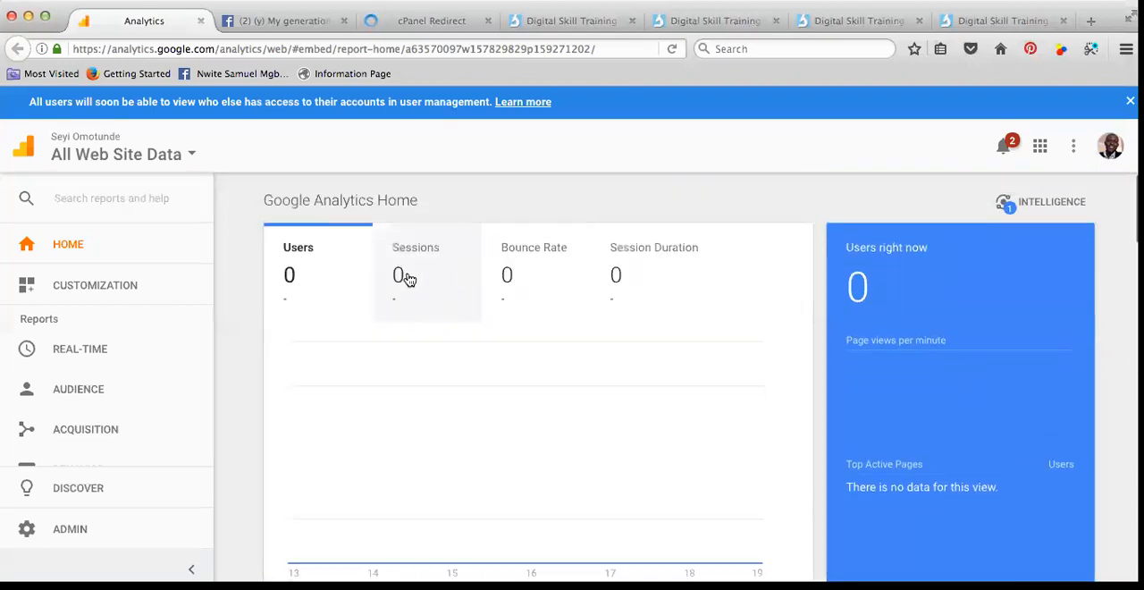
scroll(down, 3)
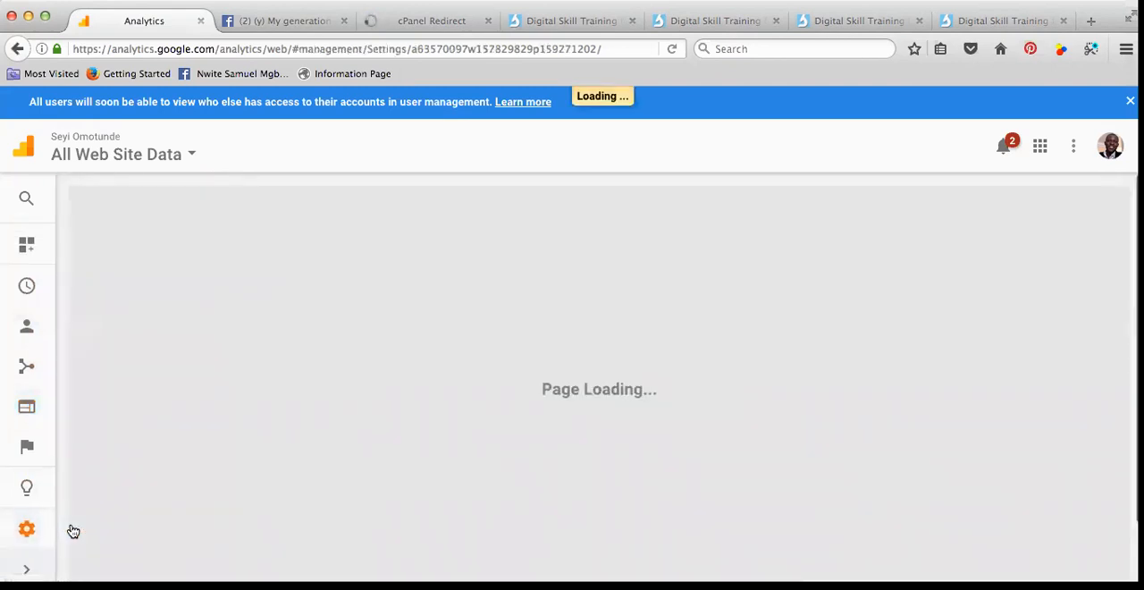
mouse_move(275, 346)
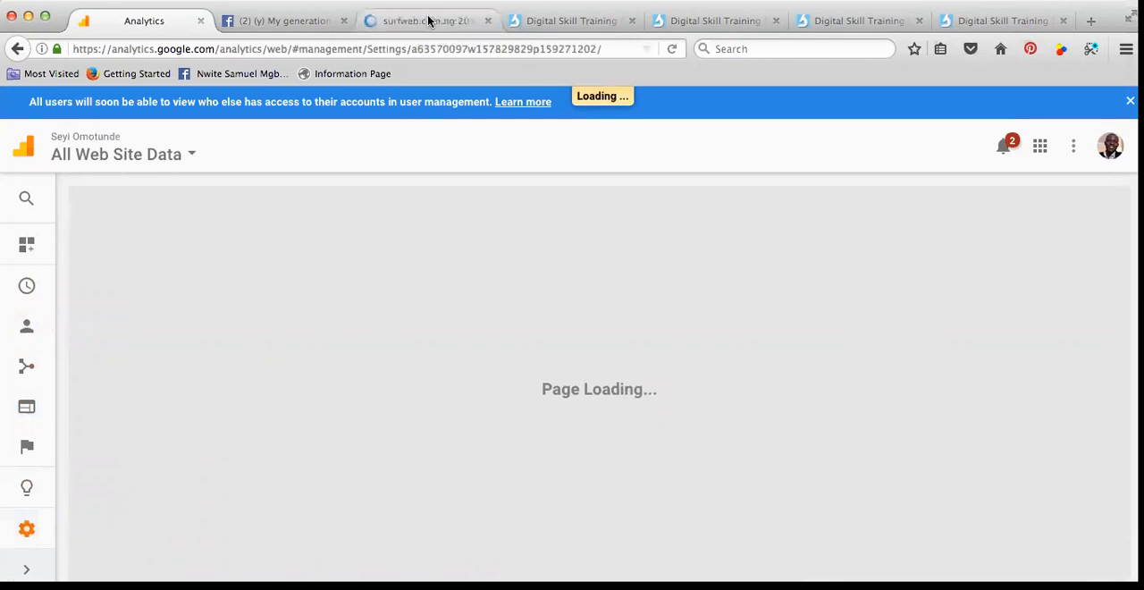
click(268, 21)
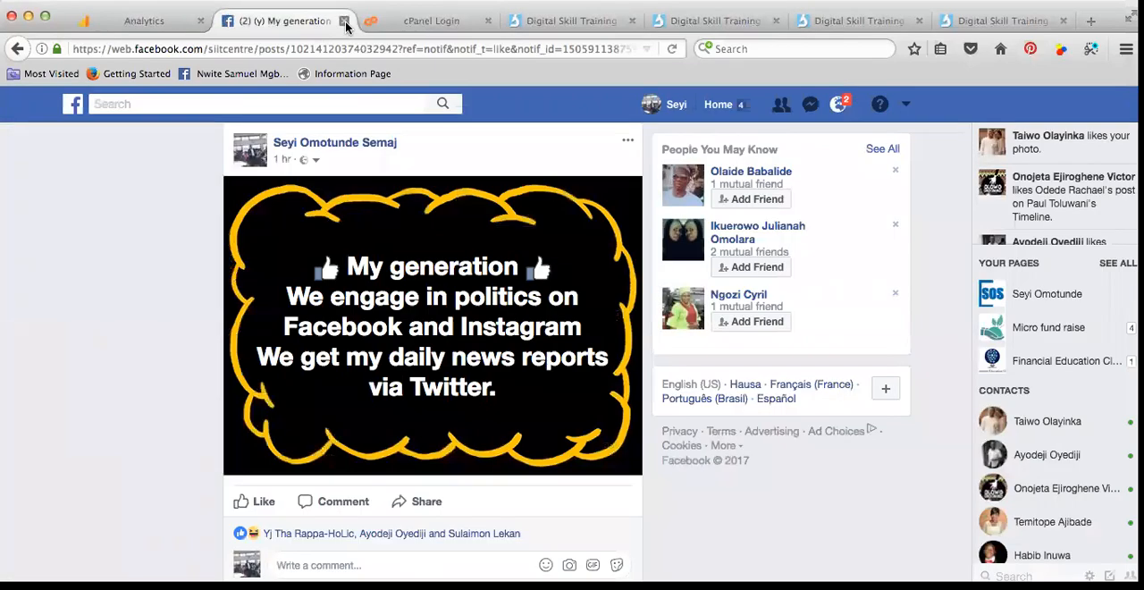
click(343, 19)
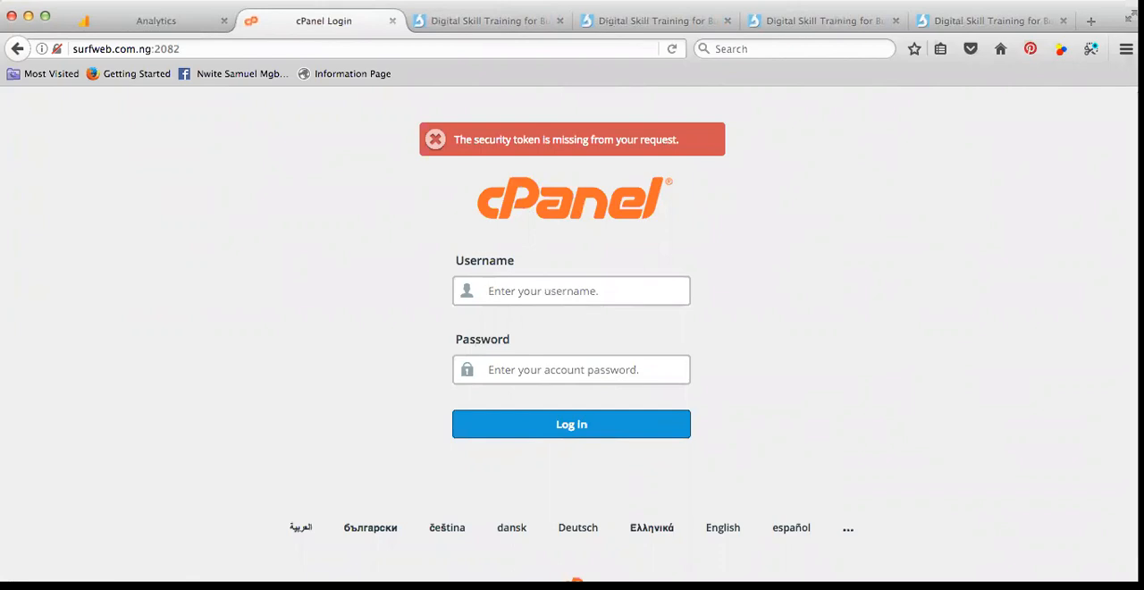
click(572, 290)
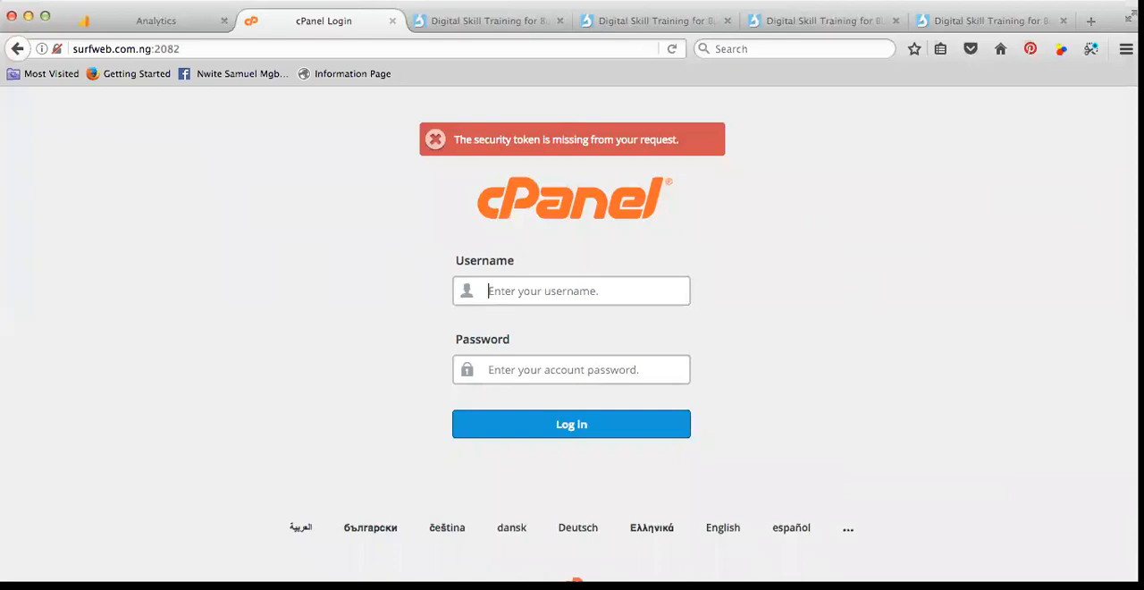
text(surfwebc)
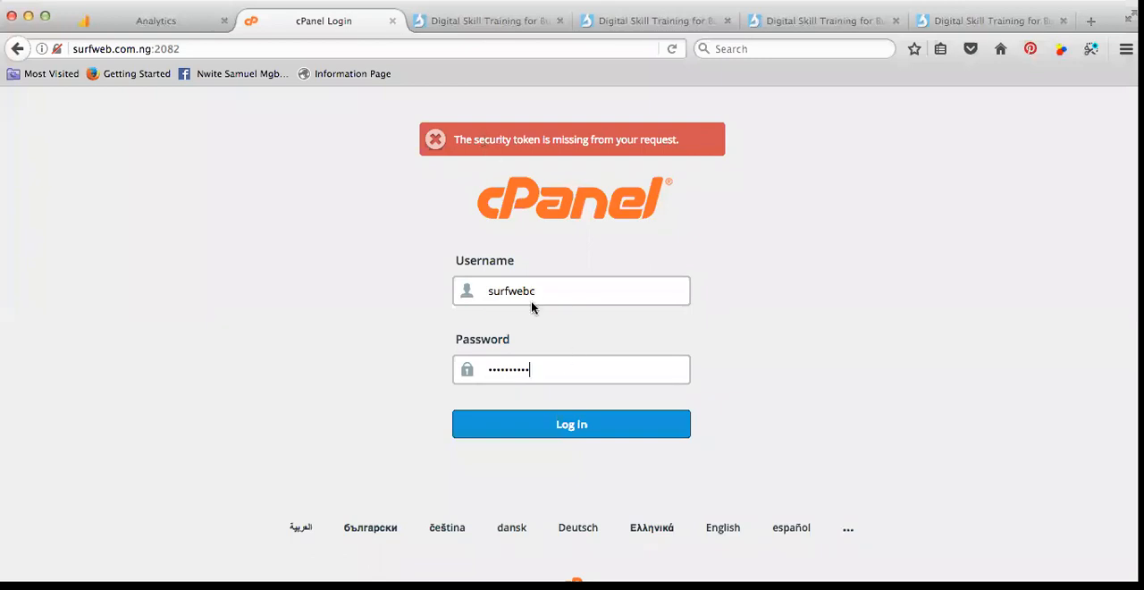
click(570, 424)
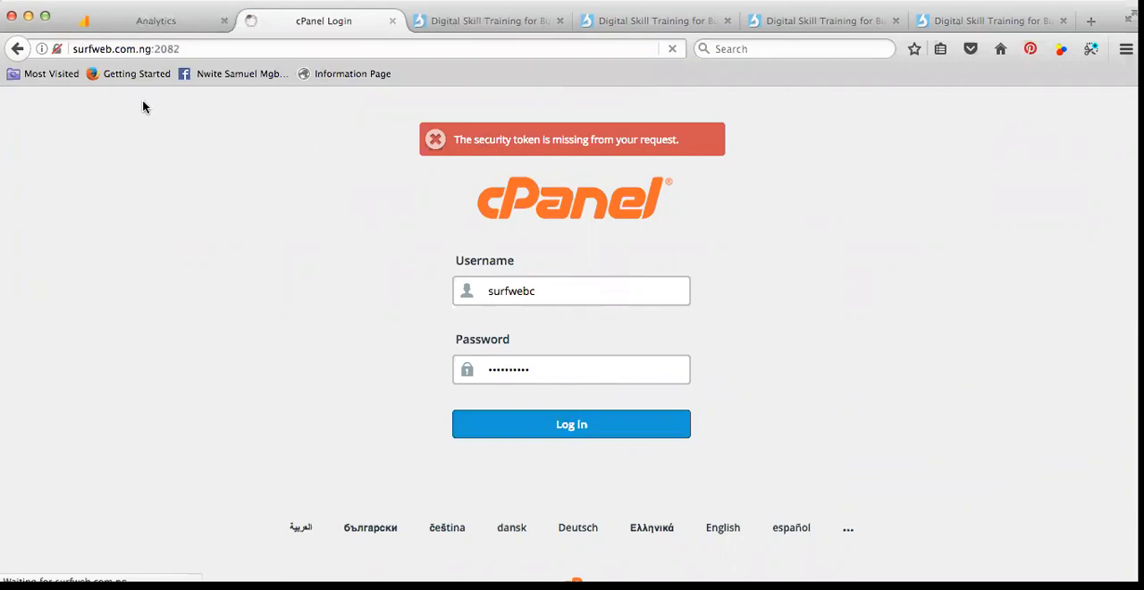
In Analytics Admin, start creating a new website property under the surfweb account
click(158, 22)
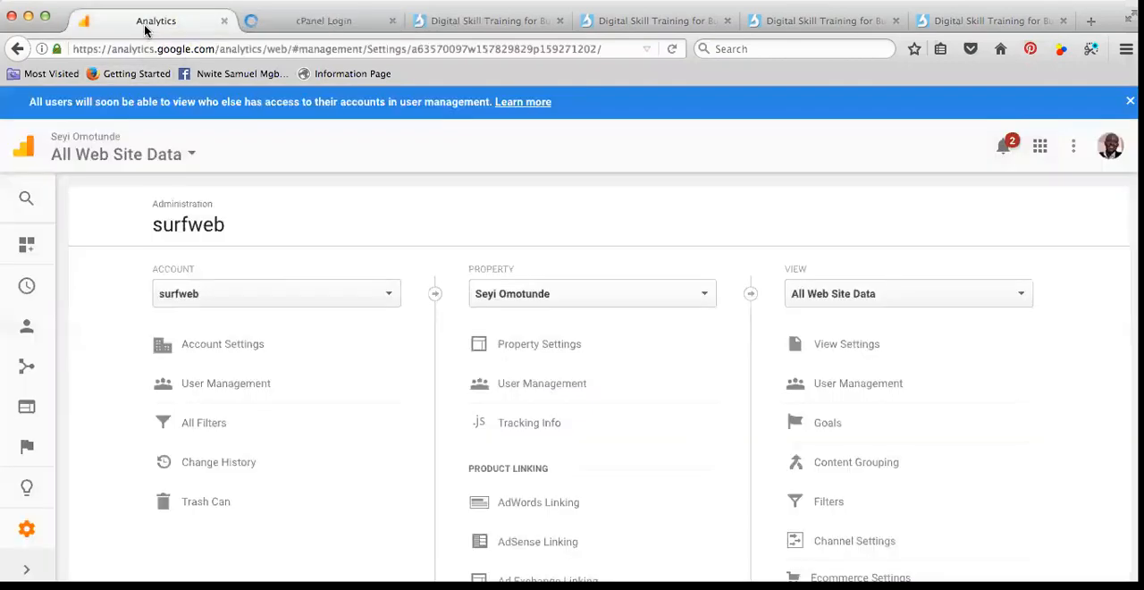
mouse_move(27, 524)
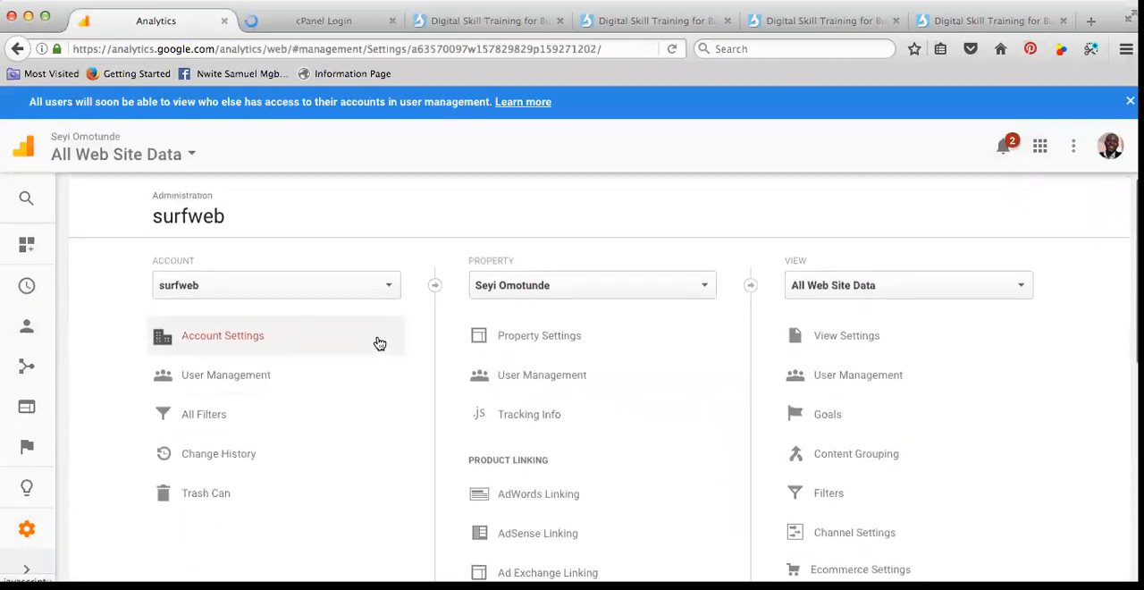
click(386, 286)
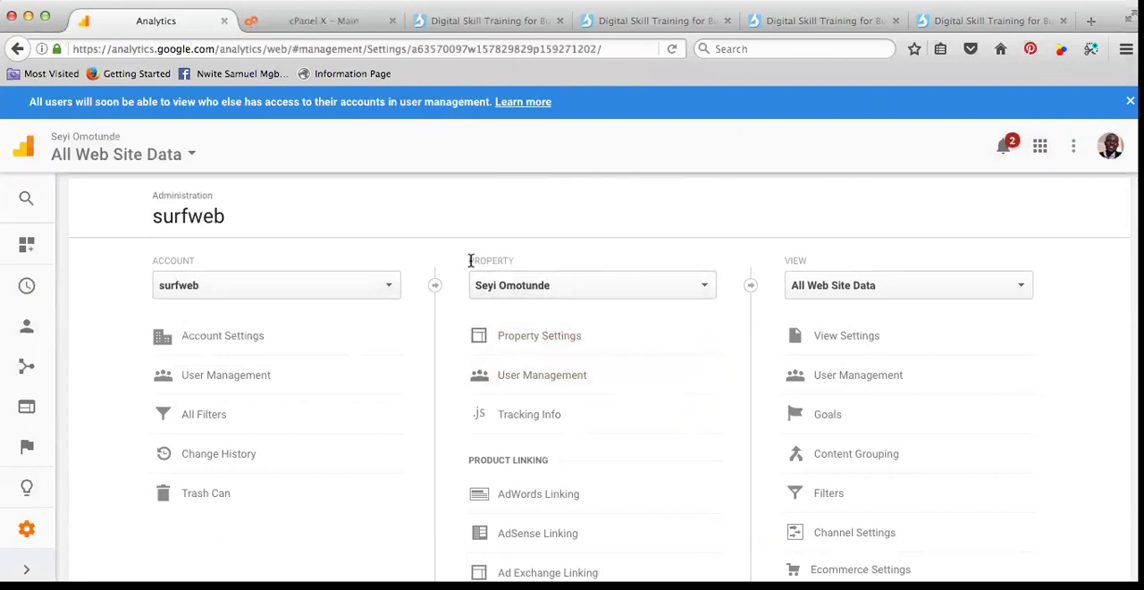
mouse_move(696, 289)
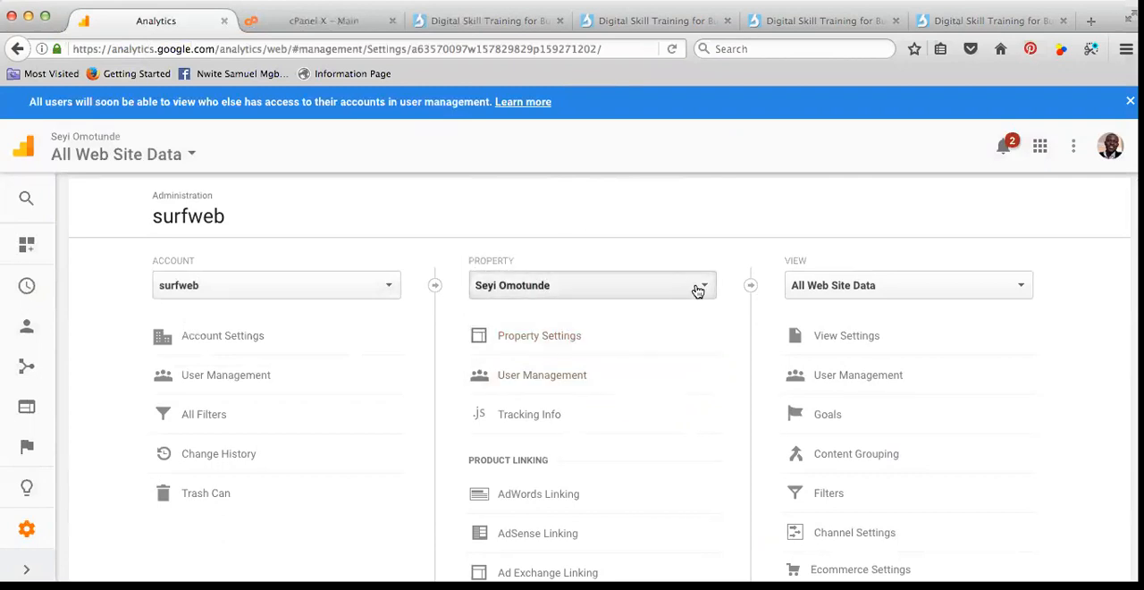
click(704, 286)
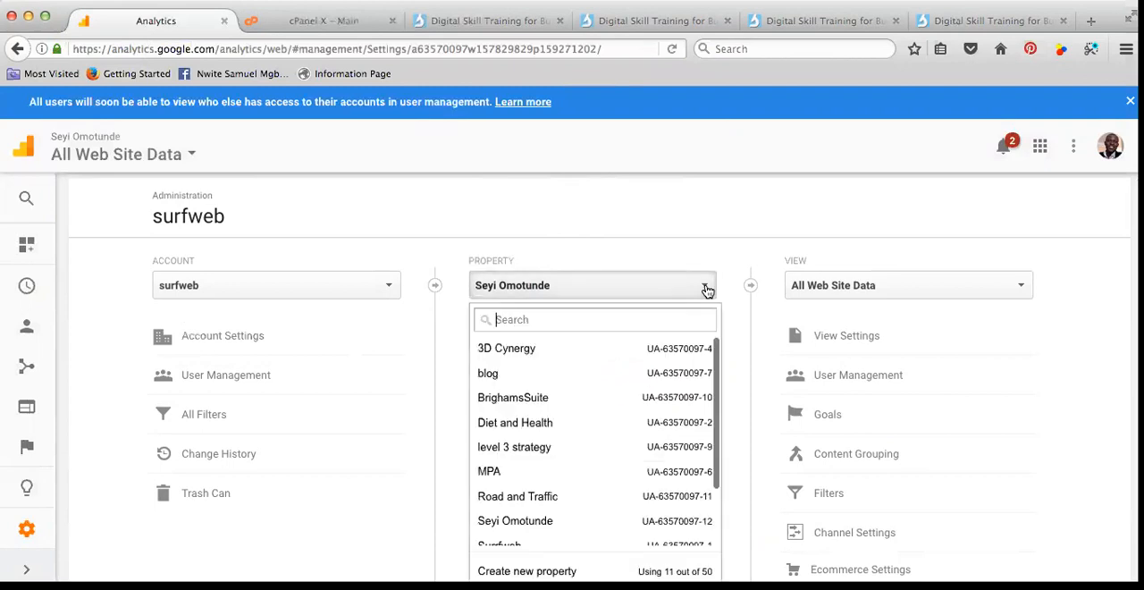
scroll(down, 3)
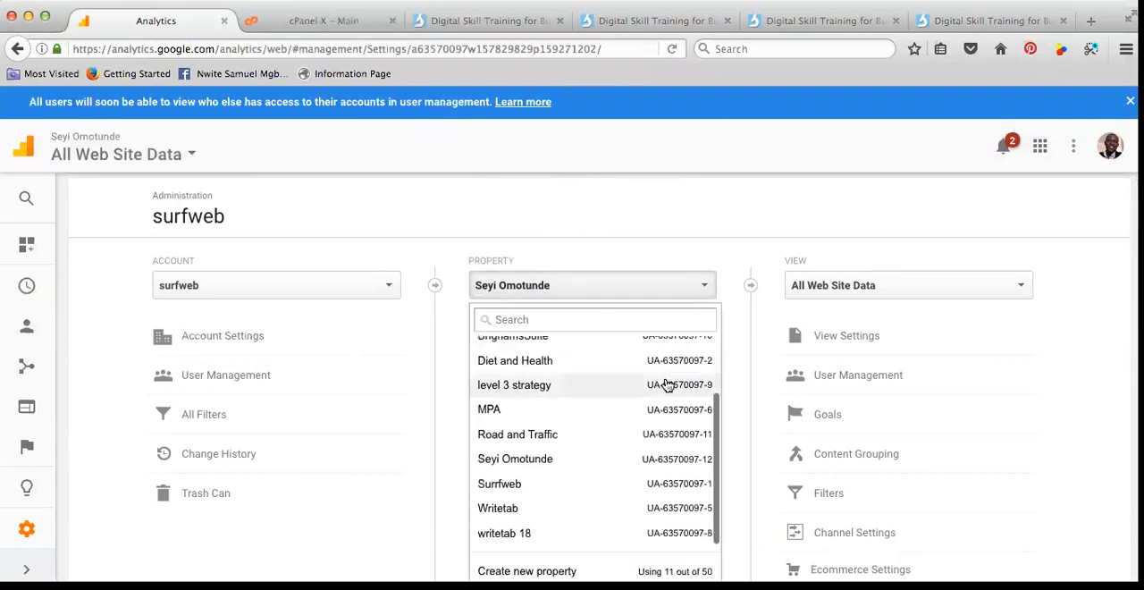
scroll(down, 3)
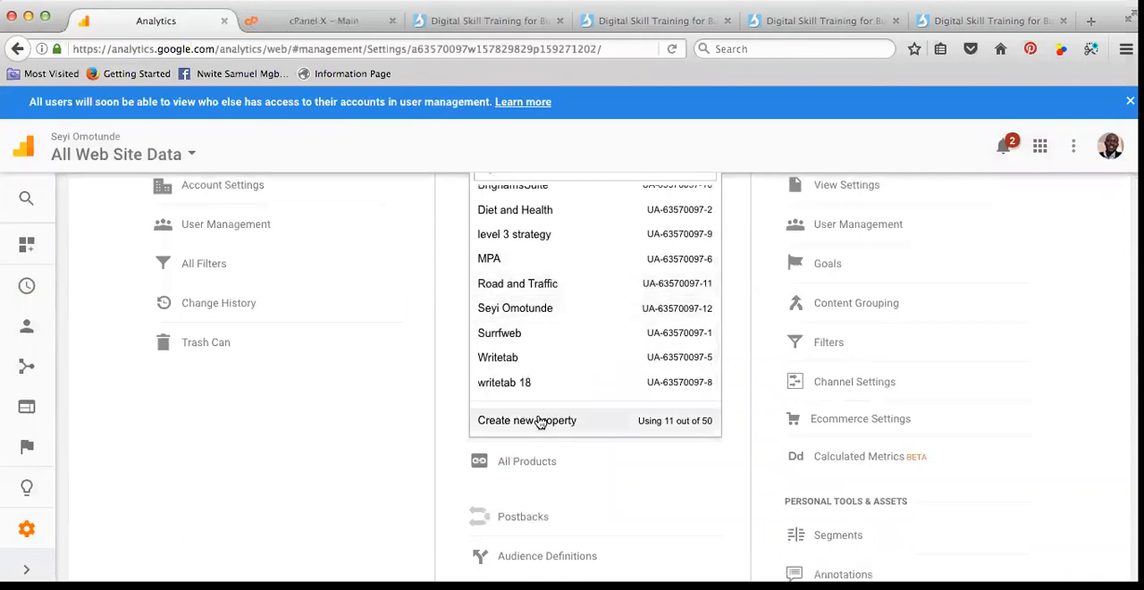
click(539, 420)
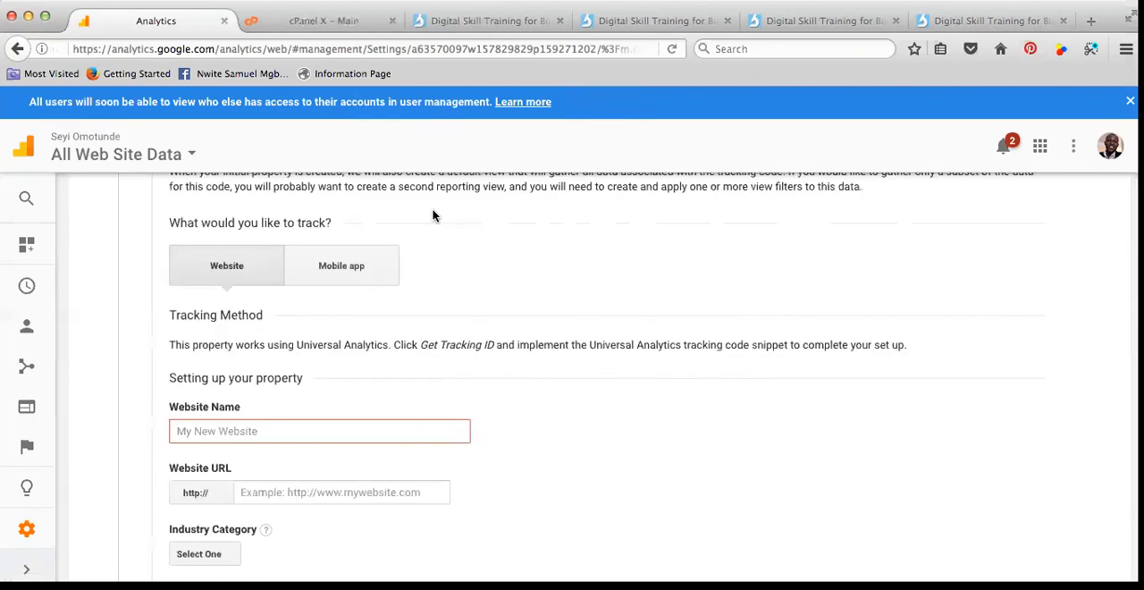
click(318, 431)
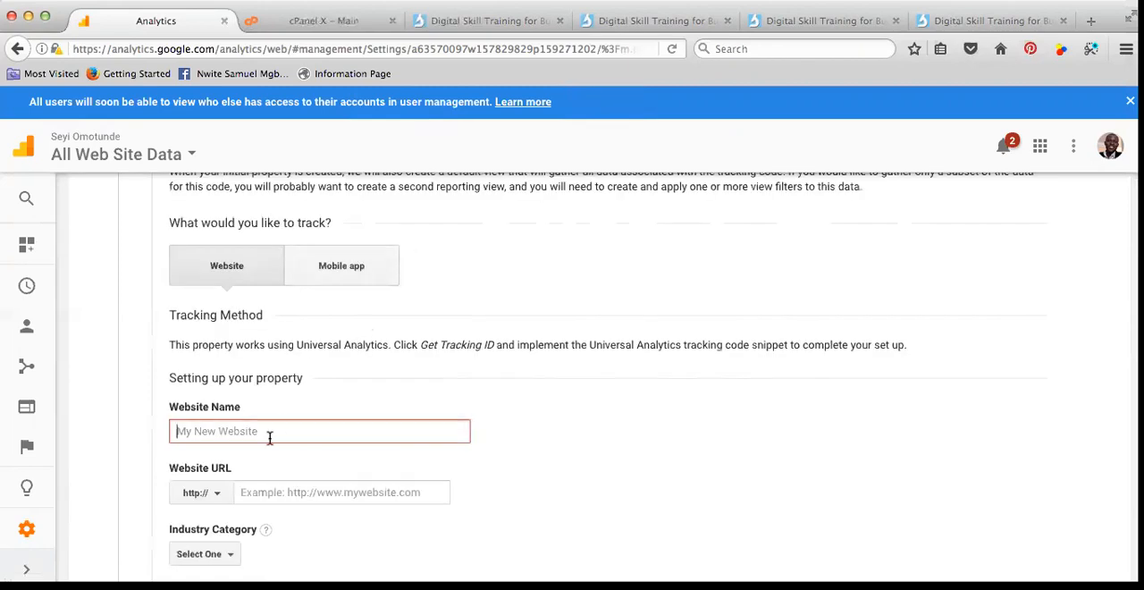
text(http://digital.surfweb.com.ng/)
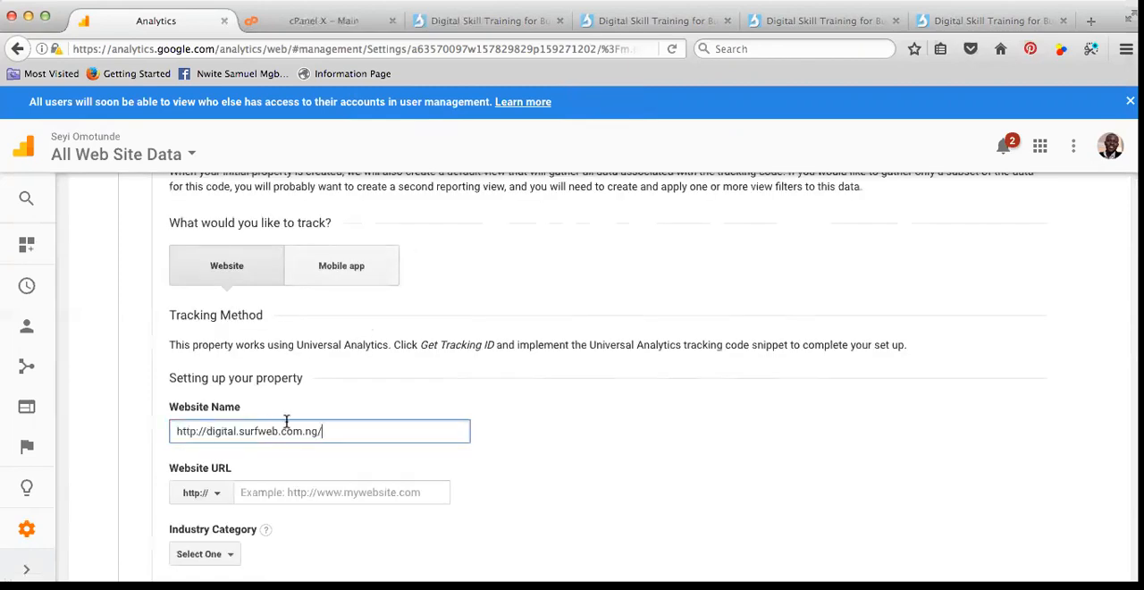
scroll(down, 3)
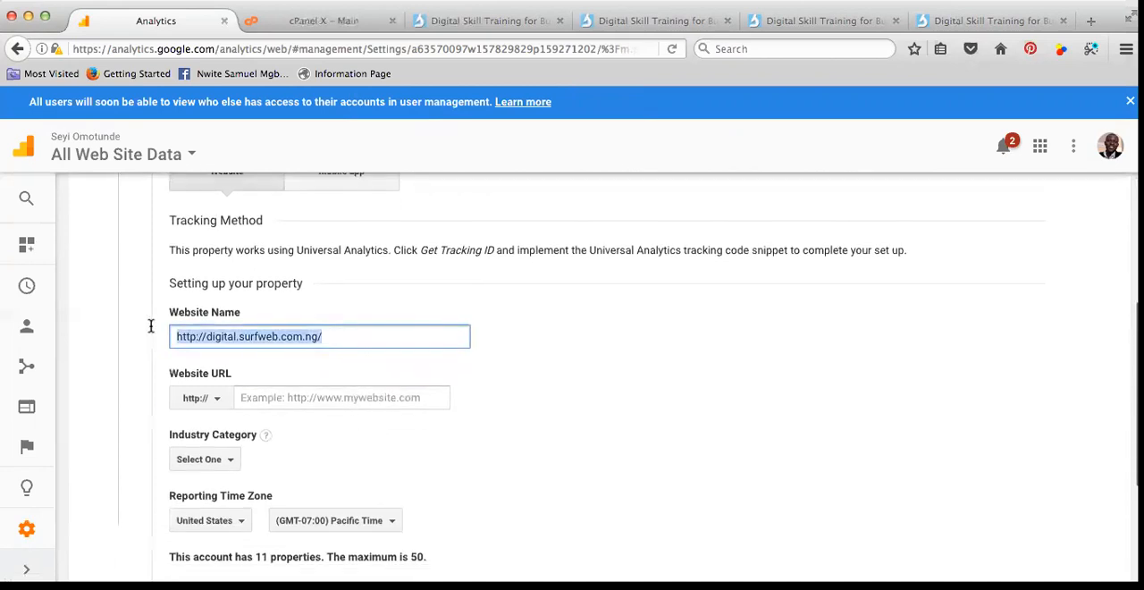
text(A)
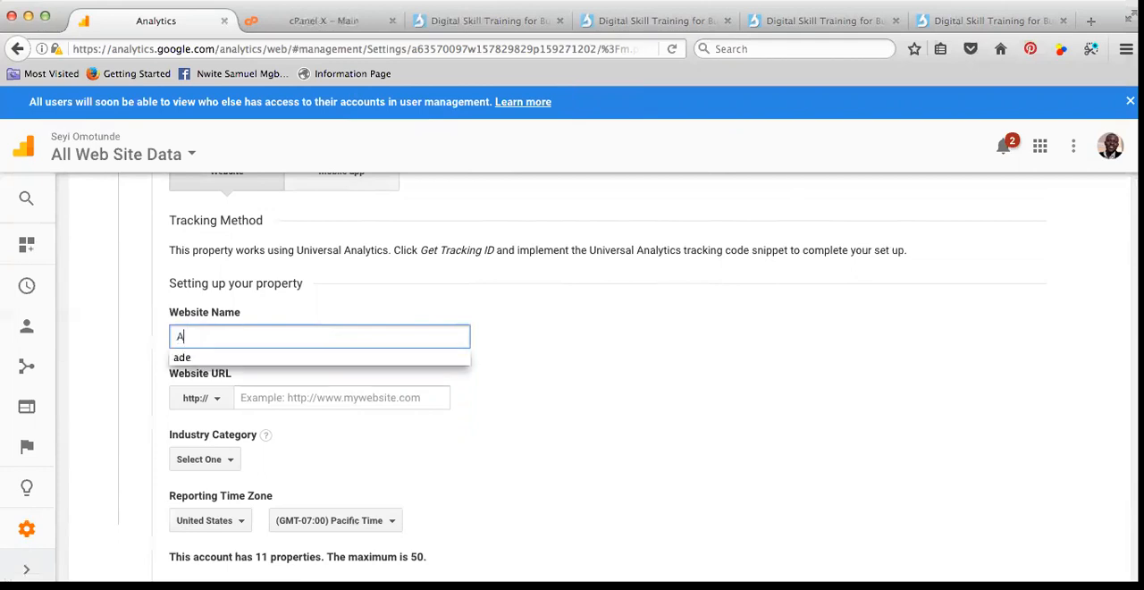
text(L)
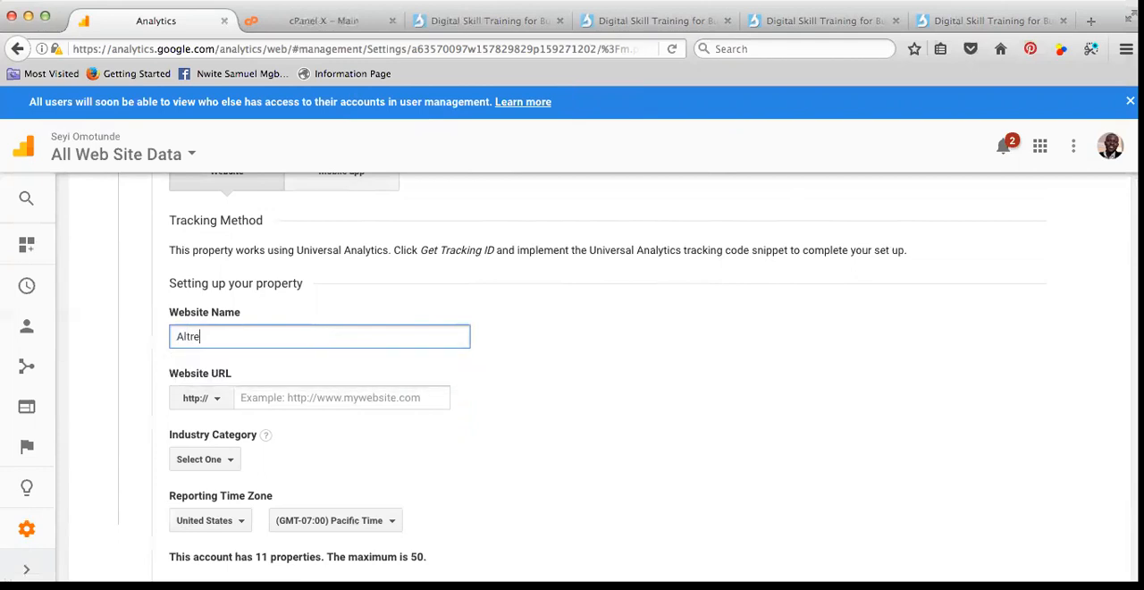
text(Alter)
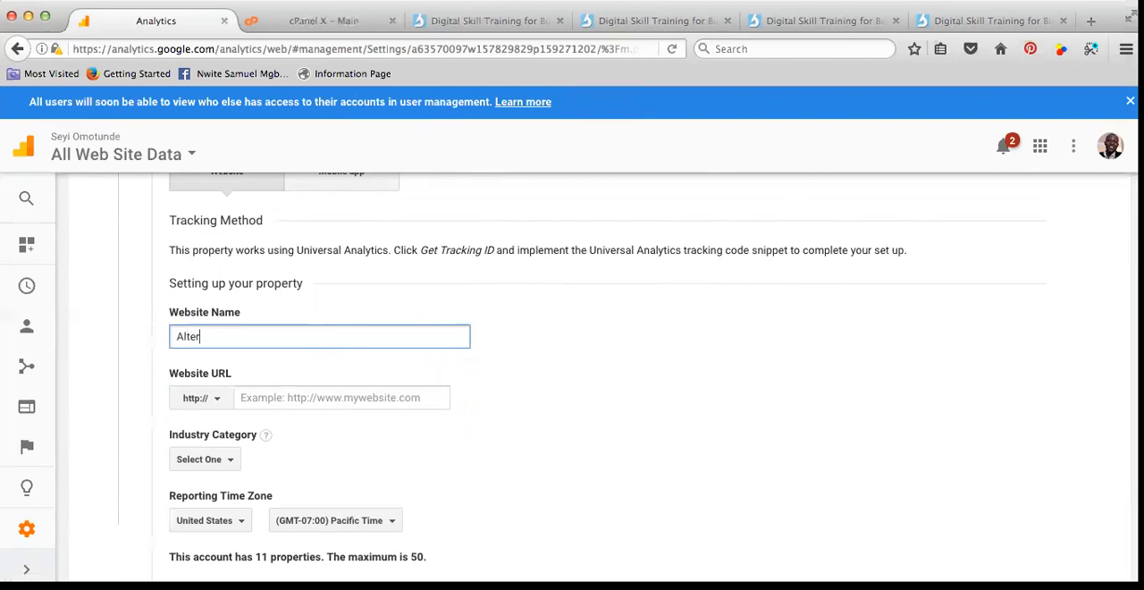
text(nate)
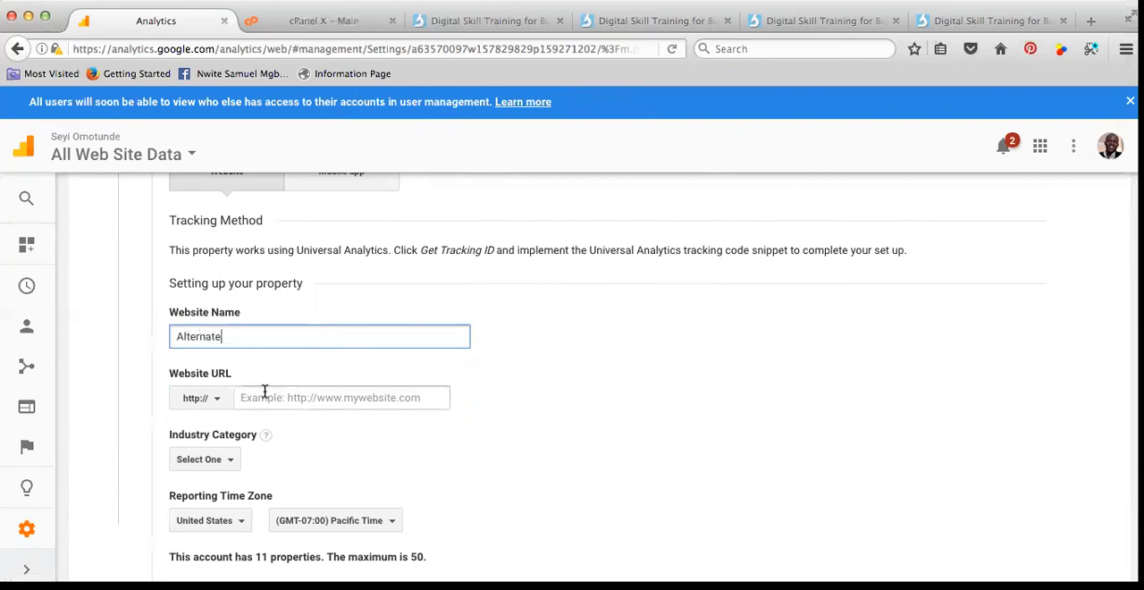
text(http://digital.surfweb.com.ng/)
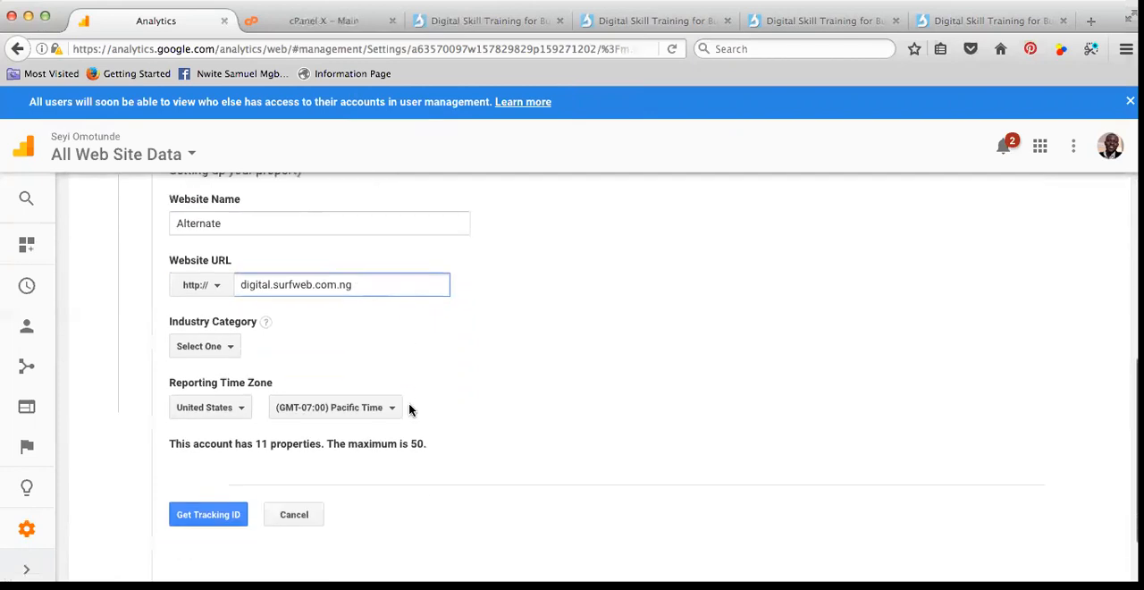
Choose Other as the industry category and request the tracking ID
click(204, 345)
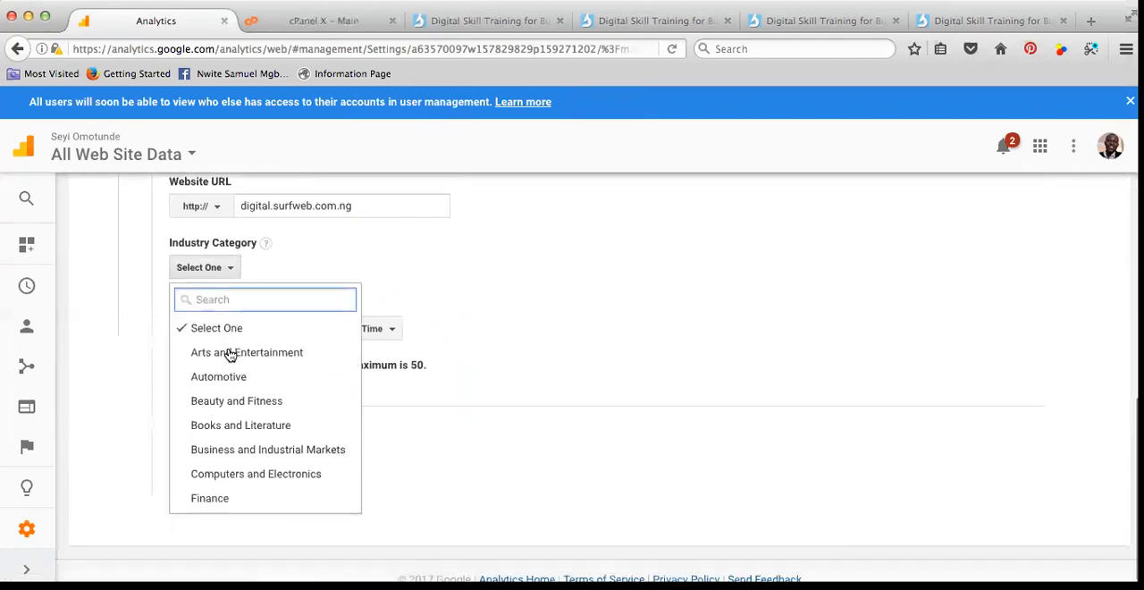
scroll(down, 3)
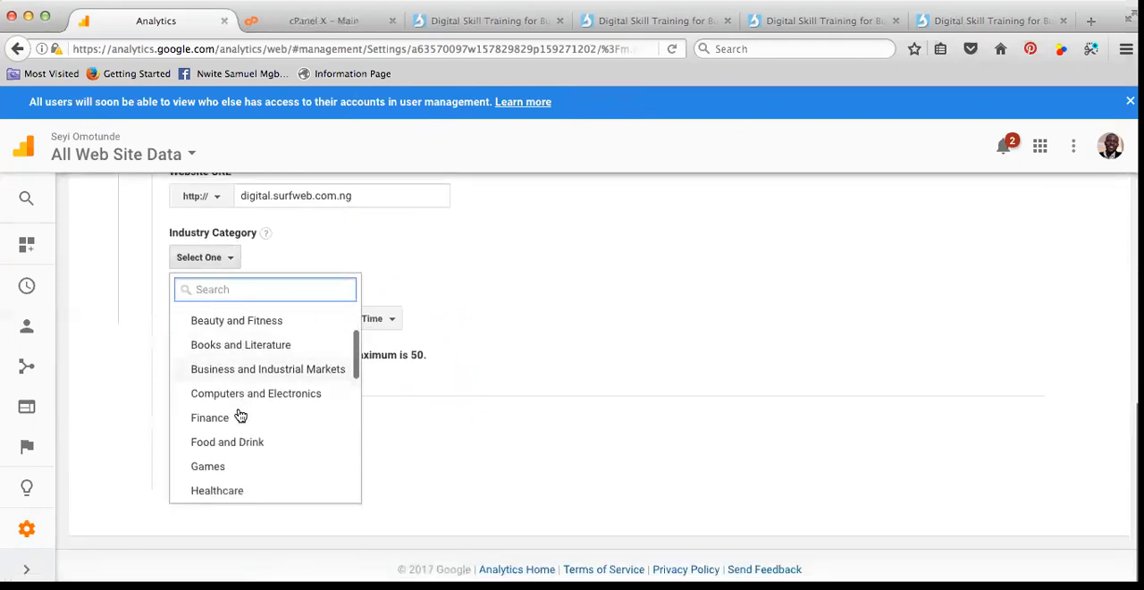
scroll(down, 3)
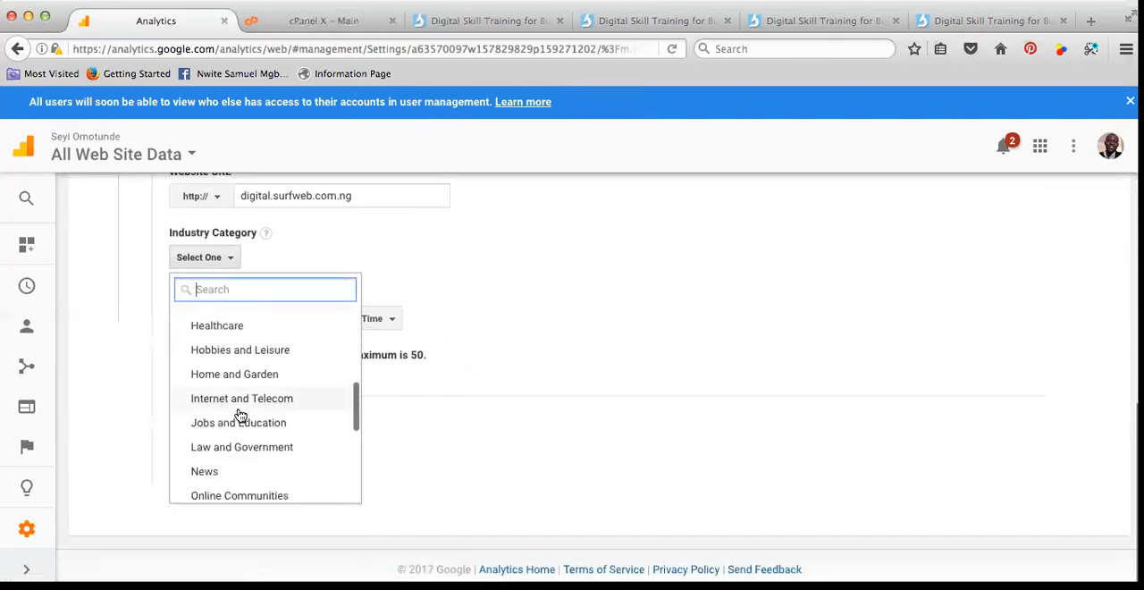
scroll(down, 3)
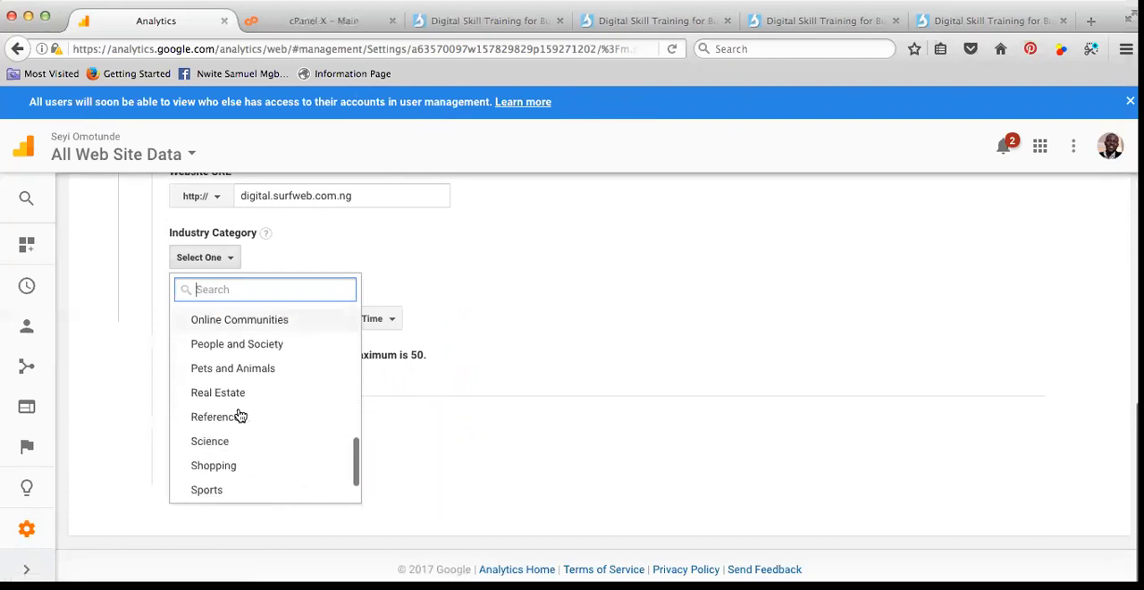
scroll(down, 3)
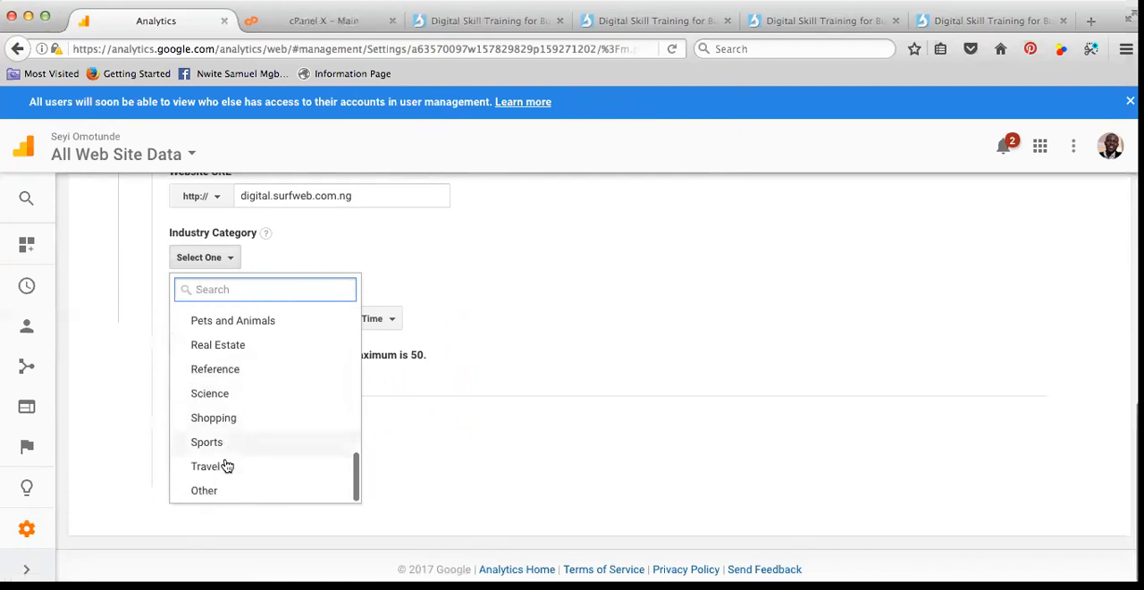
click(204, 489)
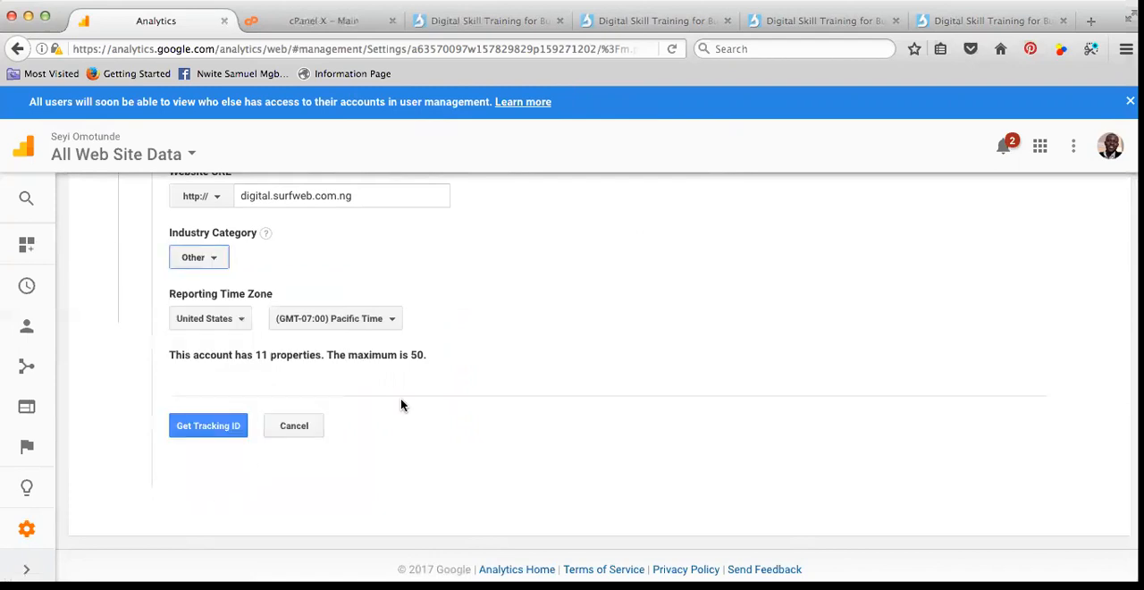
mouse_move(240, 268)
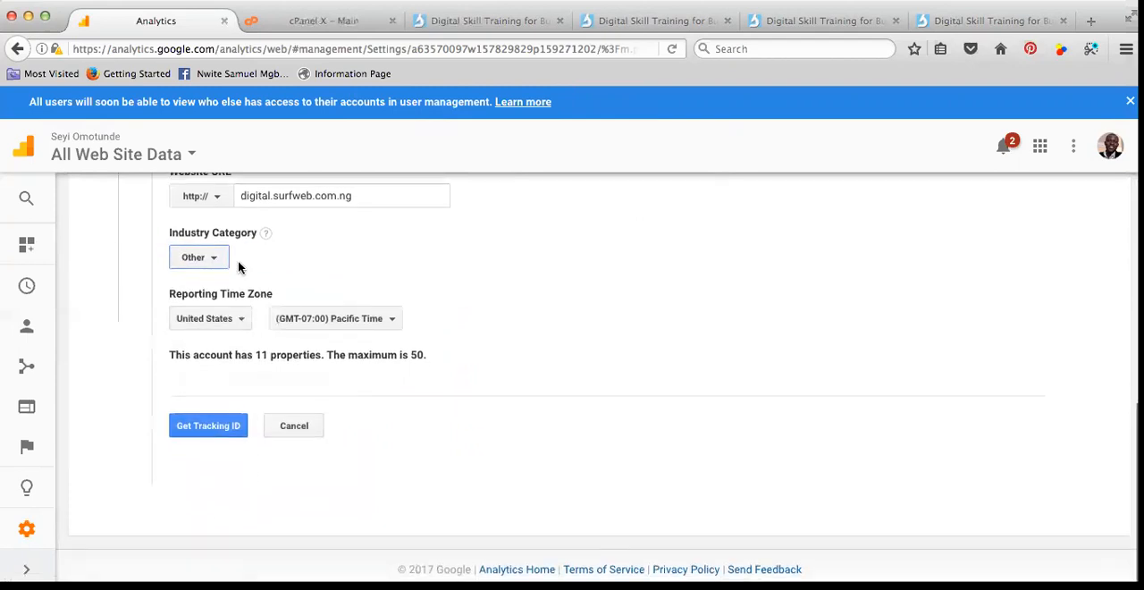
click(207, 425)
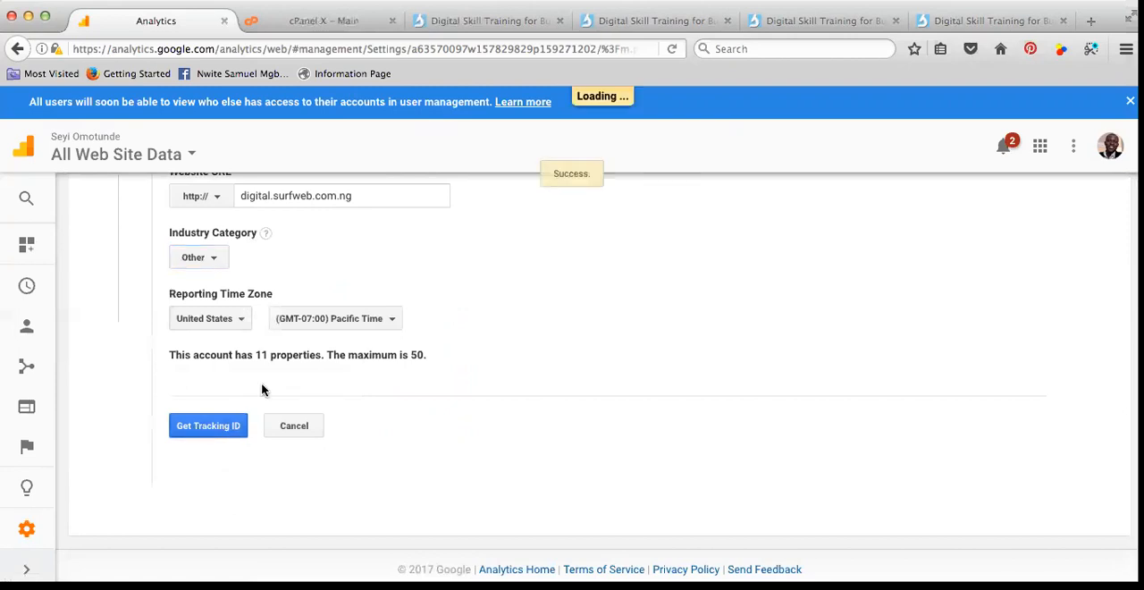
click(207, 425)
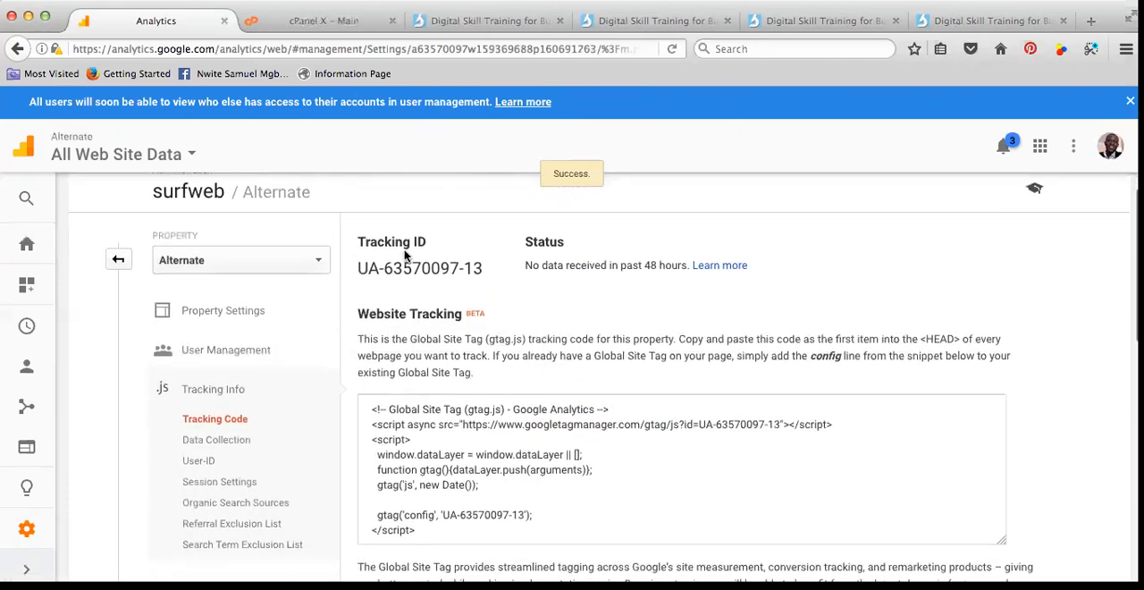
scroll(down, 3)
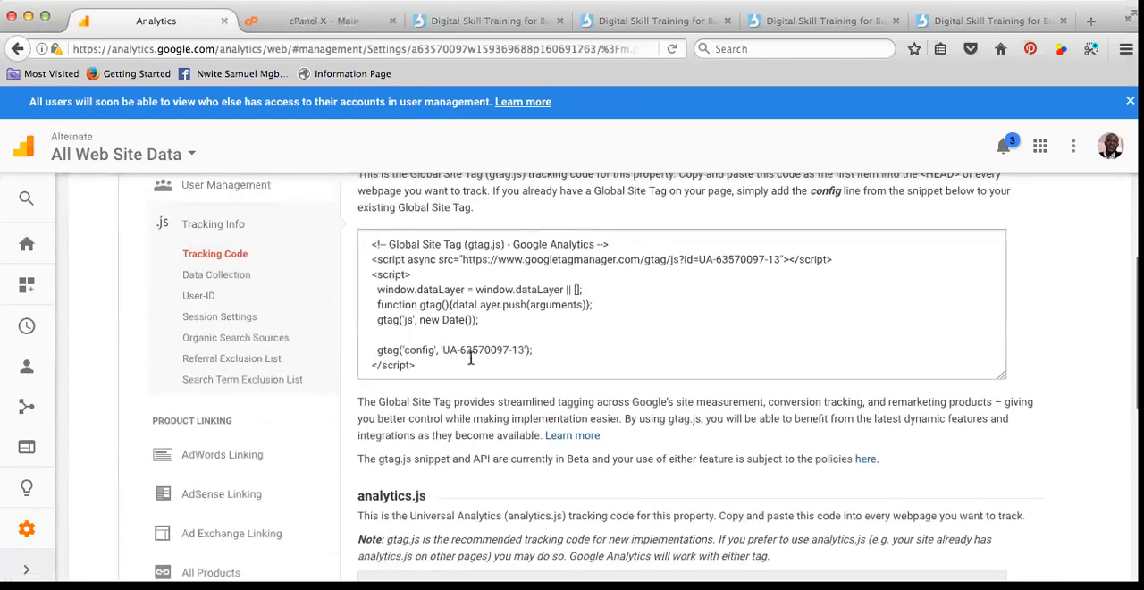
click(418, 367)
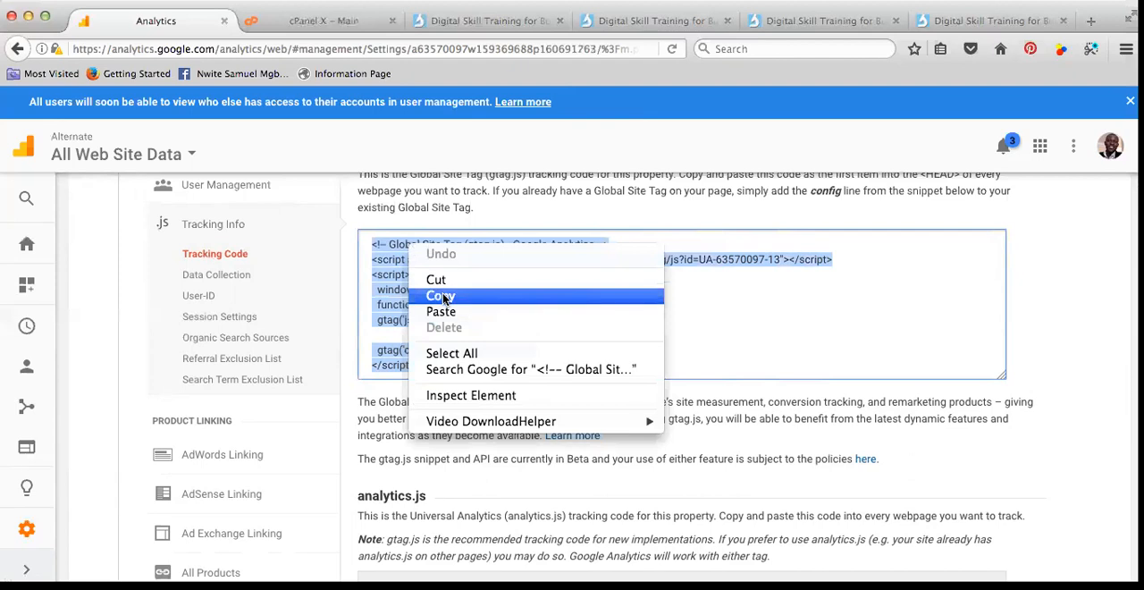
click(439, 295)
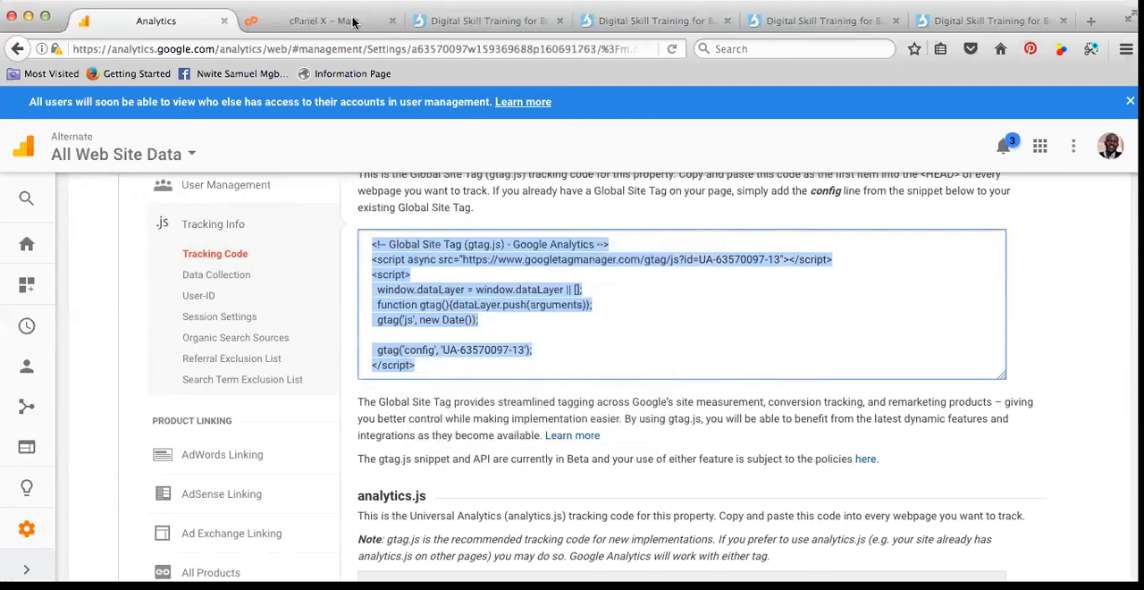
click(321, 21)
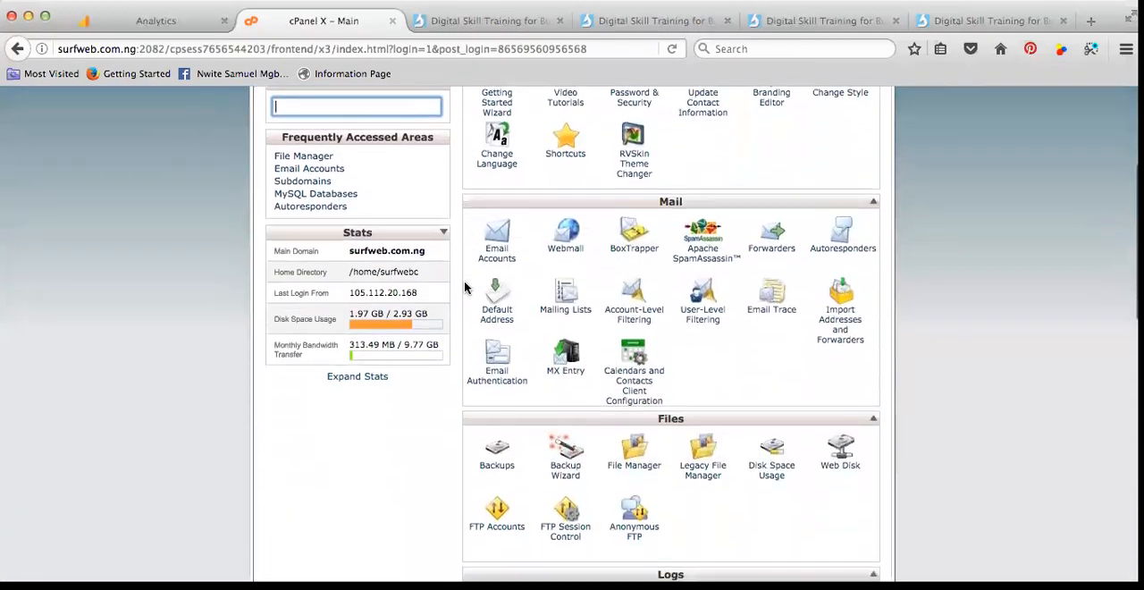
Go into File Manager at the surfweb.com.ng document root and enter the digital folder
click(633, 450)
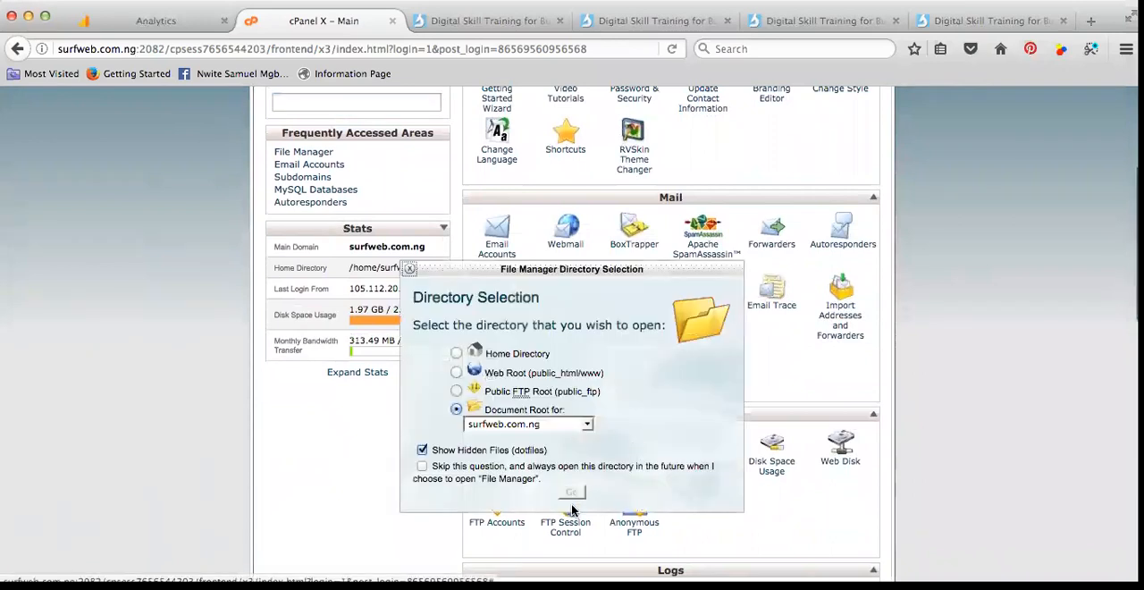
mouse_move(593, 443)
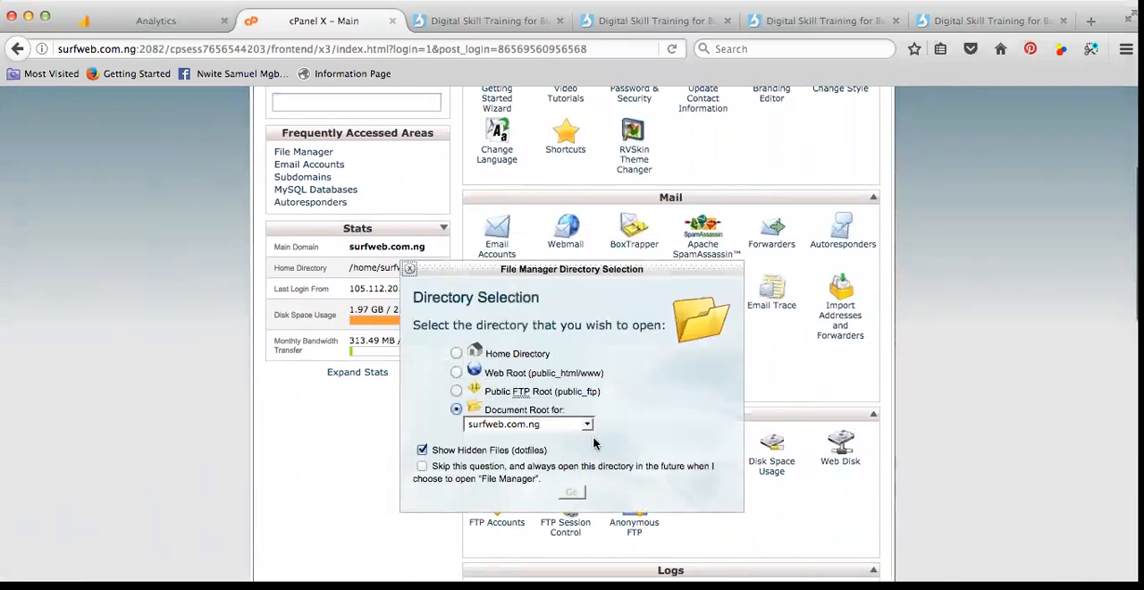
click(572, 490)
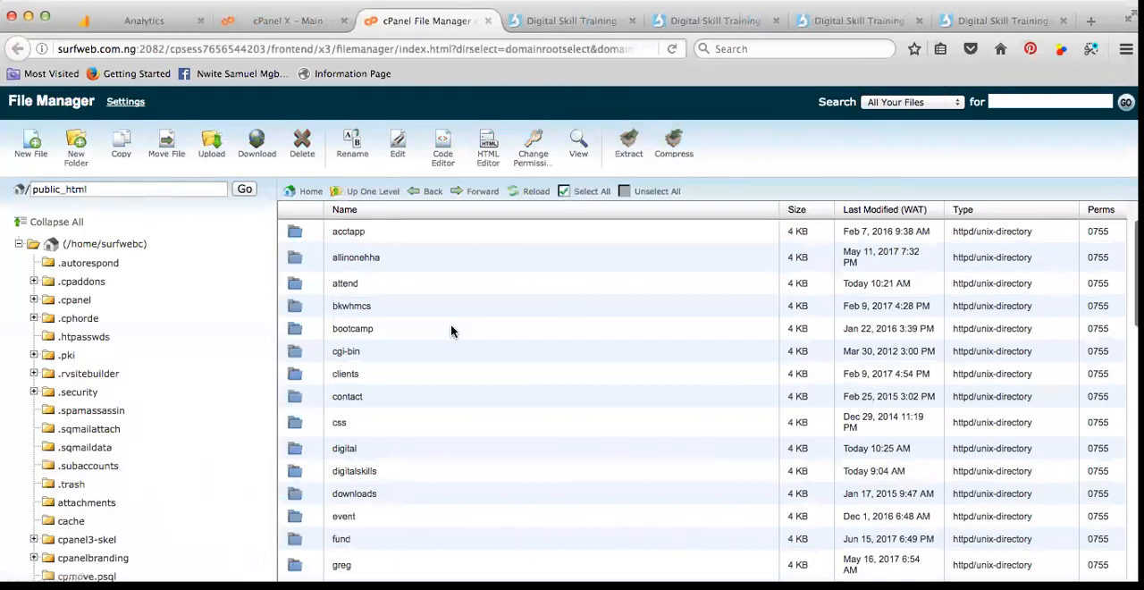
scroll(down, 3)
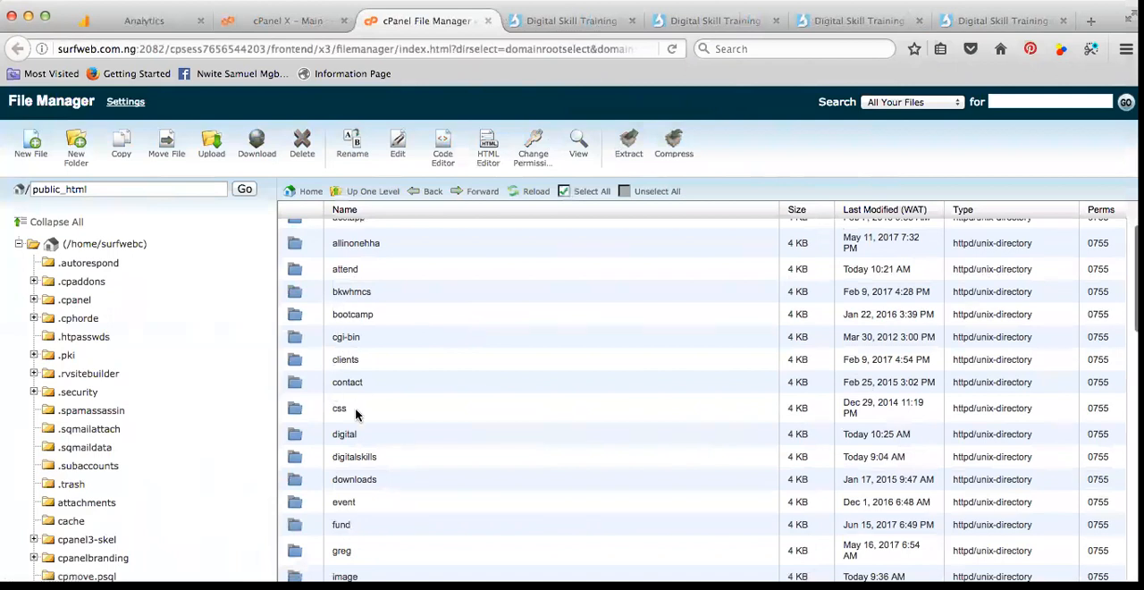
double_click(341, 434)
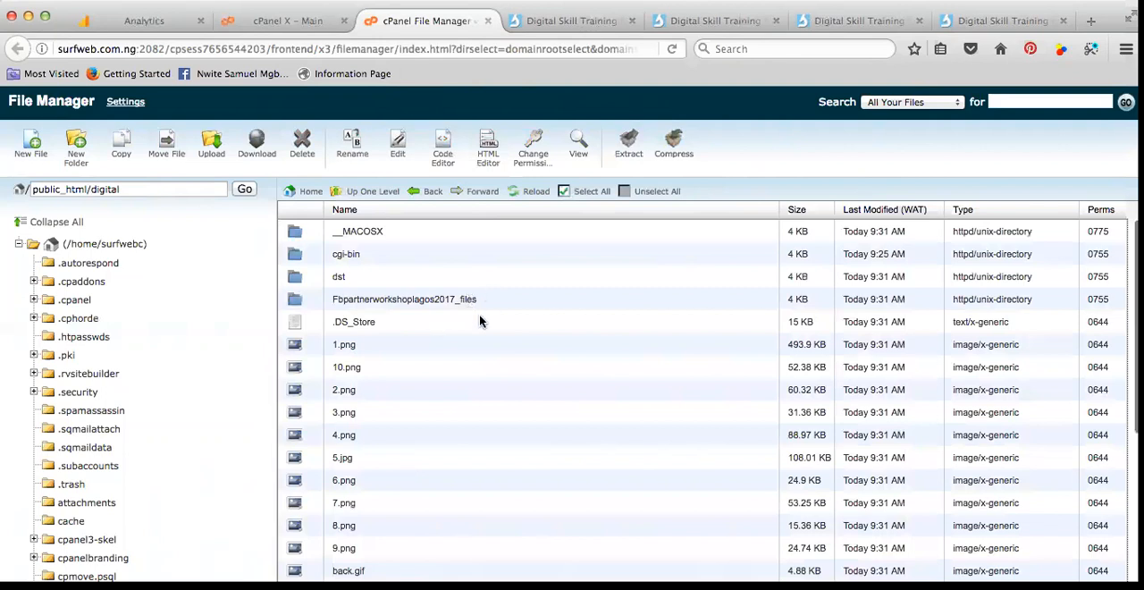
Choose Edit on index.html in the digital folder to reach the encoding prompt
scroll(down, 3)
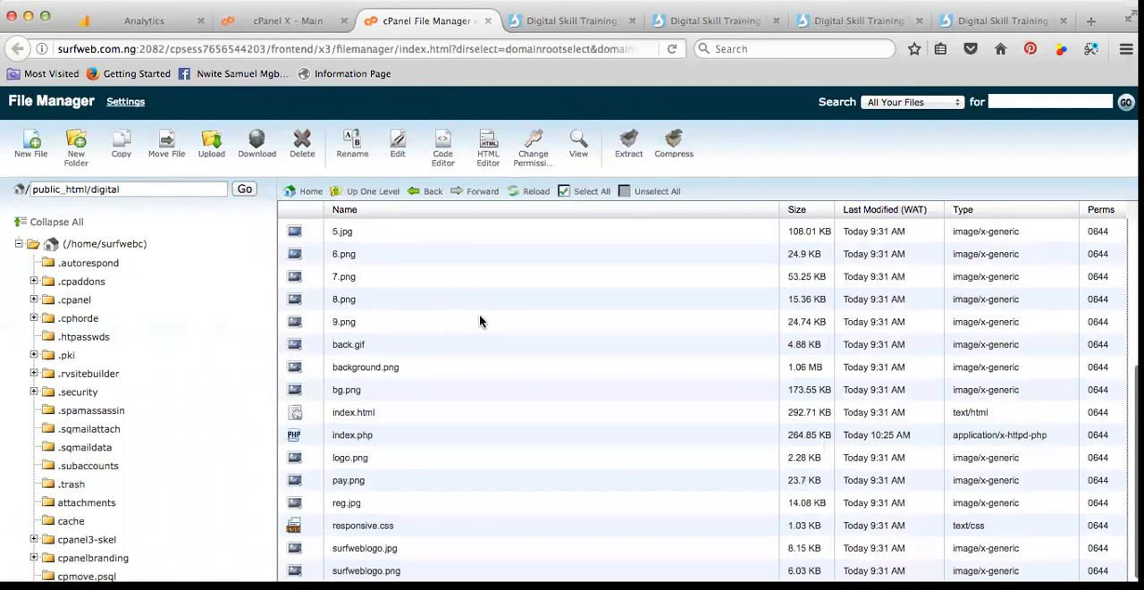
click(354, 397)
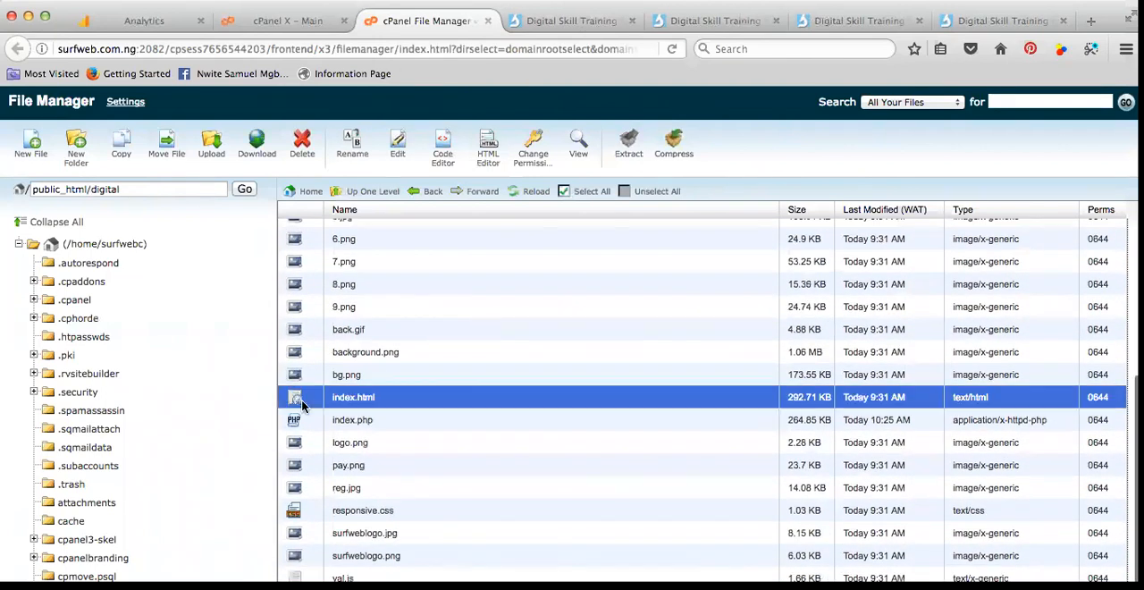
right_click(354, 397)
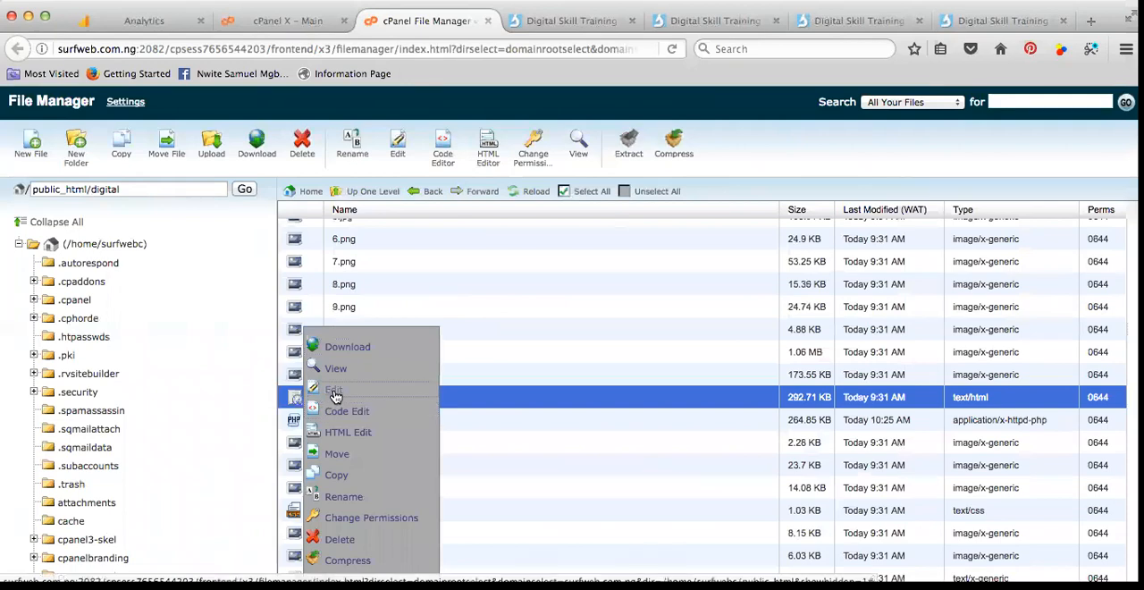
click(334, 390)
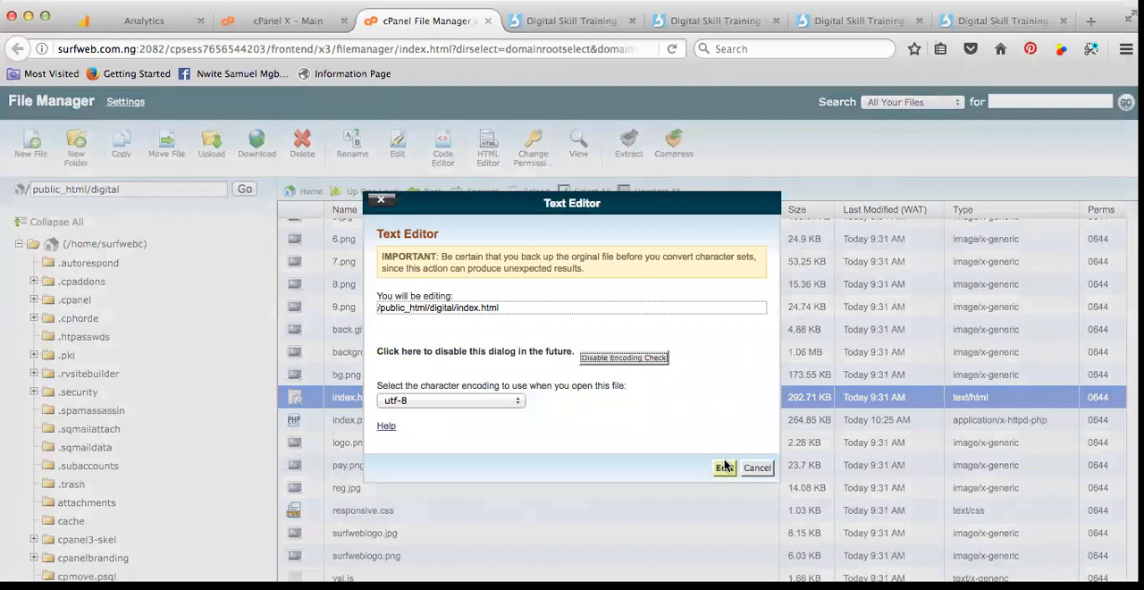
click(725, 468)
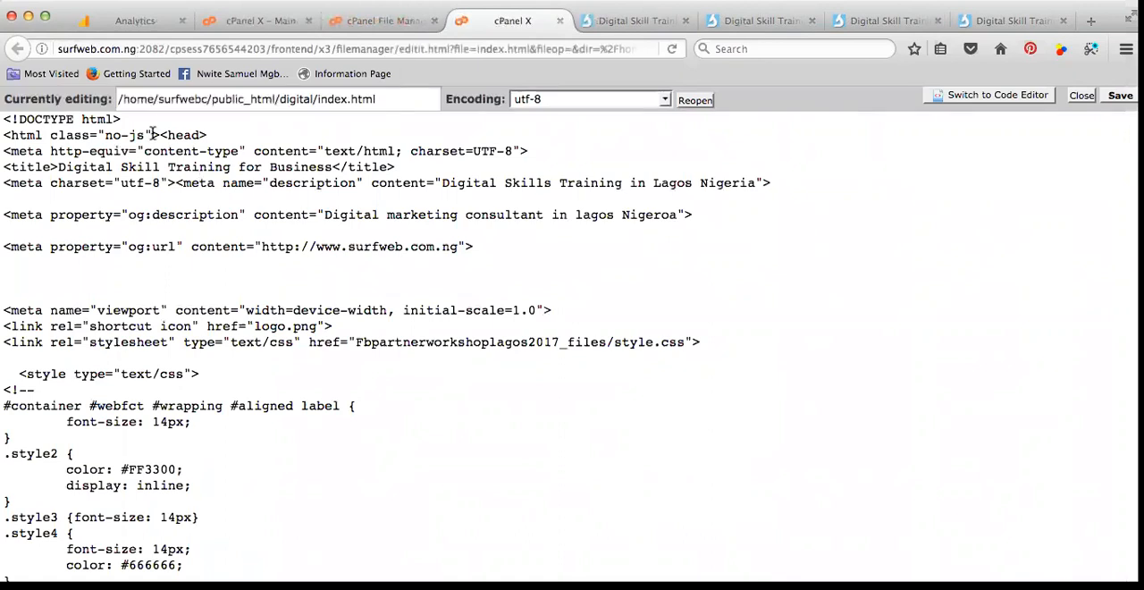
double_click(182, 136)
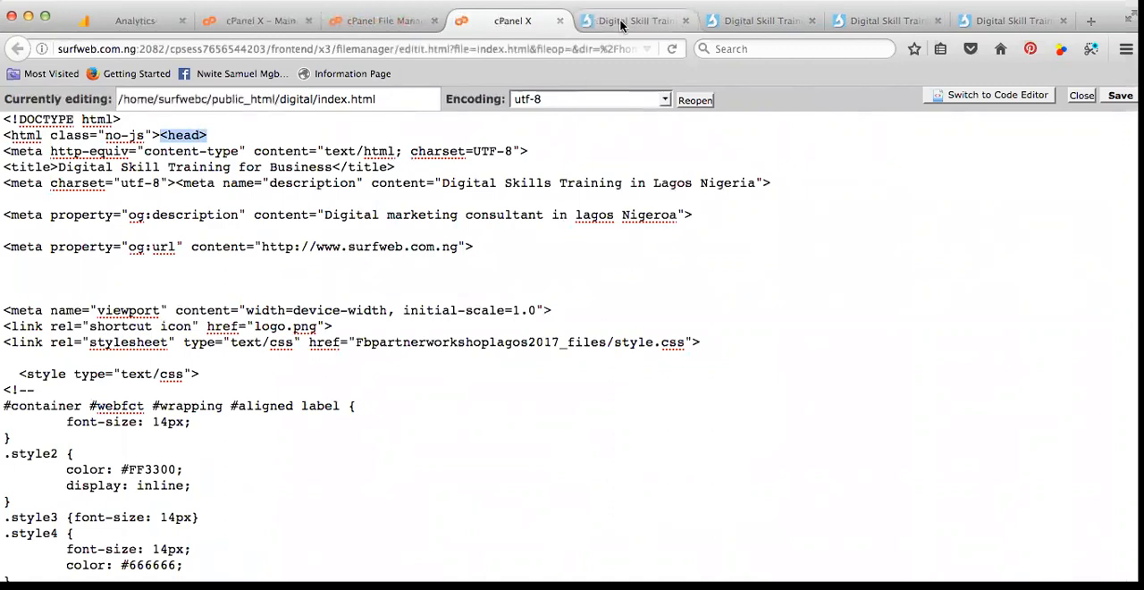
click(634, 22)
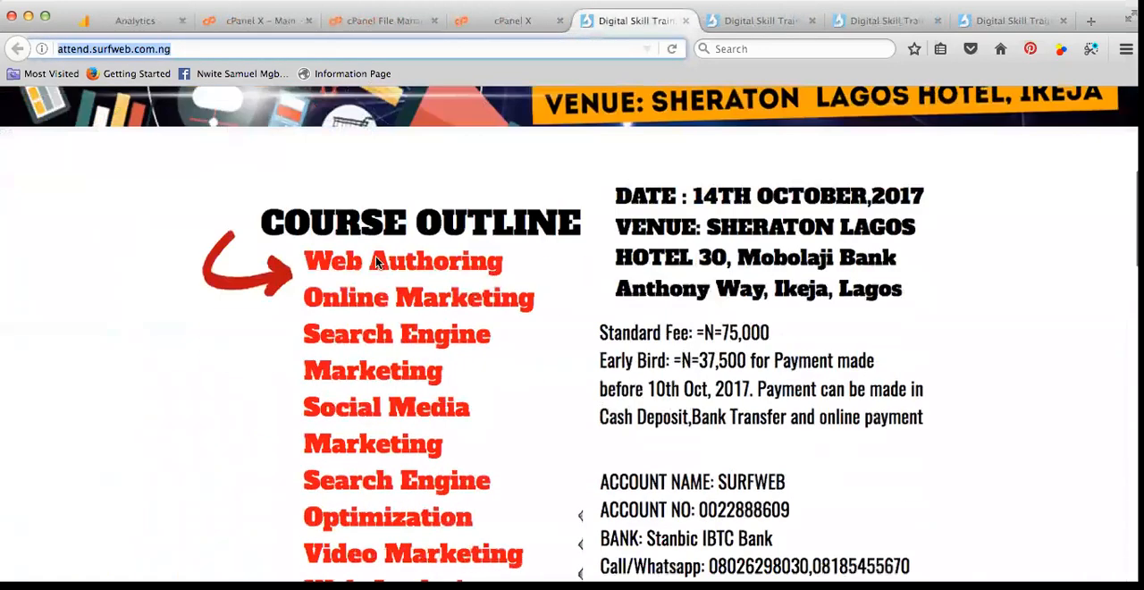
mouse_move(606, 129)
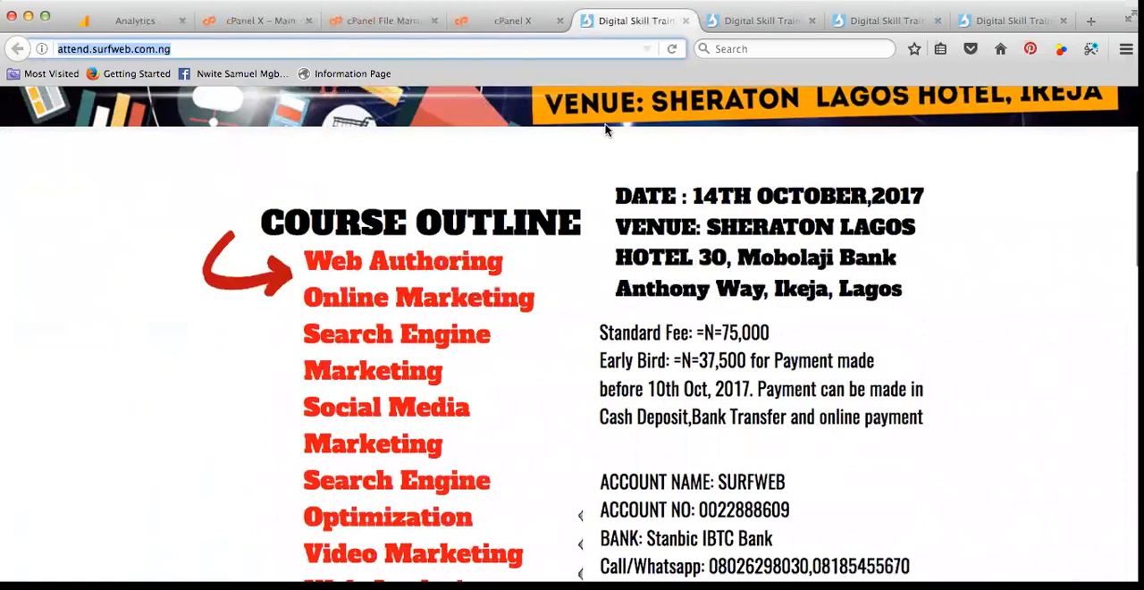
click(511, 20)
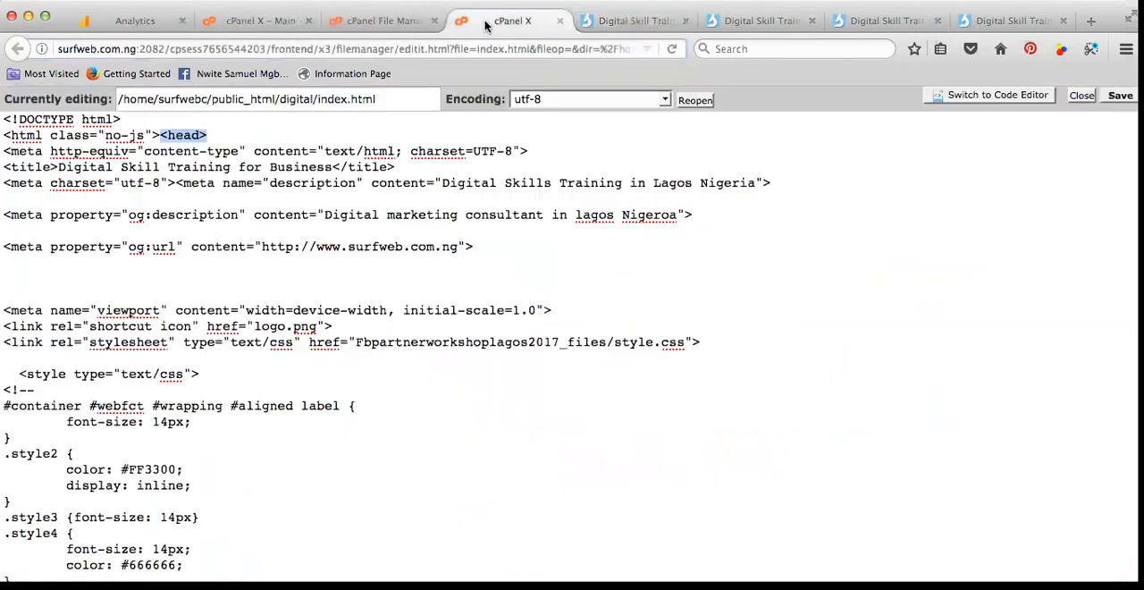
click(214, 134)
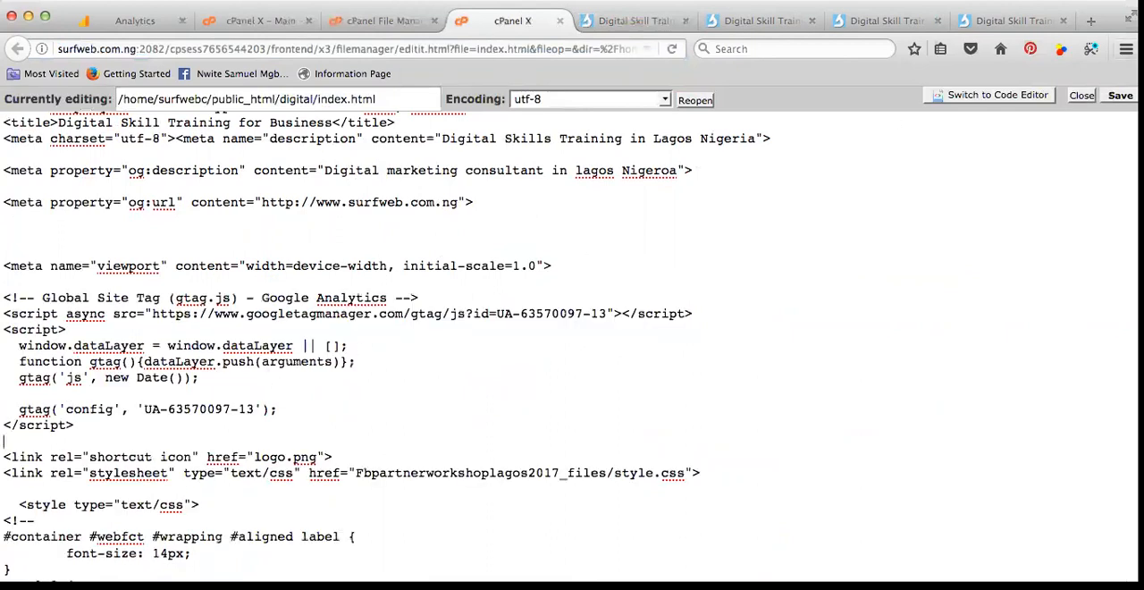
Save digital/index.html, check the live digital site, and return to the Analytics tracking code page
click(1132, 97)
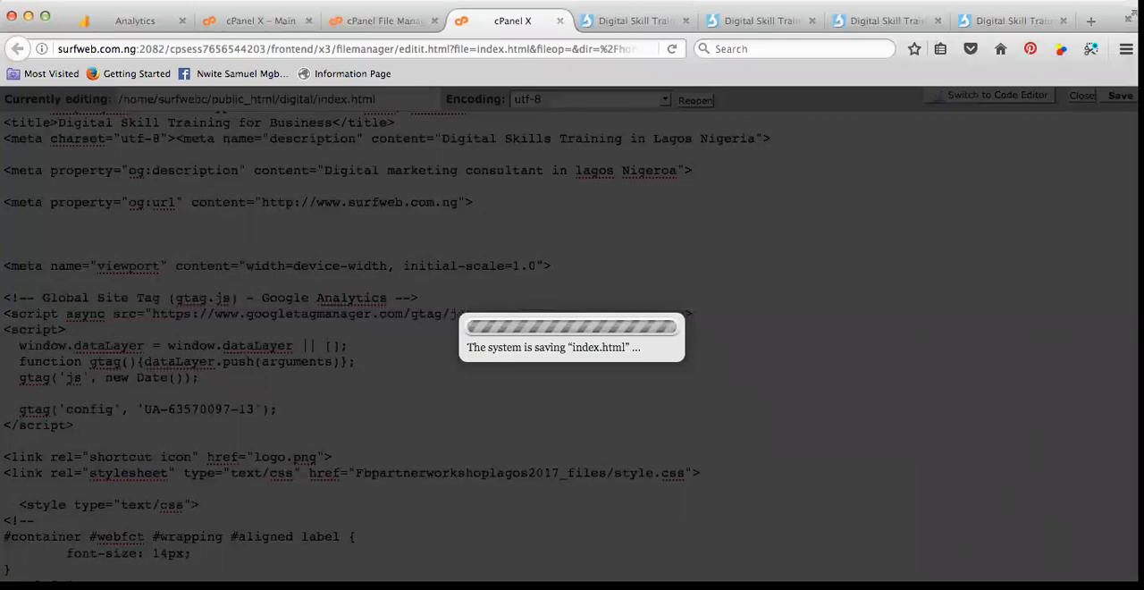
mouse_move(950, 113)
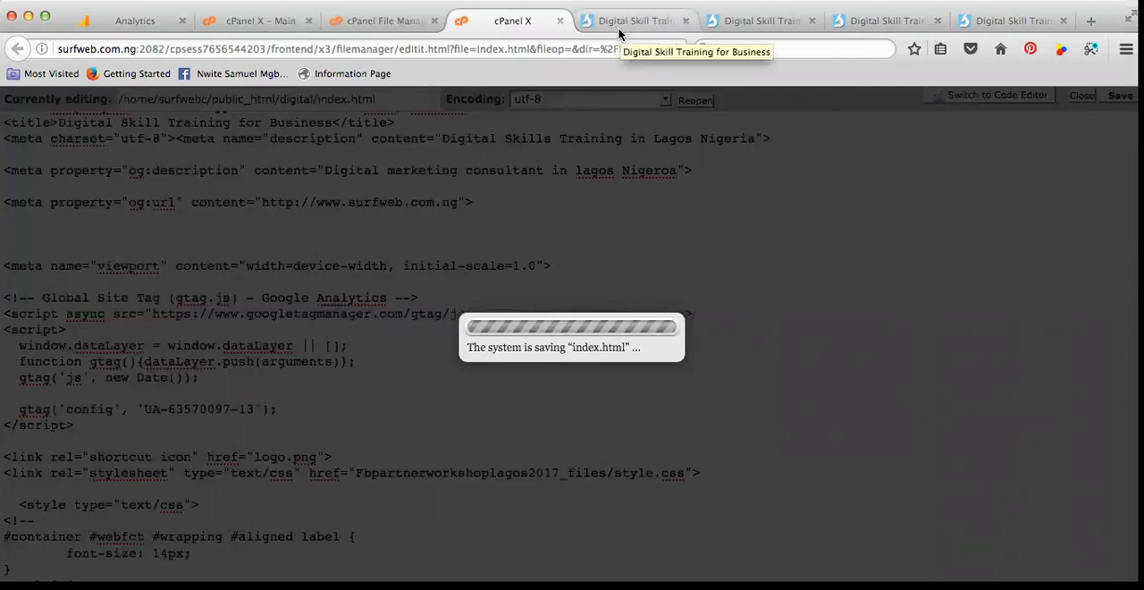
mouse_move(622, 32)
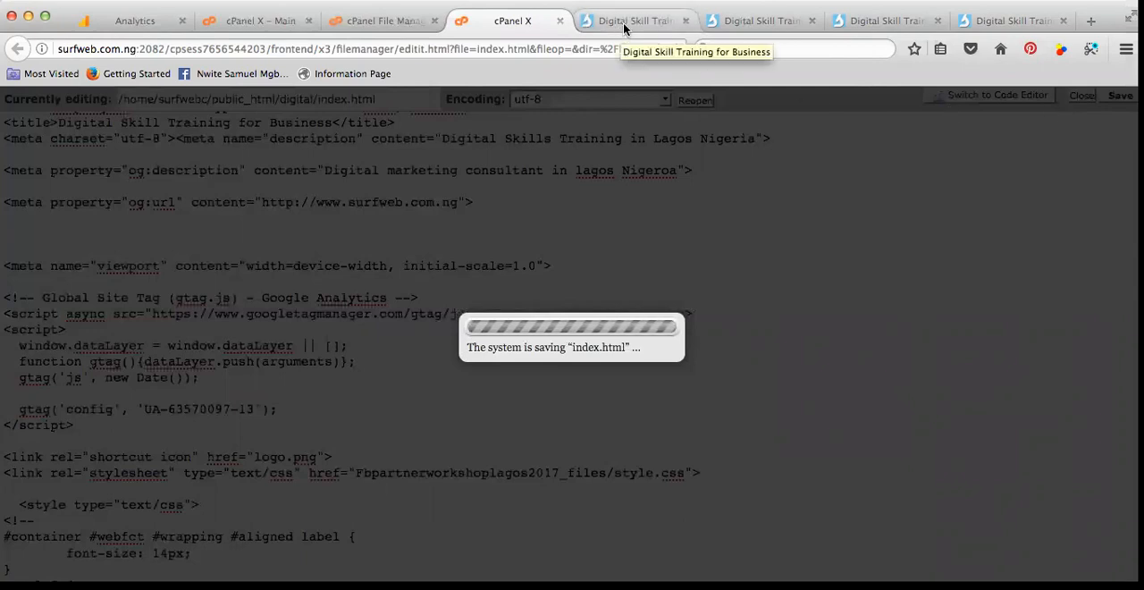
click(635, 20)
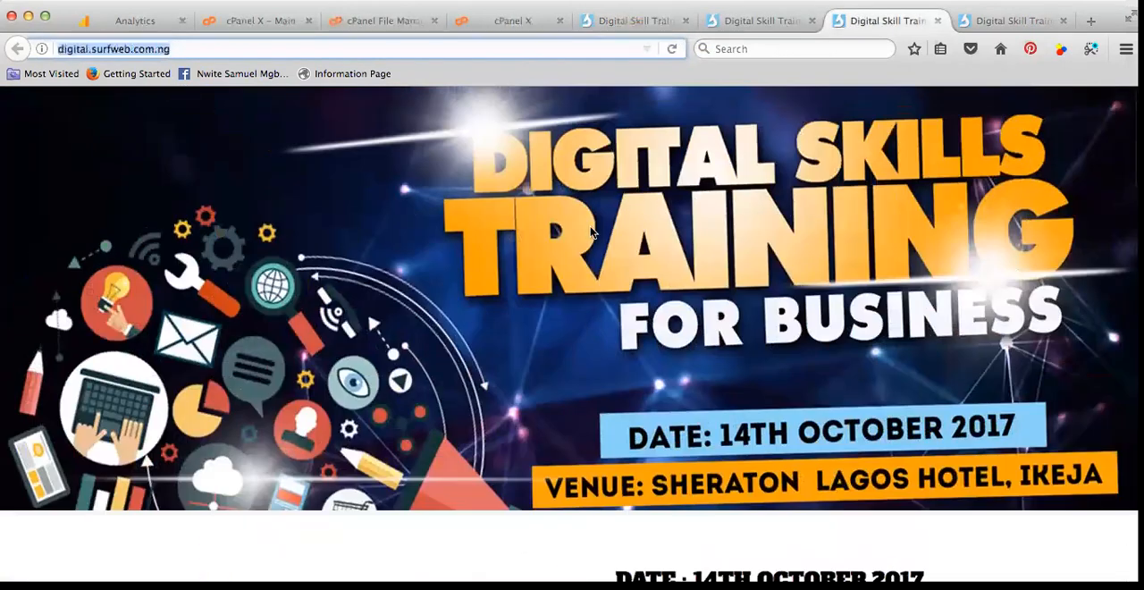
mouse_move(593, 139)
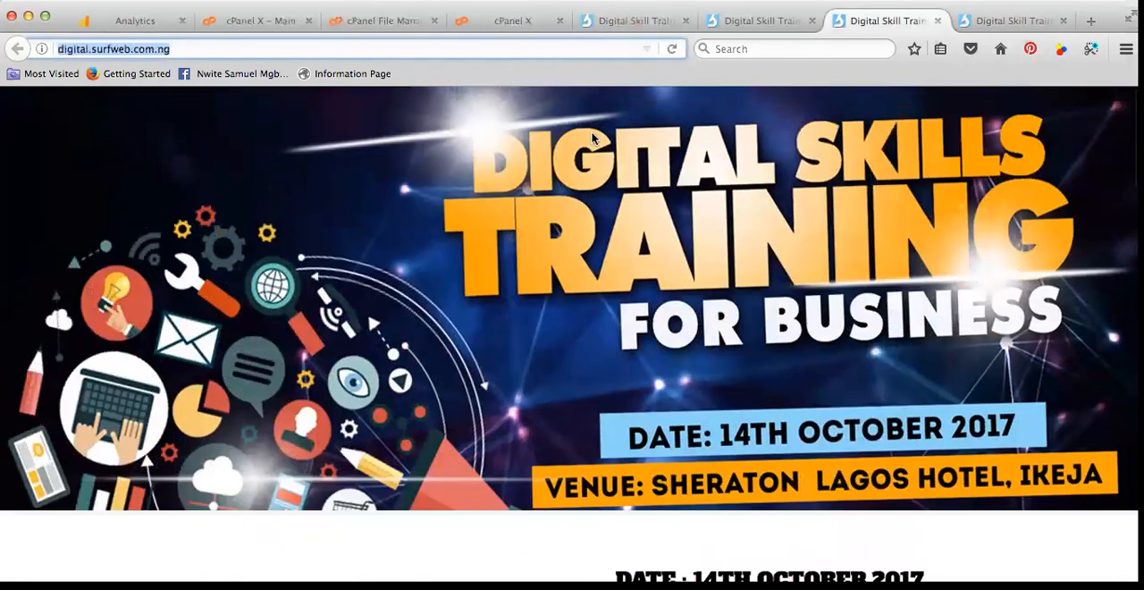
mouse_move(869, 182)
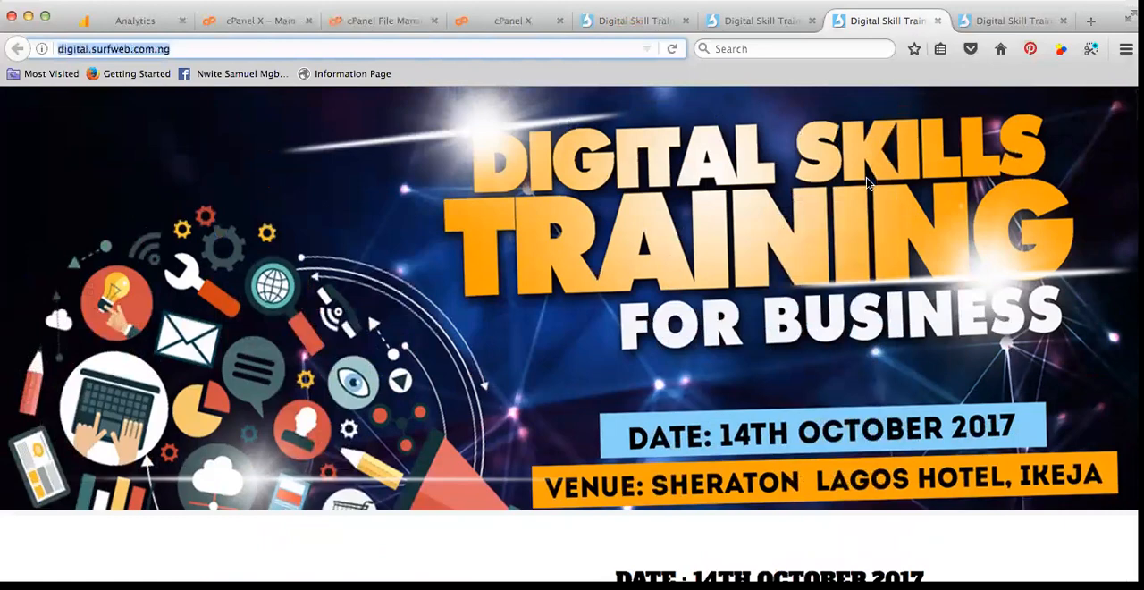
scroll(down, 3)
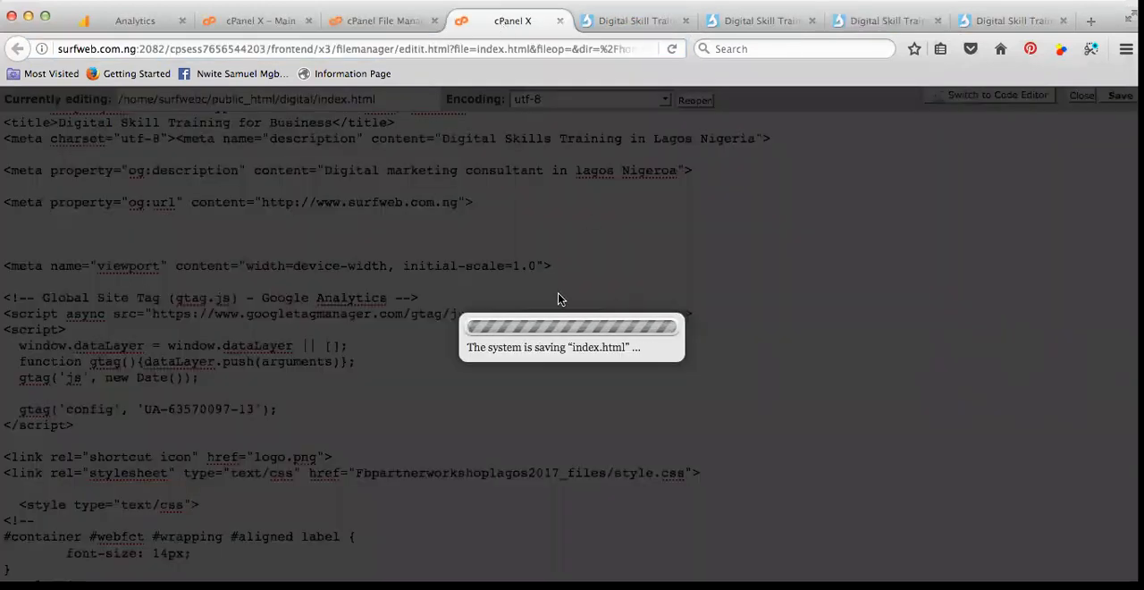
mouse_move(765, 50)
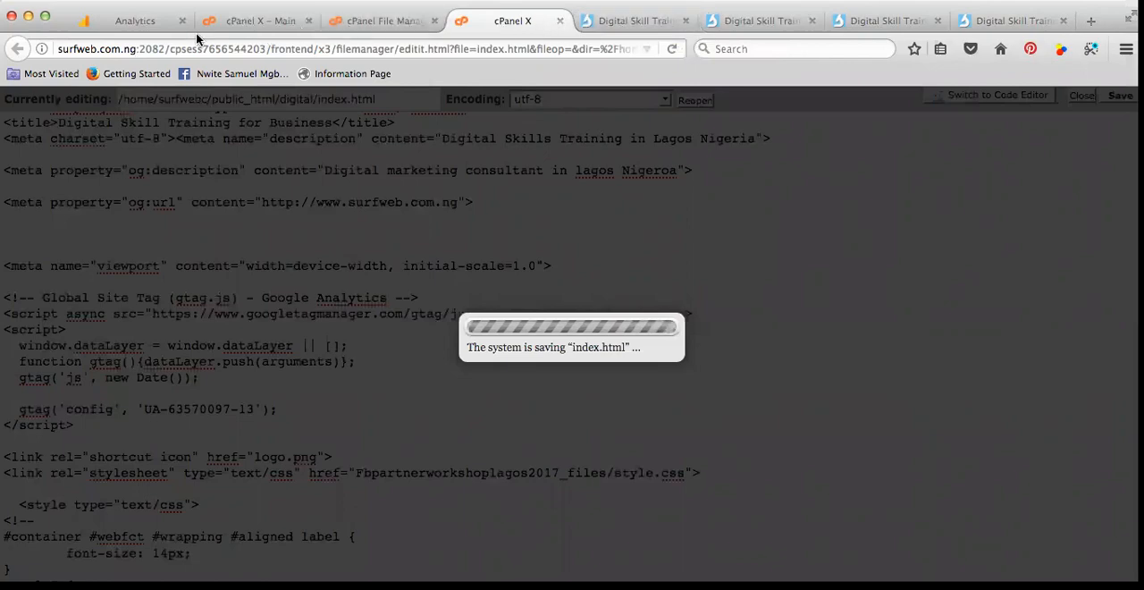
click(129, 21)
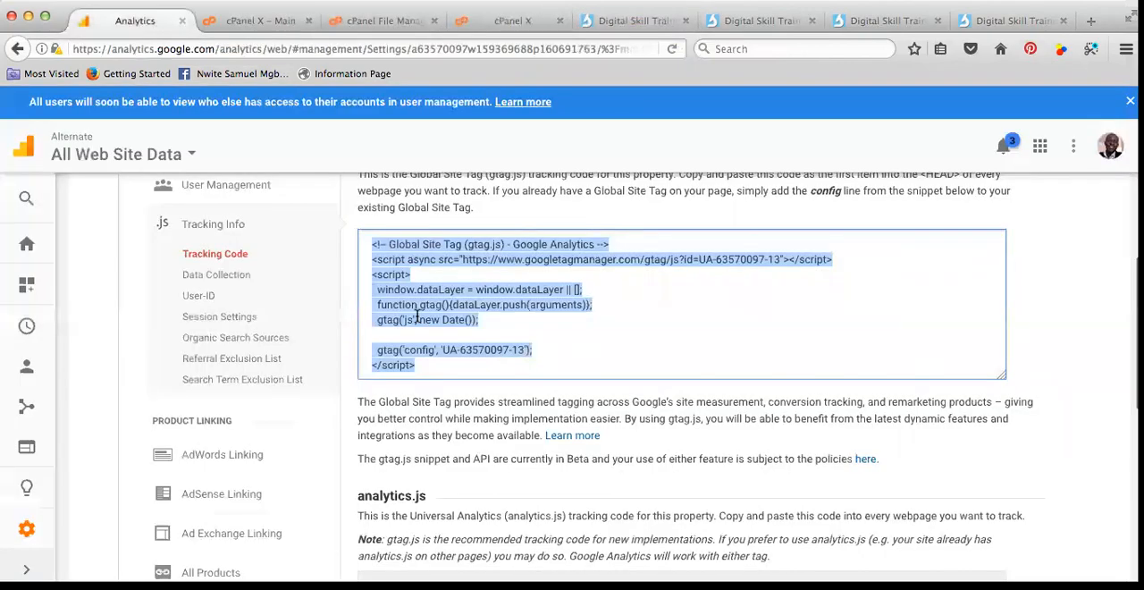
Start Create new property from the Property dropdown, then return to the index.html editor
scroll(down, 3)
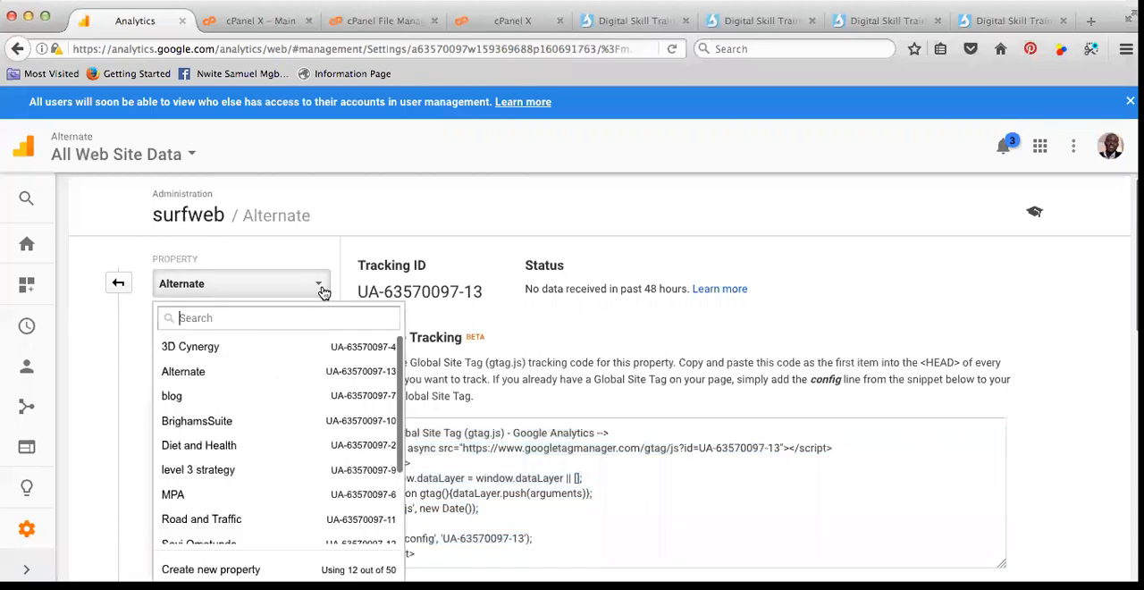
scroll(down, 3)
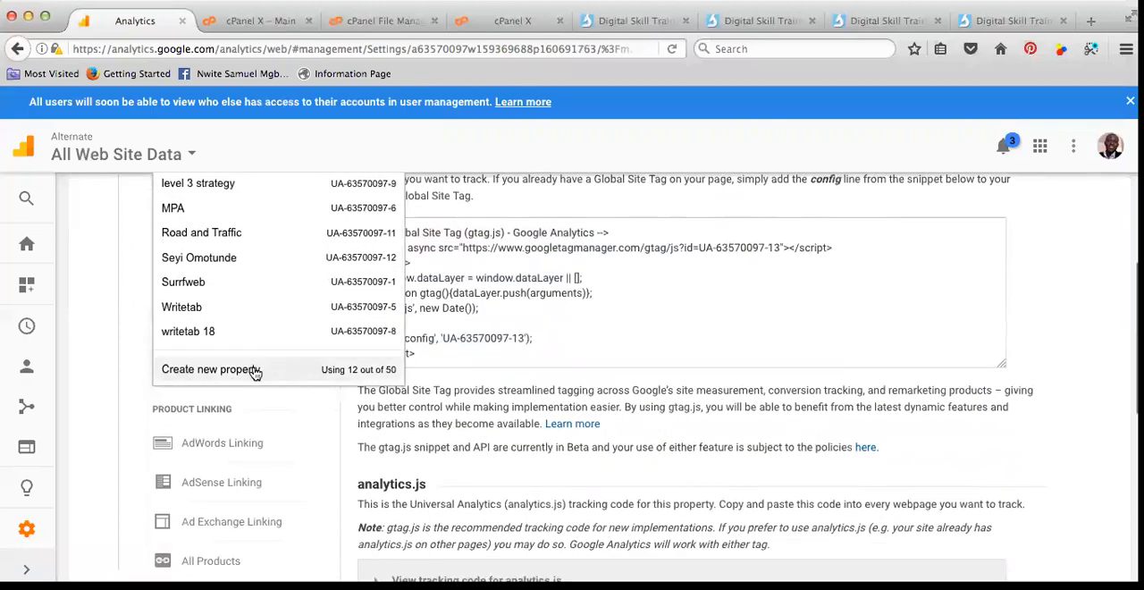
click(211, 368)
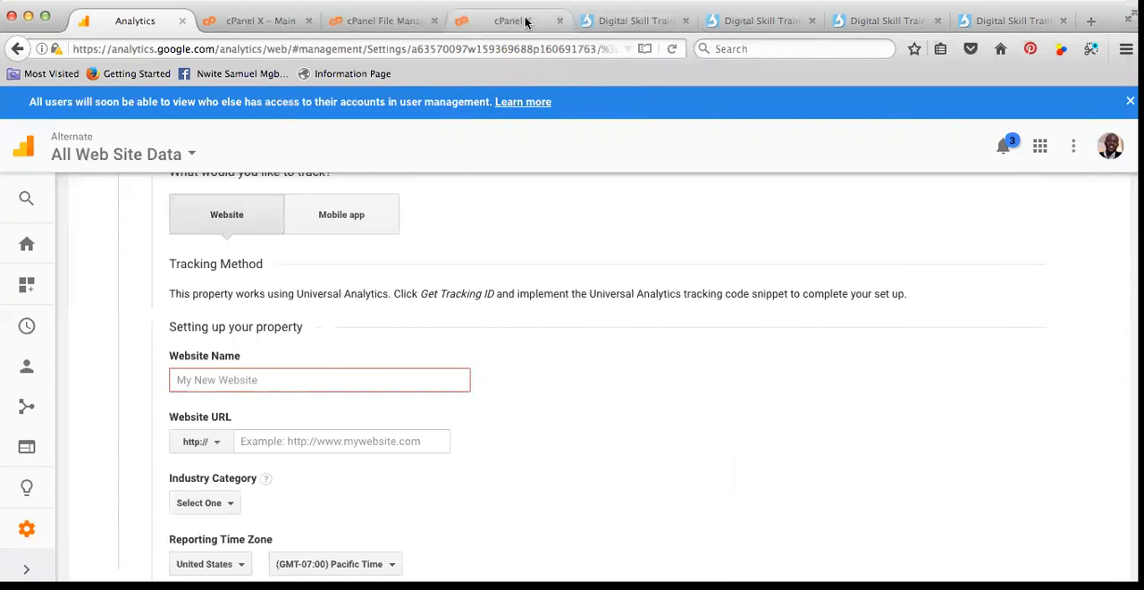
click(511, 20)
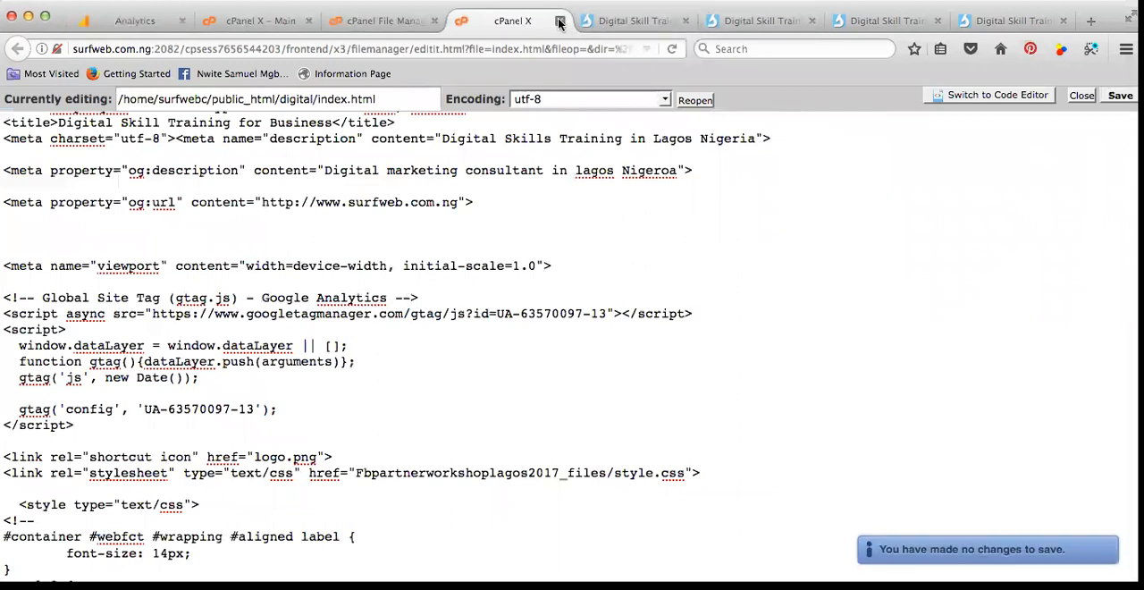
Review the live attend, register and digital pages and return to the digital folder's file listing
click(557, 22)
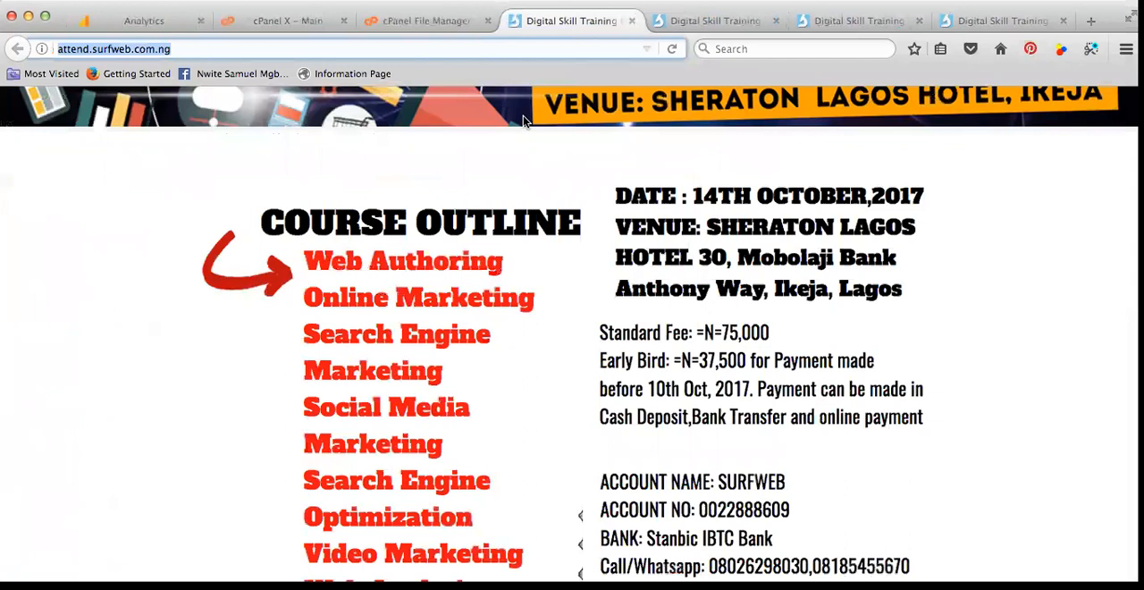
mouse_move(508, 111)
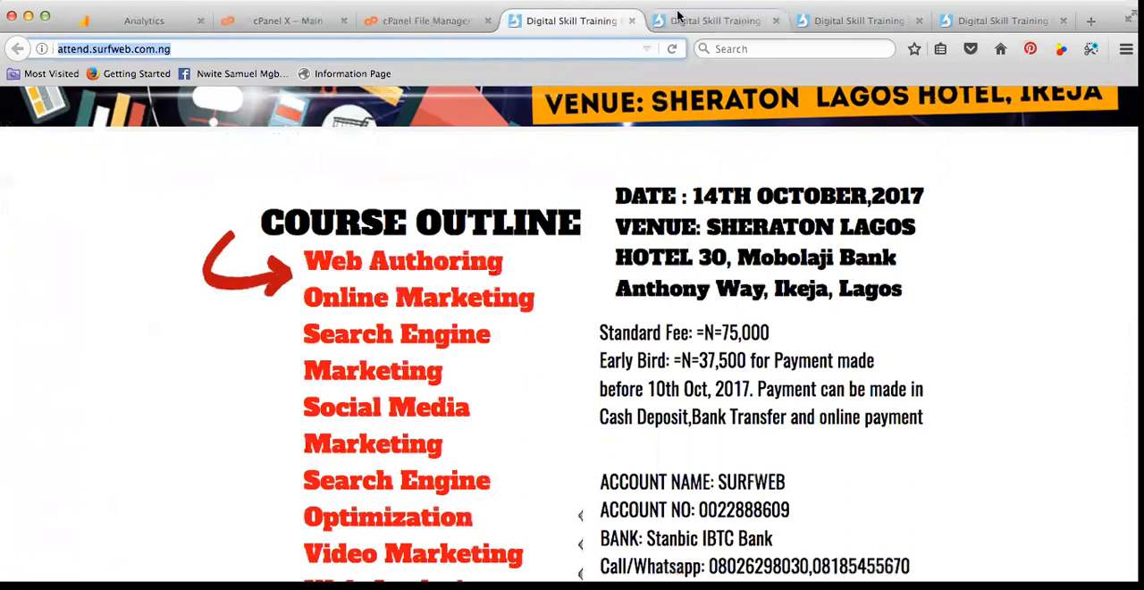
click(715, 20)
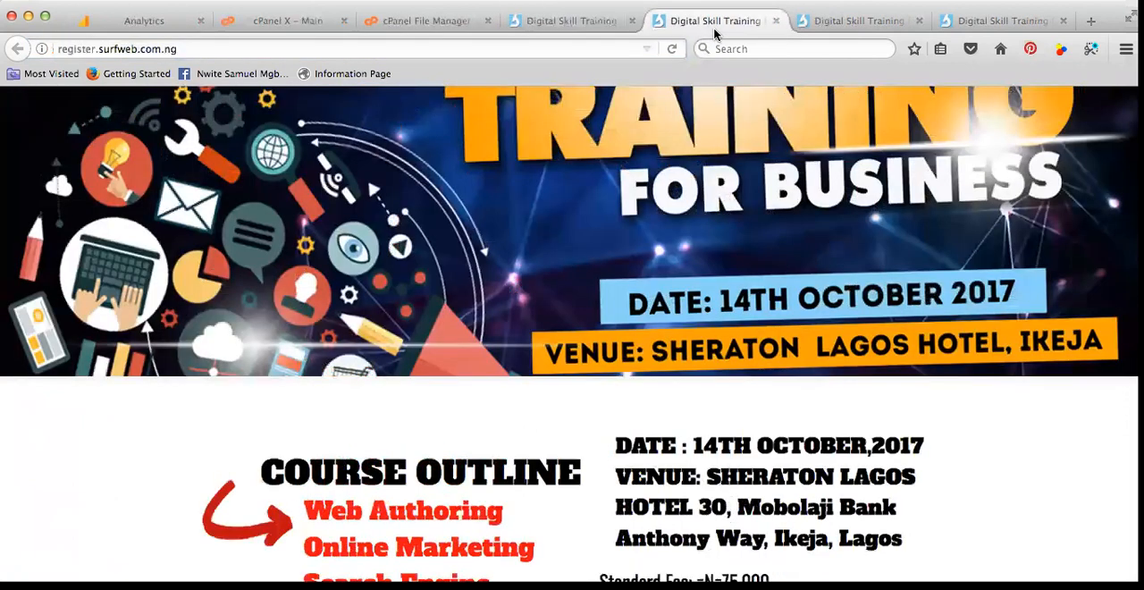
click(858, 19)
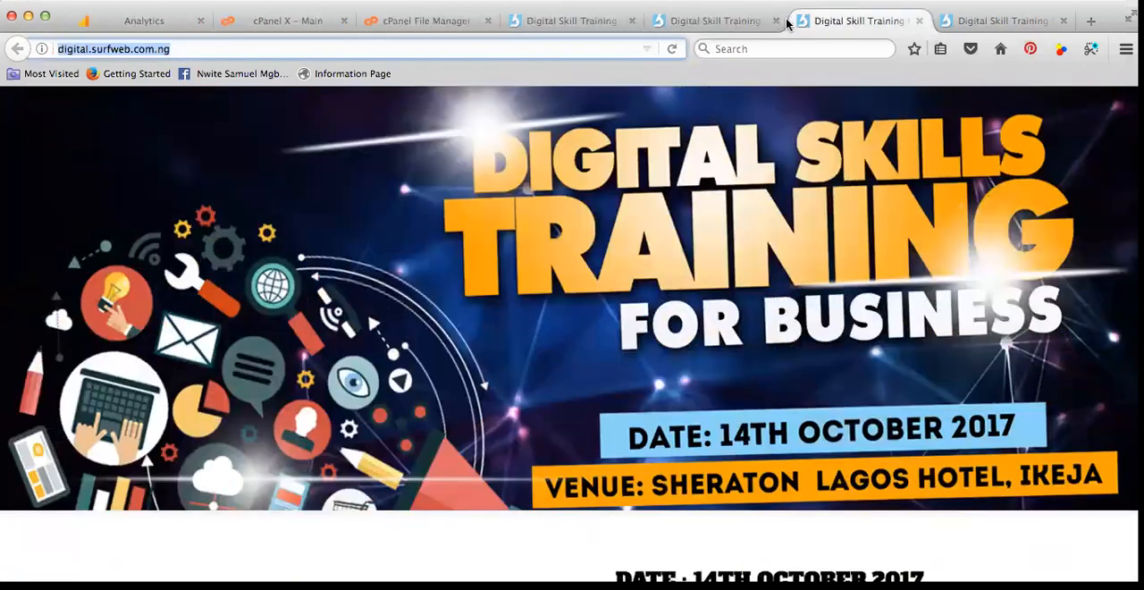
click(439, 18)
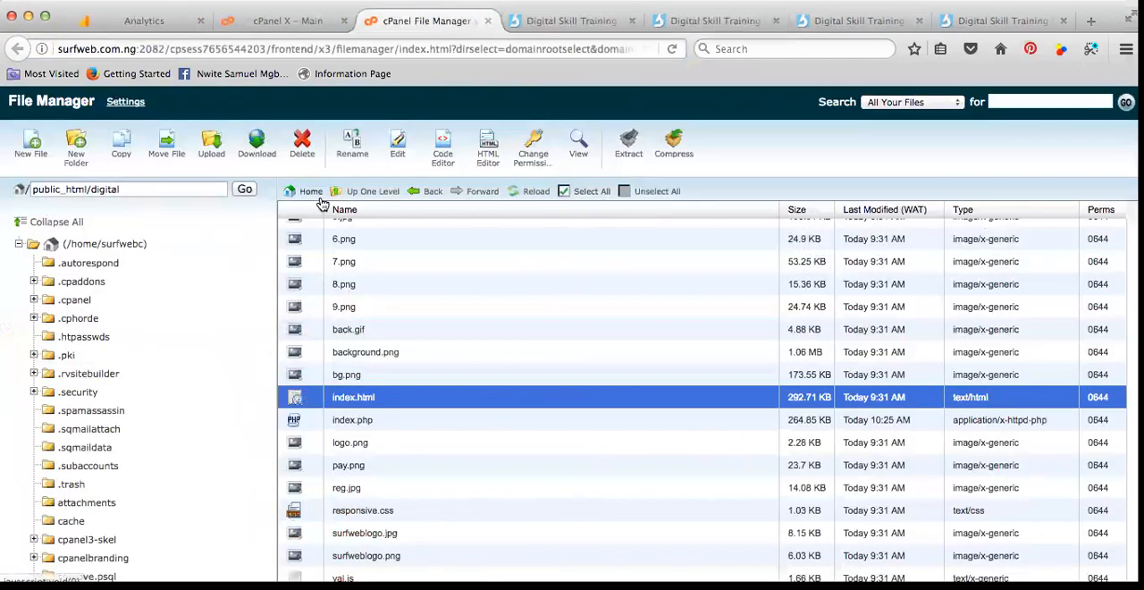
click(569, 20)
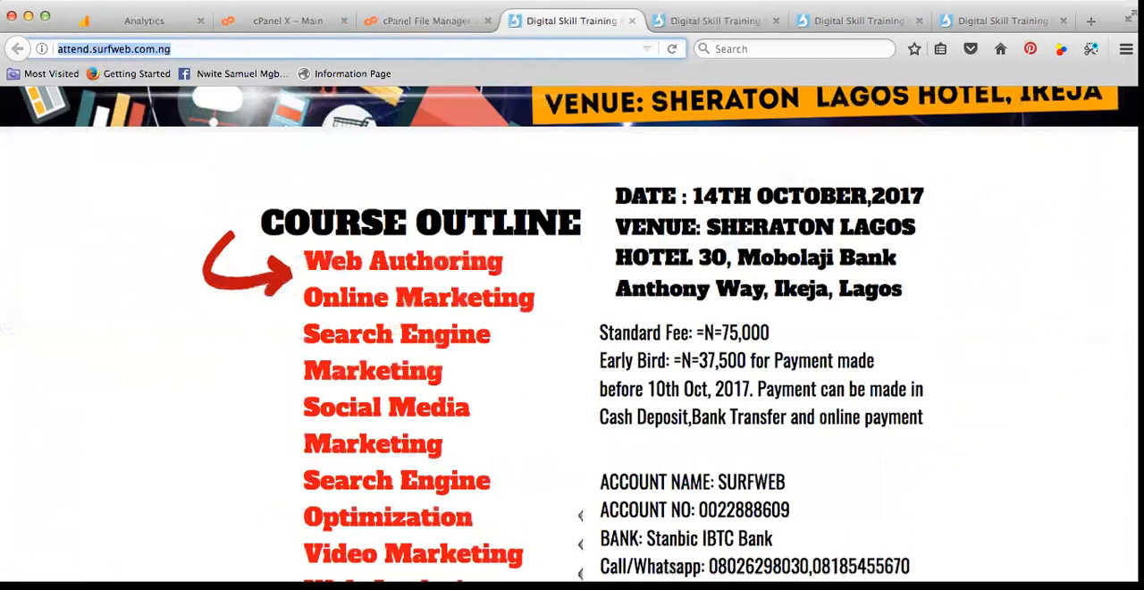
Navigate the File Manager path to public_html/attend
click(422, 20)
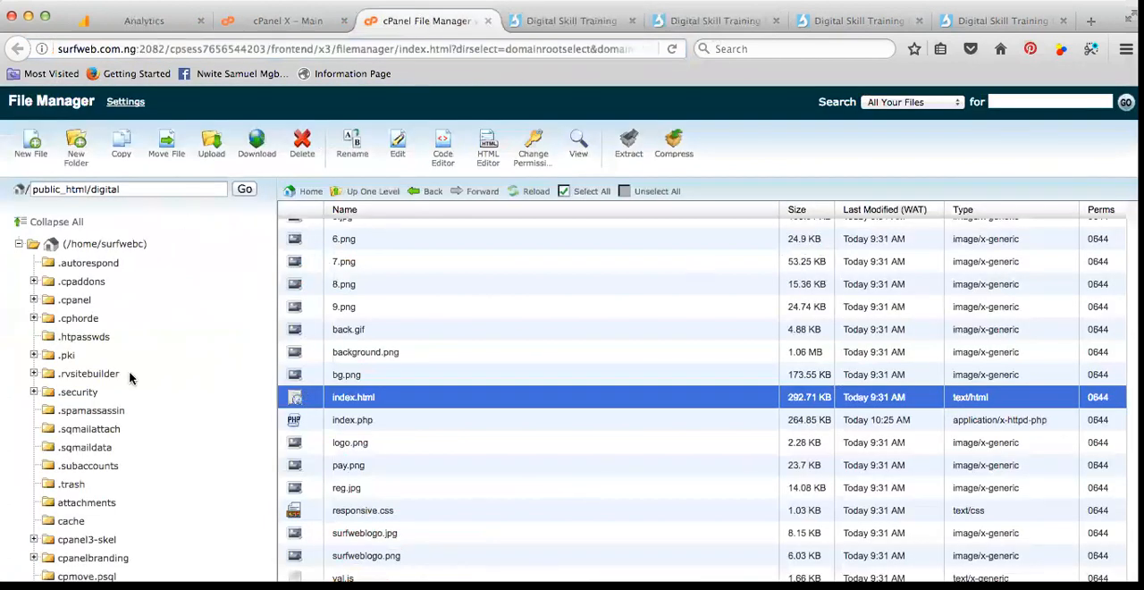
click(125, 189)
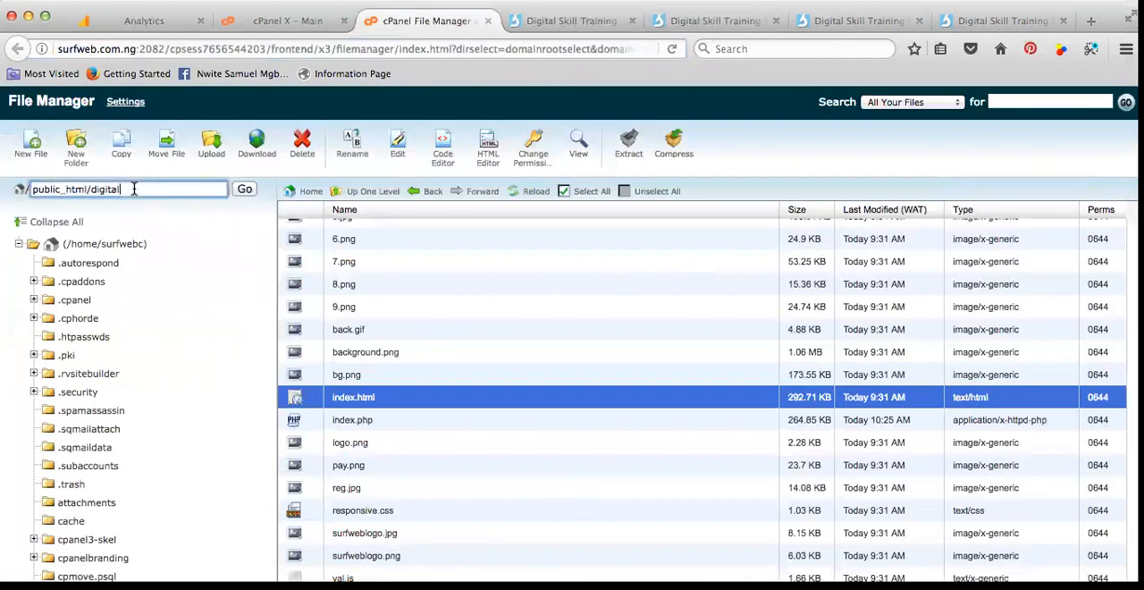
text(public_html/)
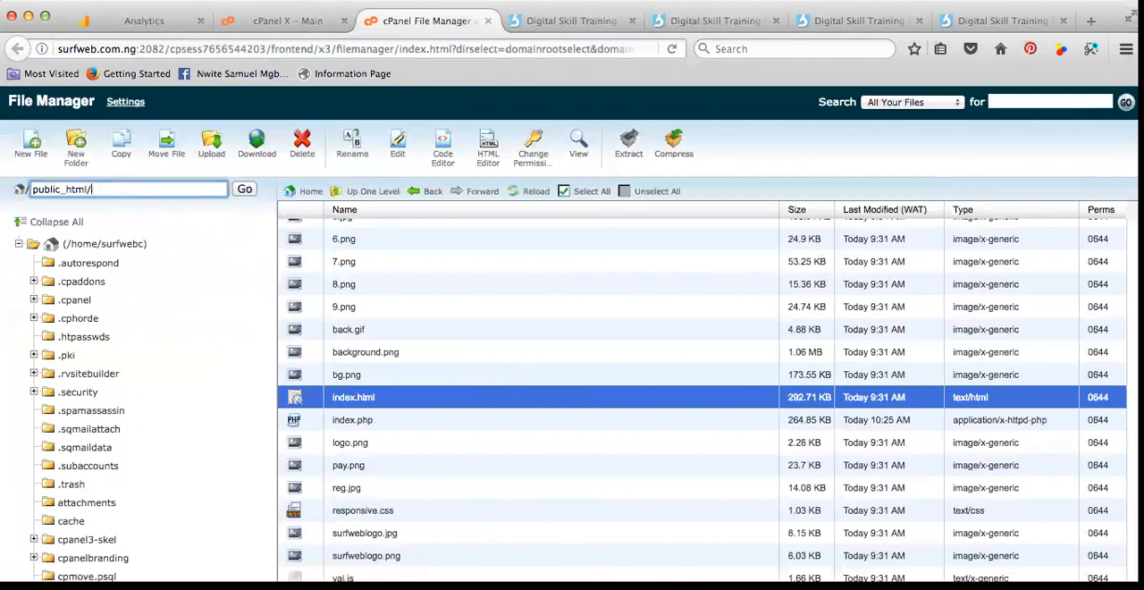
text(http://attend.surfweb.com.ng/)
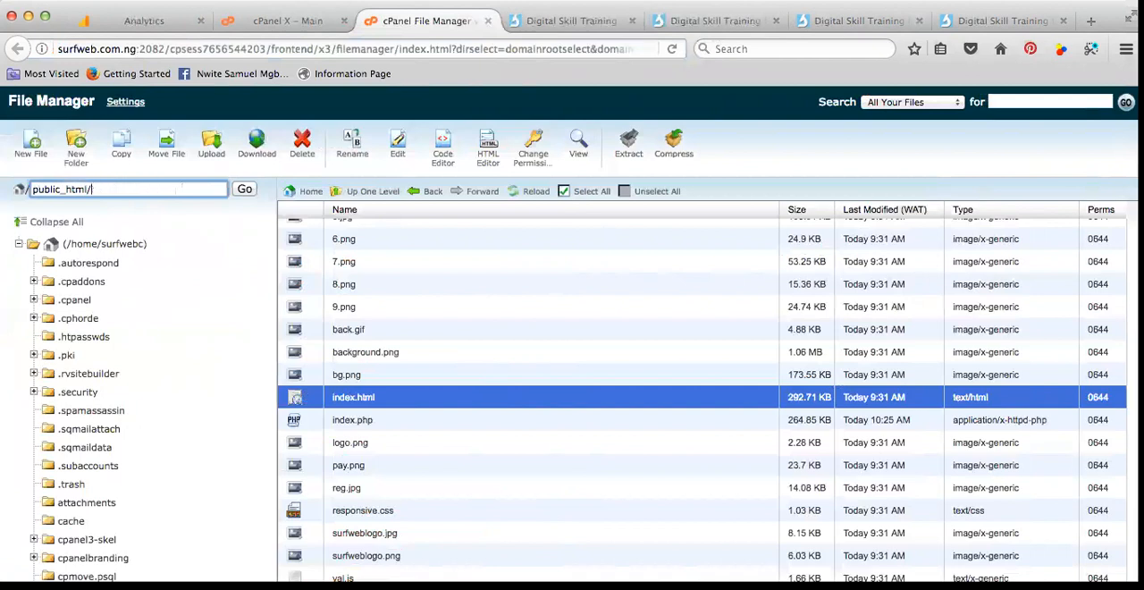
text(attend)
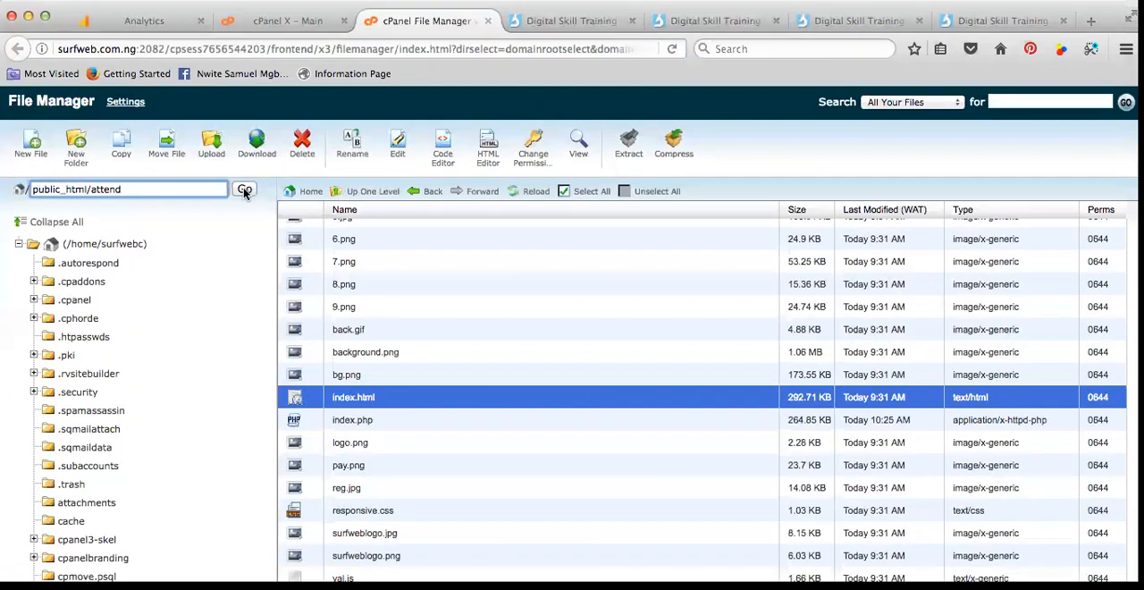
click(243, 190)
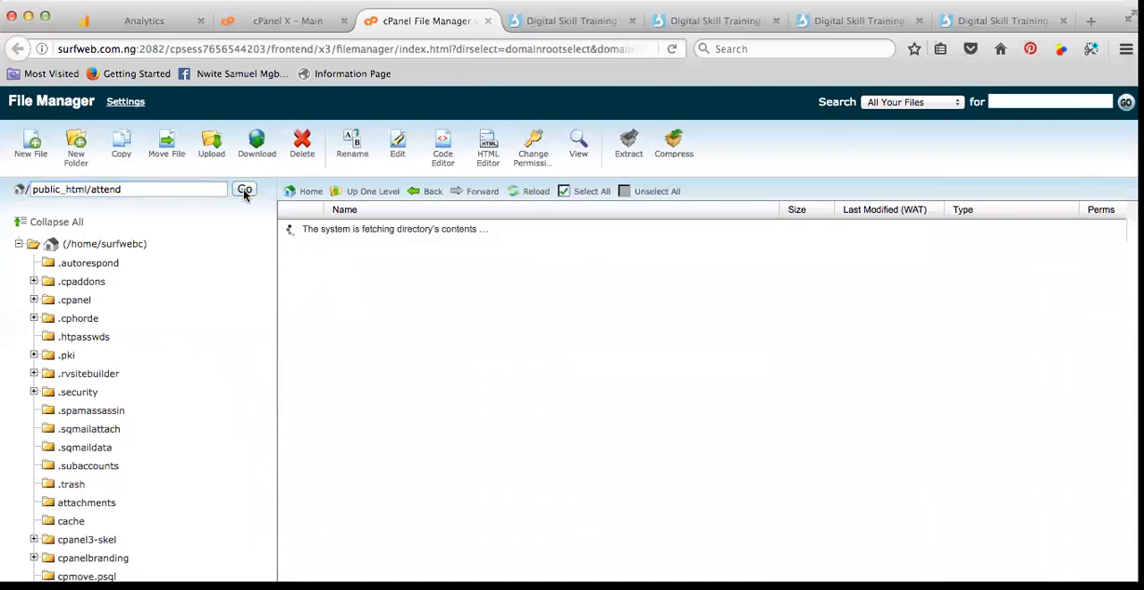
Start editing attend/index.html with utf-8 encoding confirmed
click(243, 190)
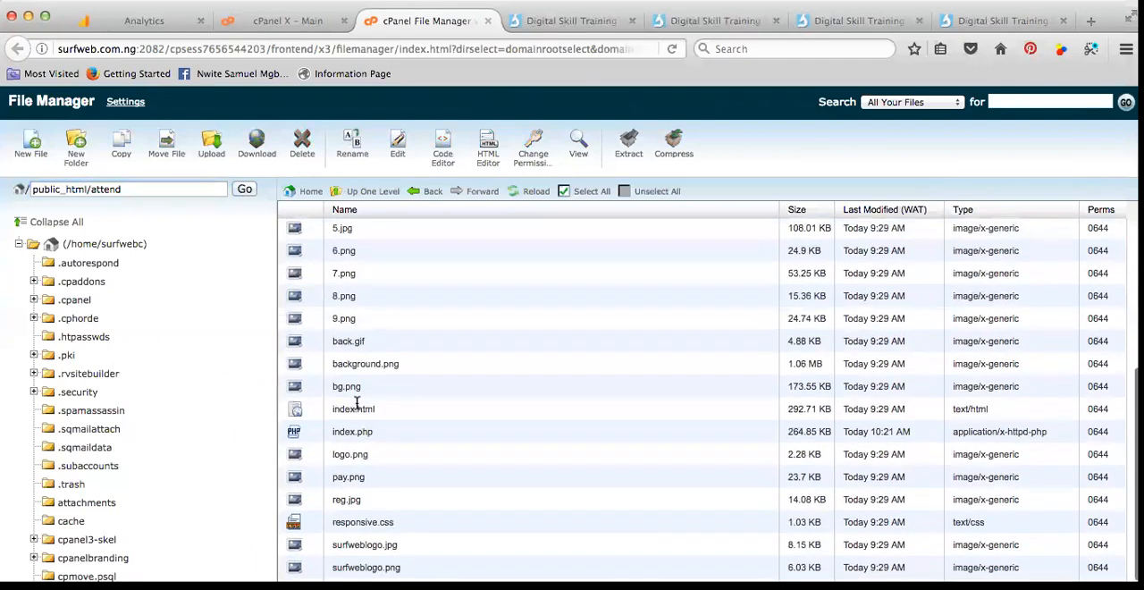
right_click(354, 407)
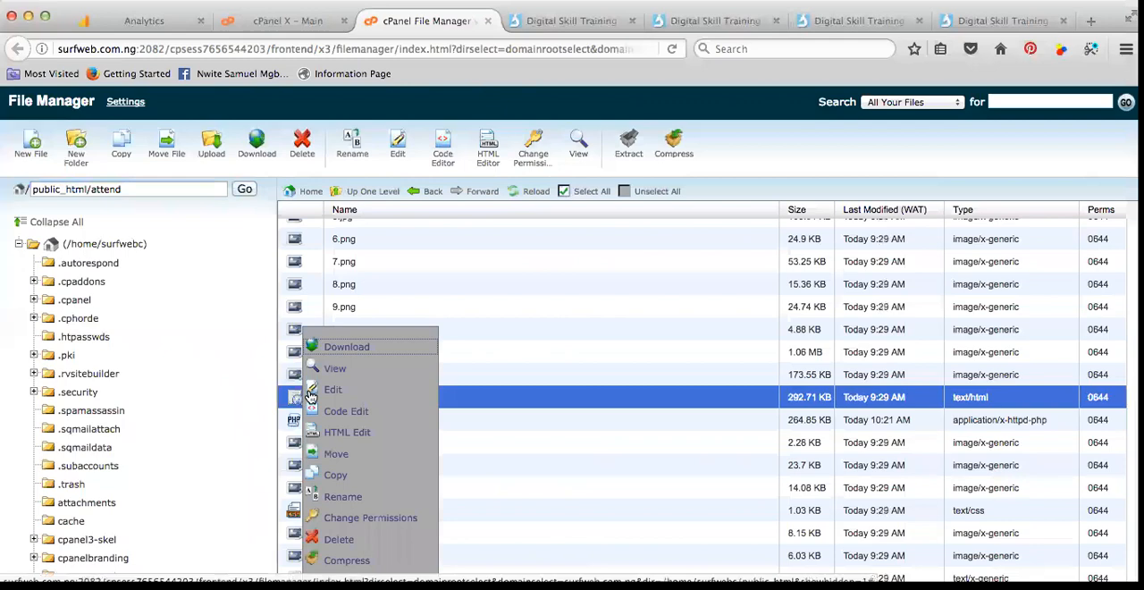
click(333, 389)
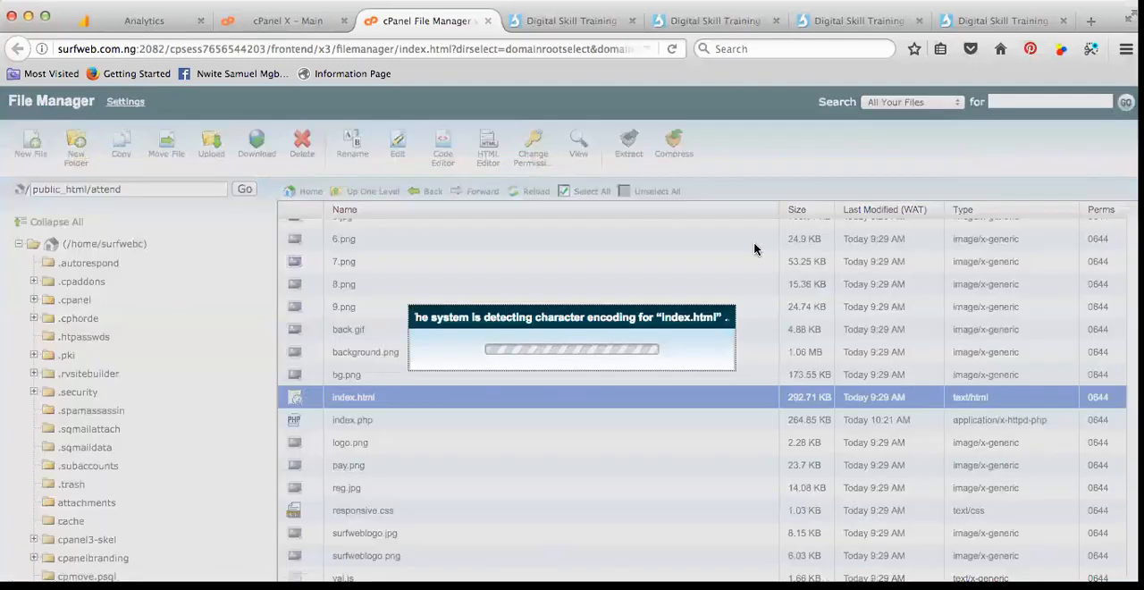
click(397, 143)
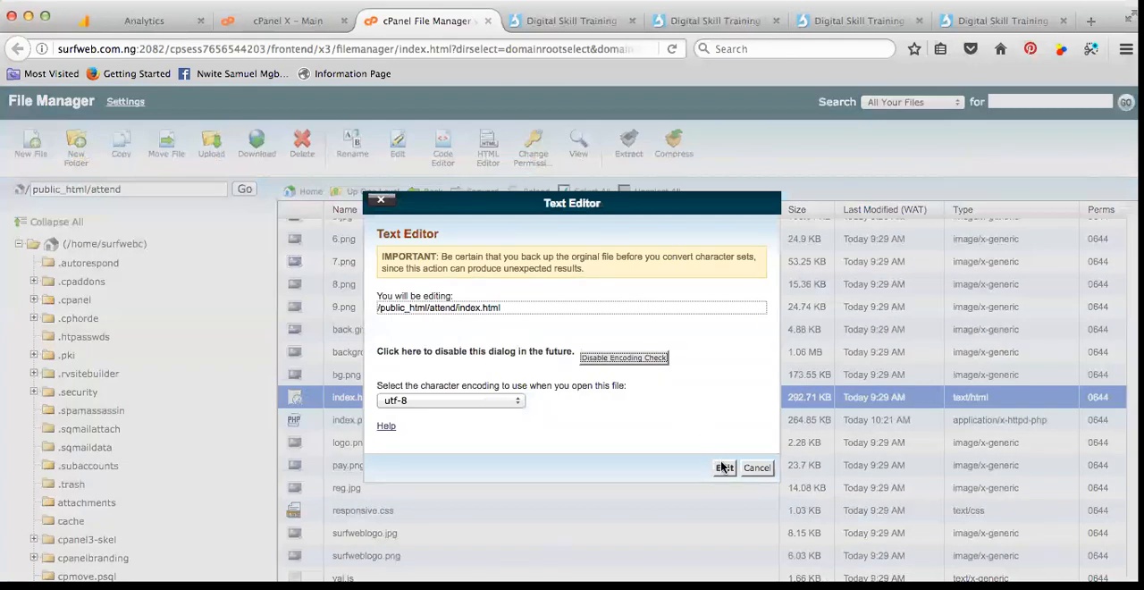
click(134, 19)
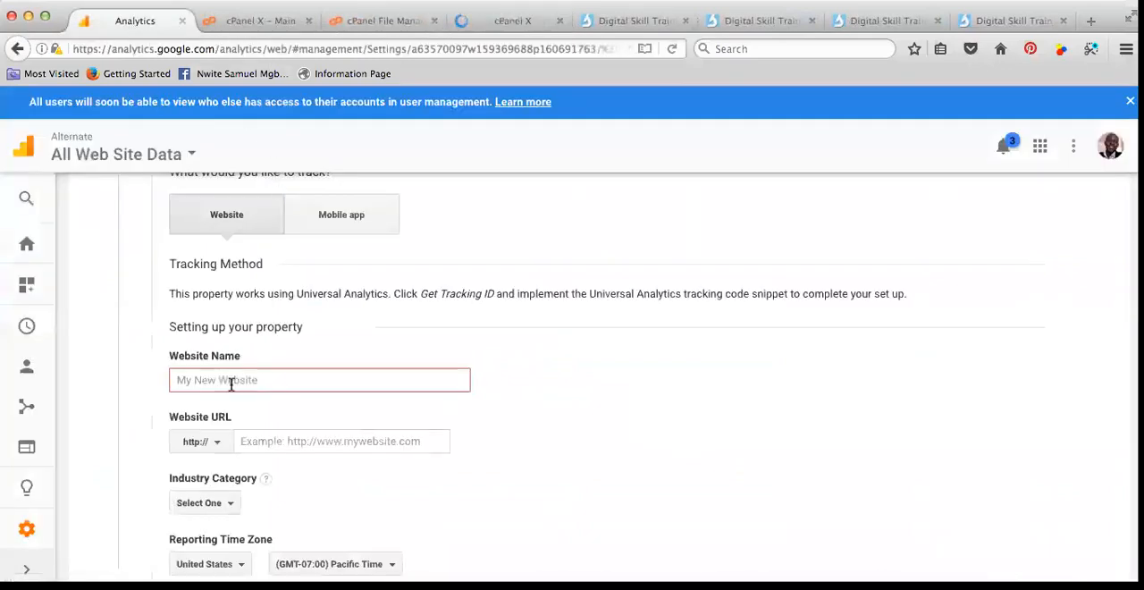
text(Attend)
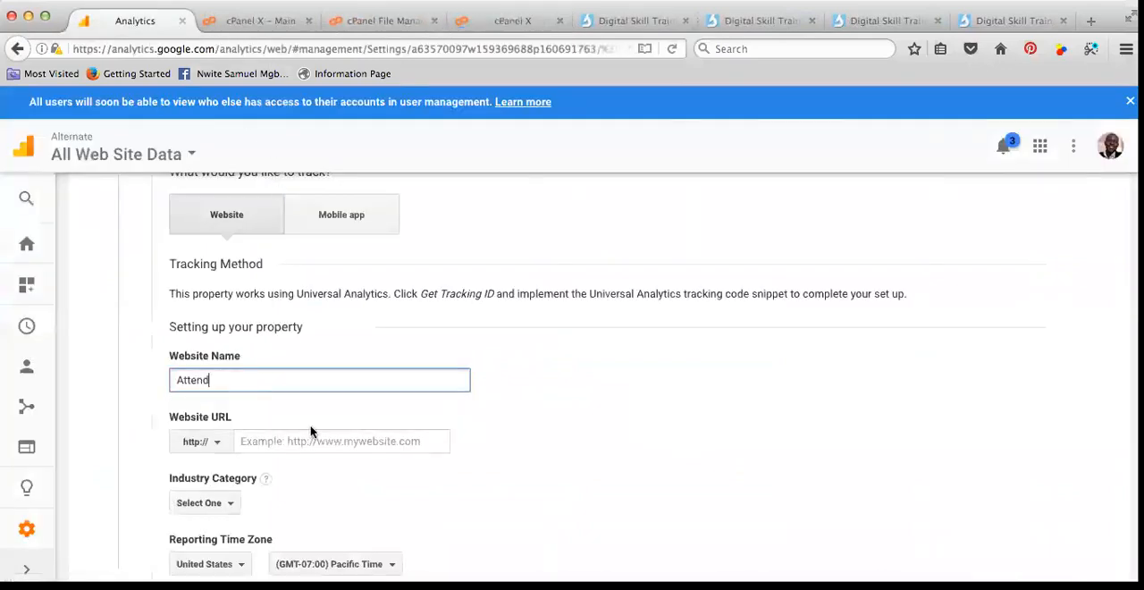
click(750, 19)
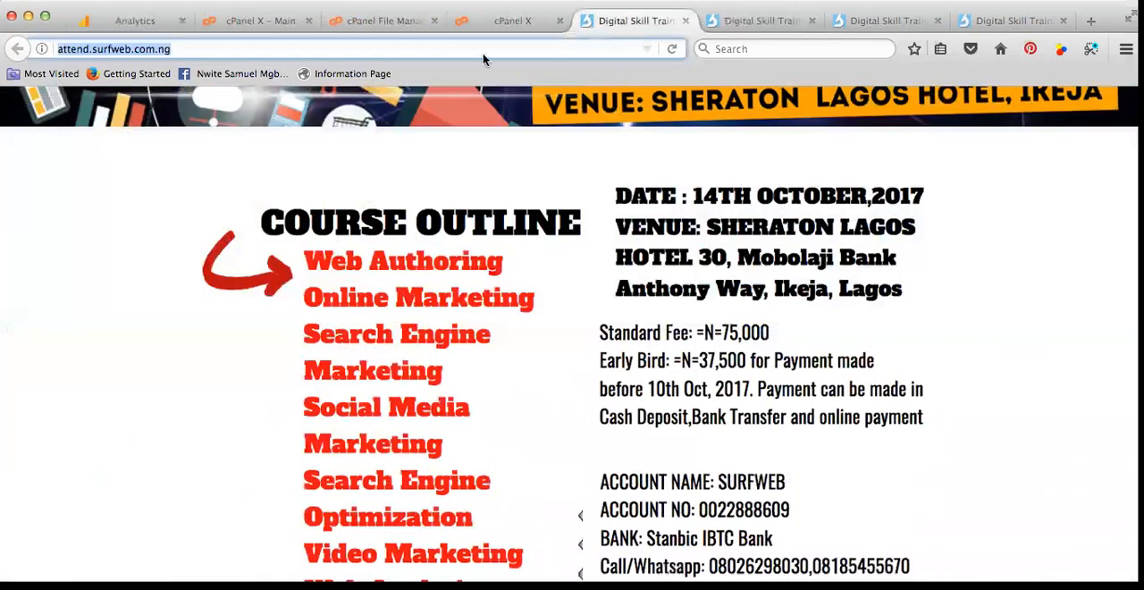
right_click(125, 49)
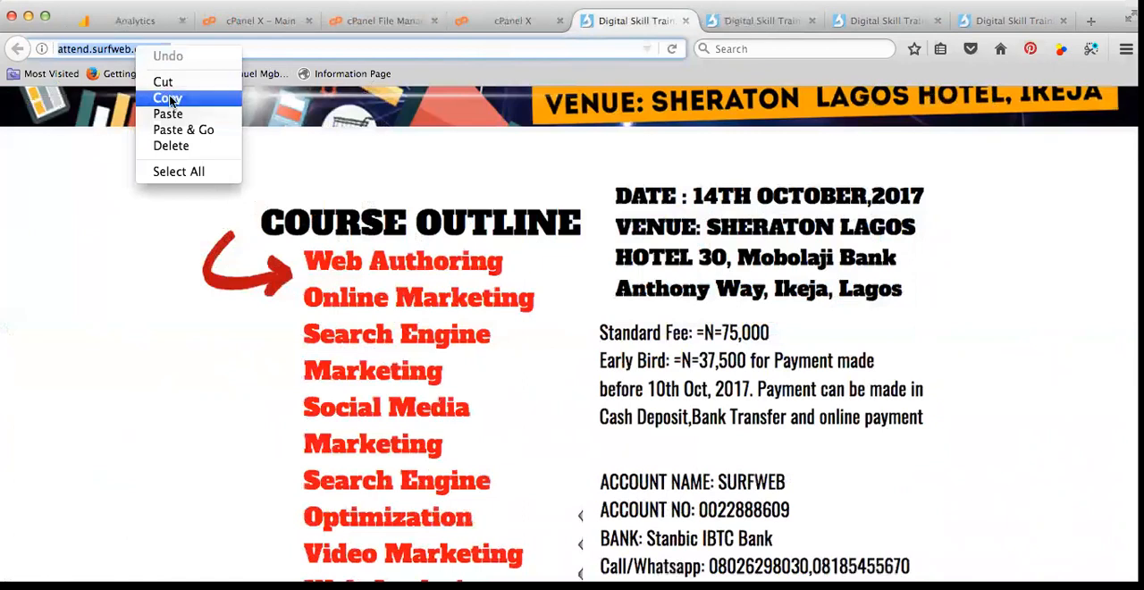
click(134, 22)
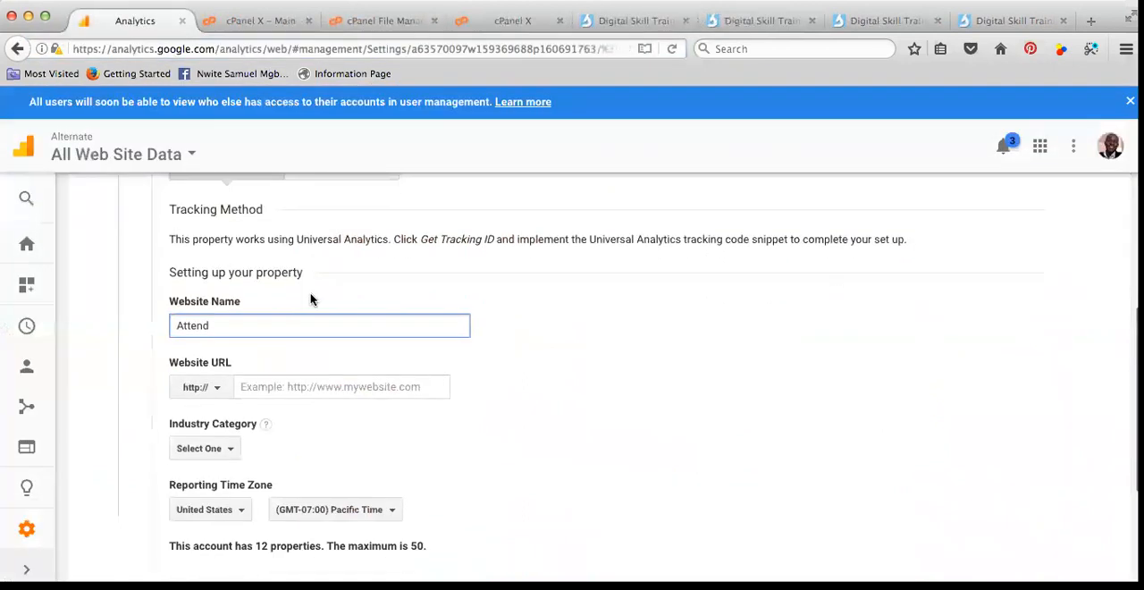
text(http://attend.surfweb.com.ng/)
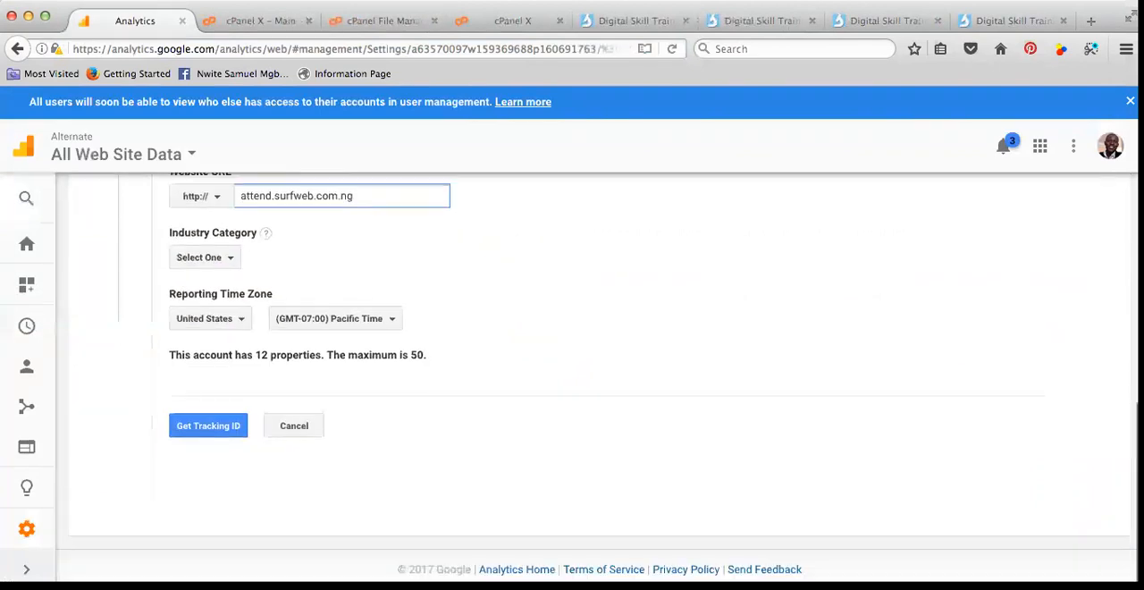
Set Industry Category Other and country Nigeria, get the tracking ID, and return to the editor
click(203, 257)
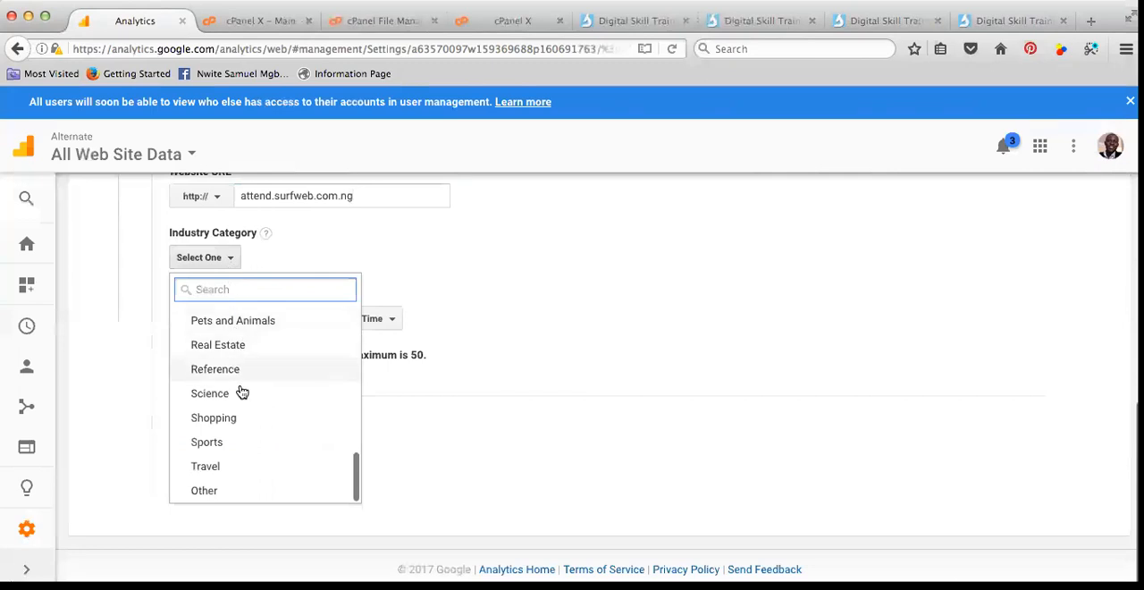
click(204, 490)
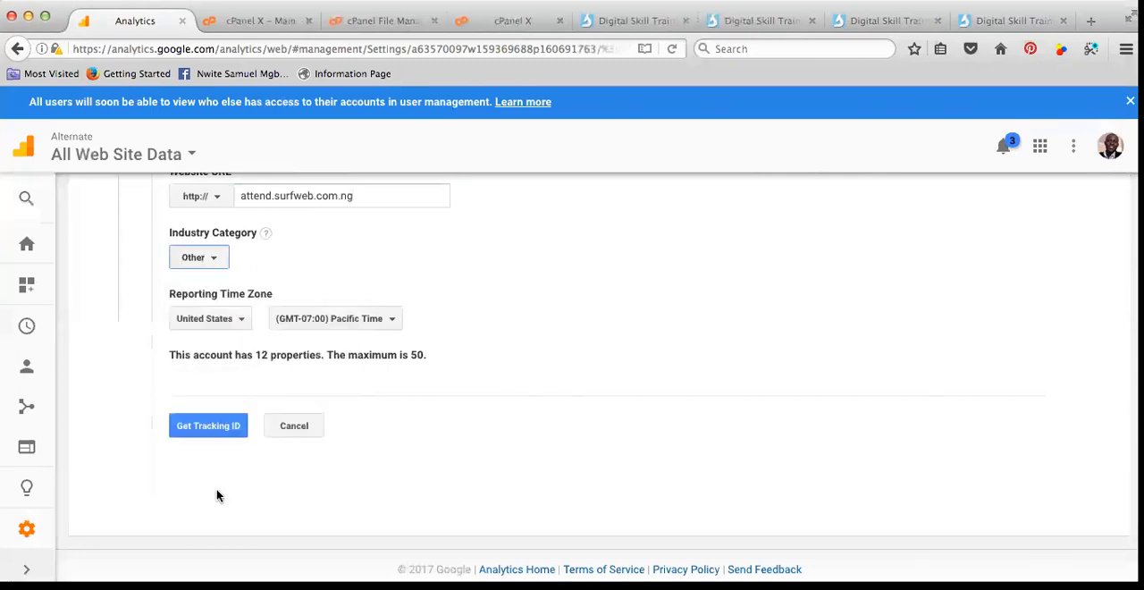
click(211, 318)
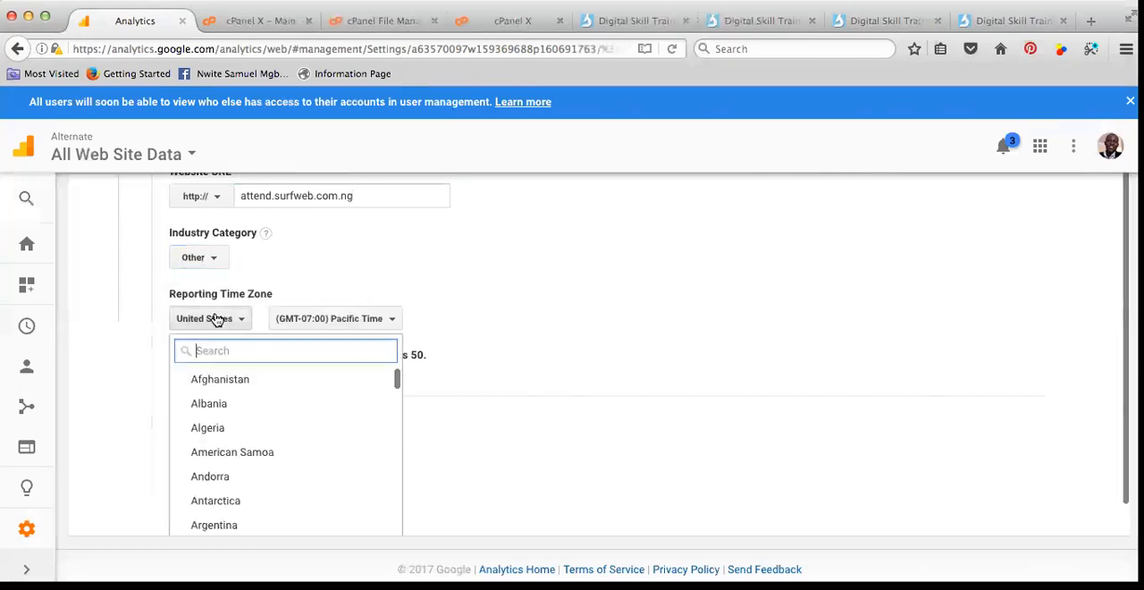
text(N)
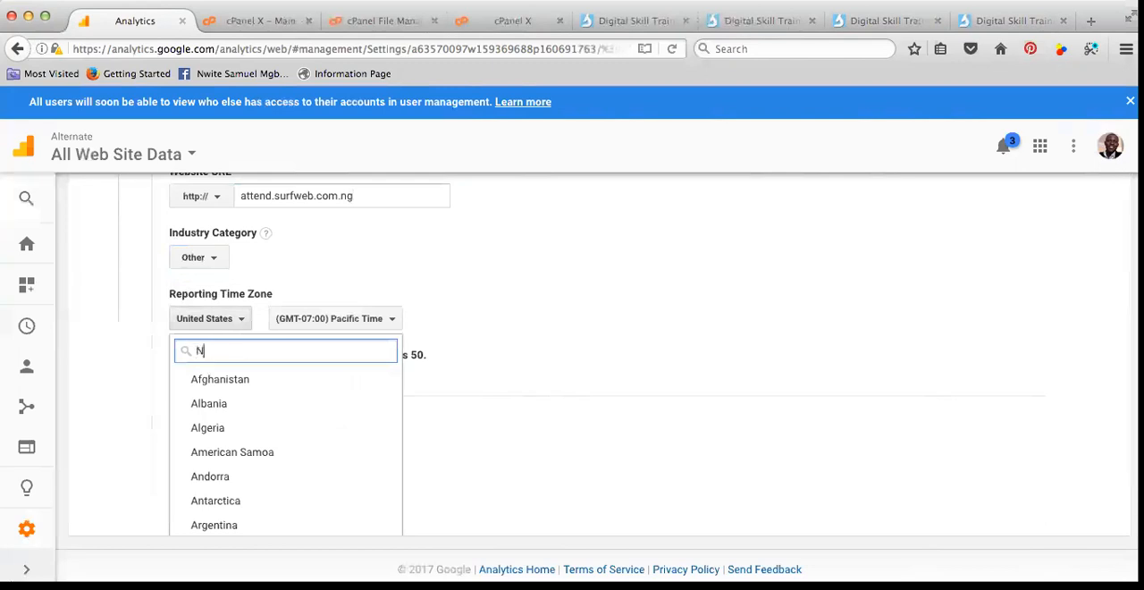
text(igeria)
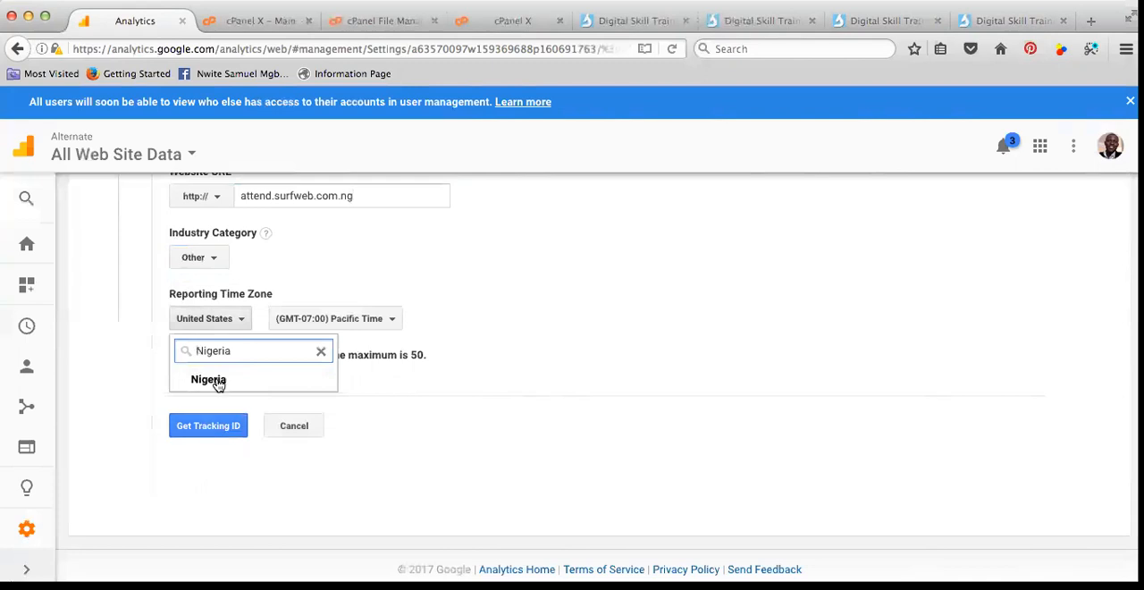
click(207, 378)
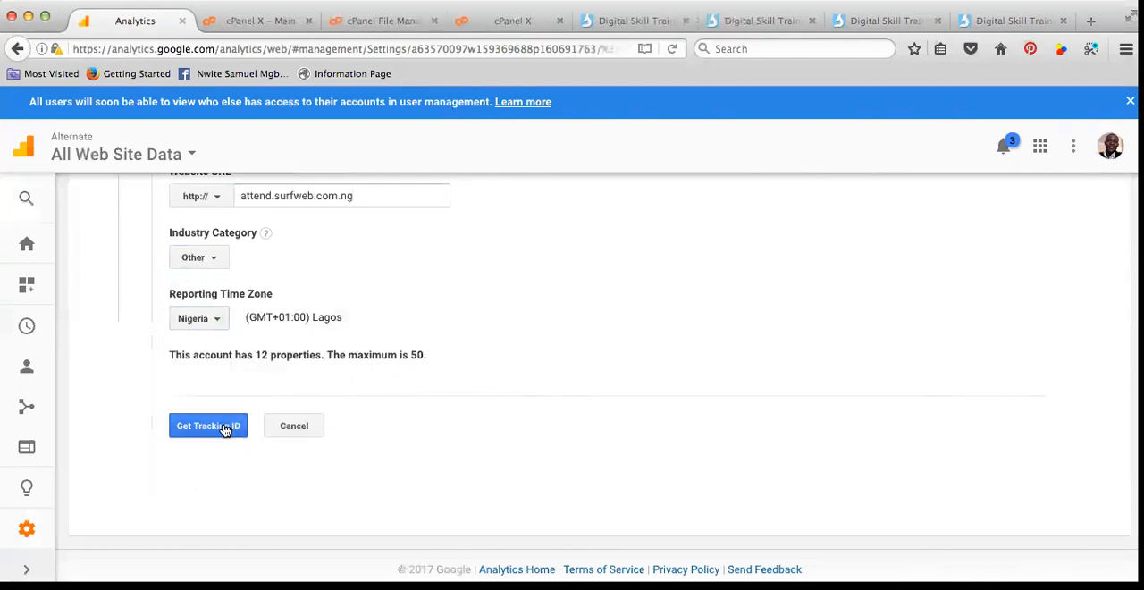
click(207, 425)
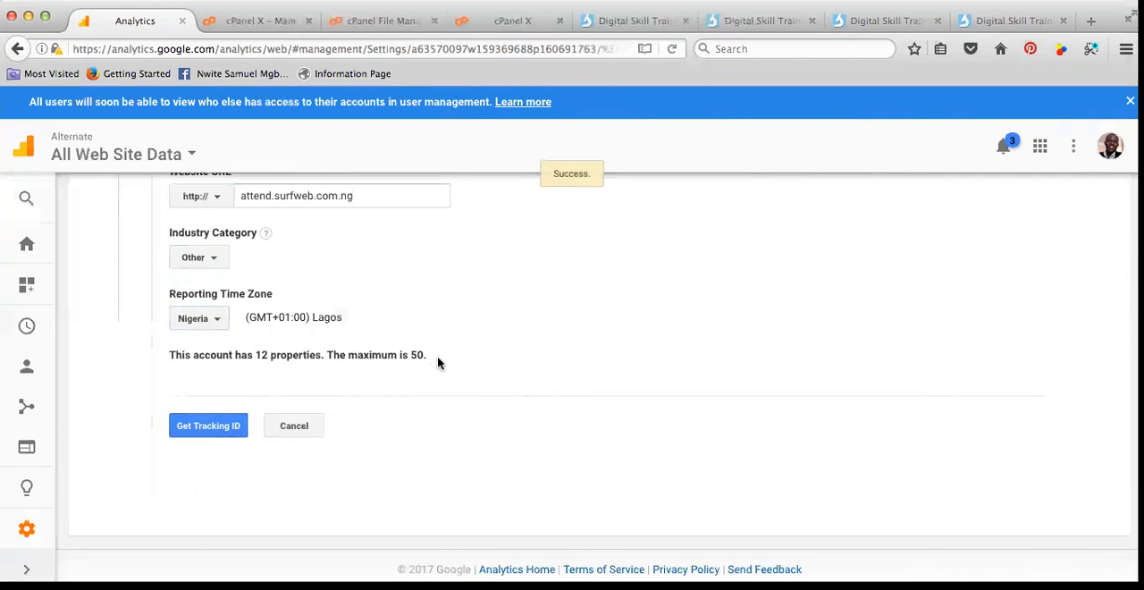
mouse_move(444, 367)
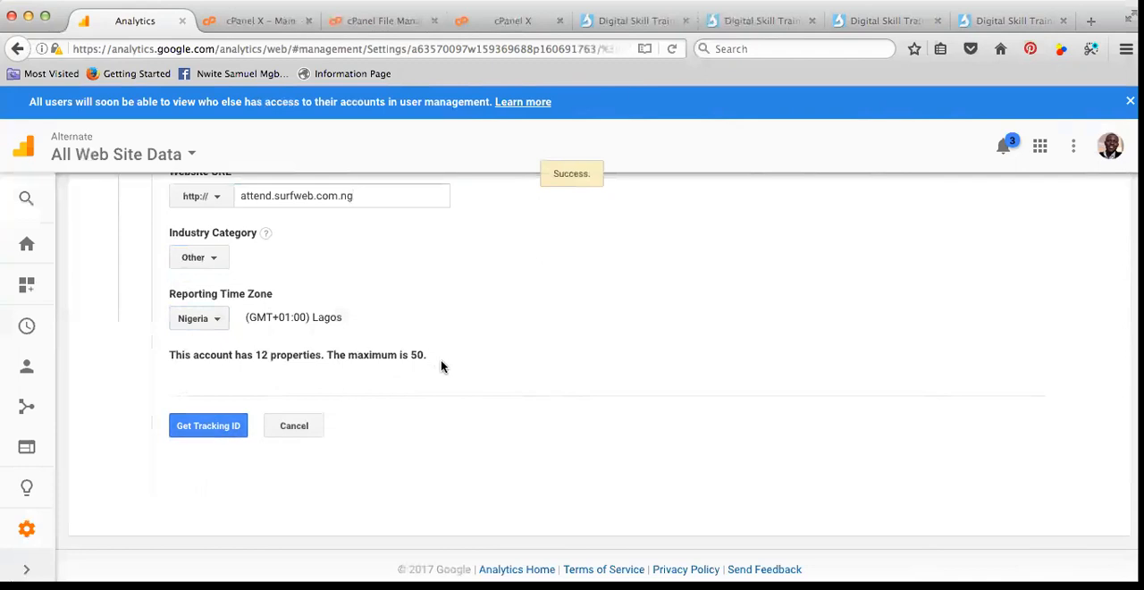
click(207, 425)
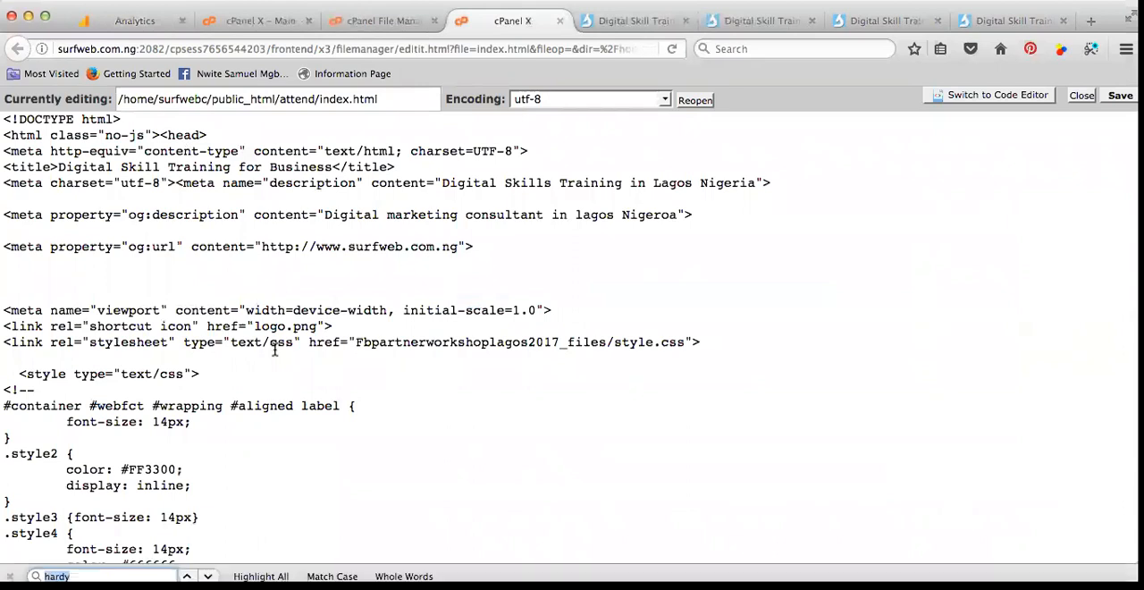
text(<head)
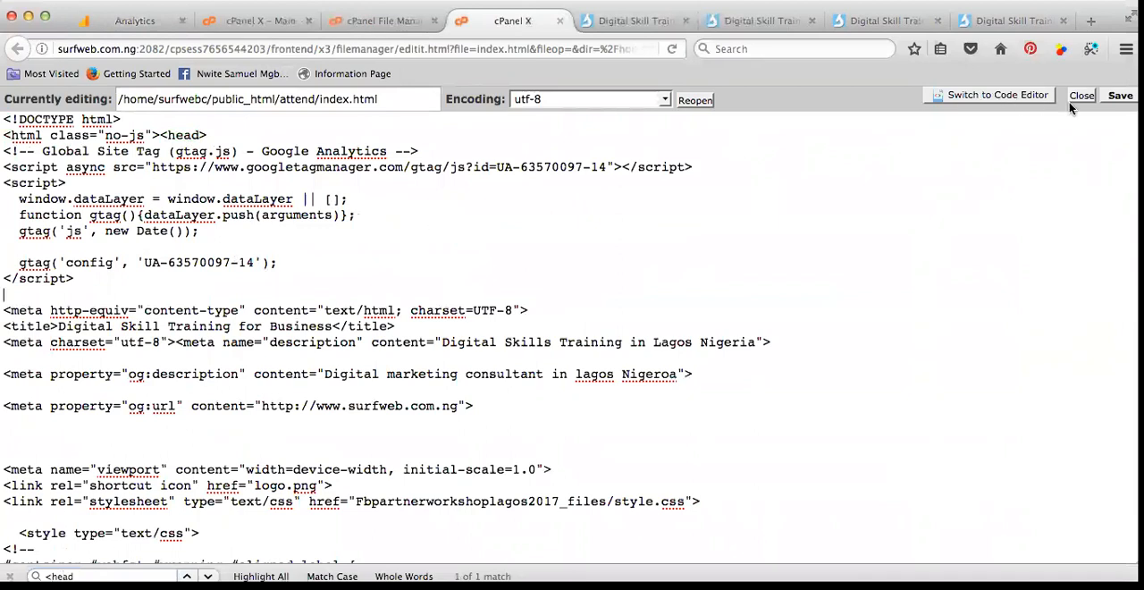
click(1132, 97)
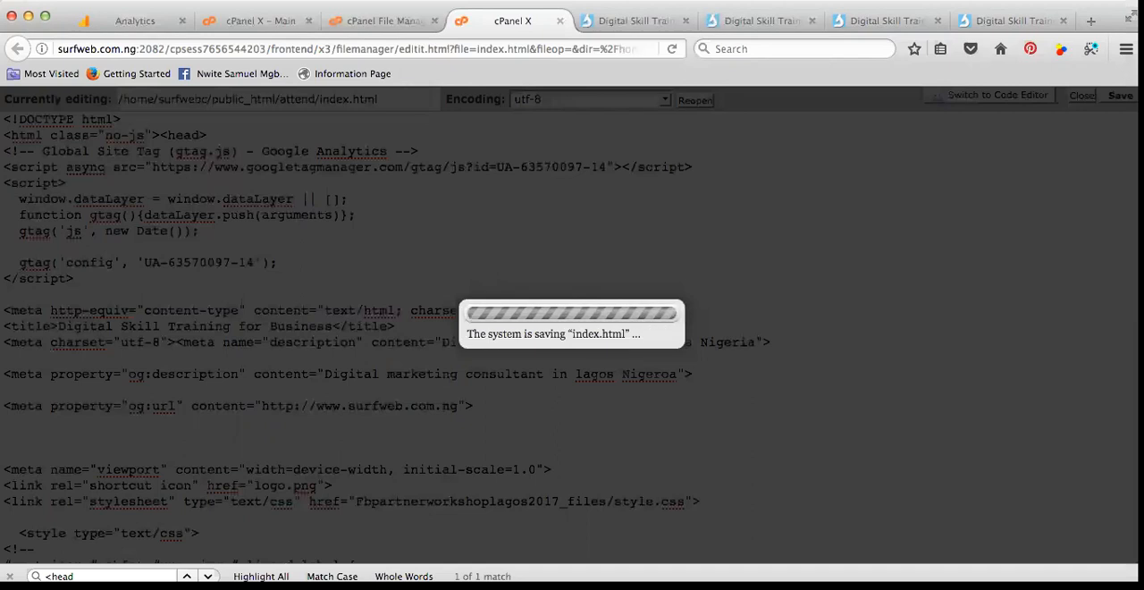
mouse_move(915, 158)
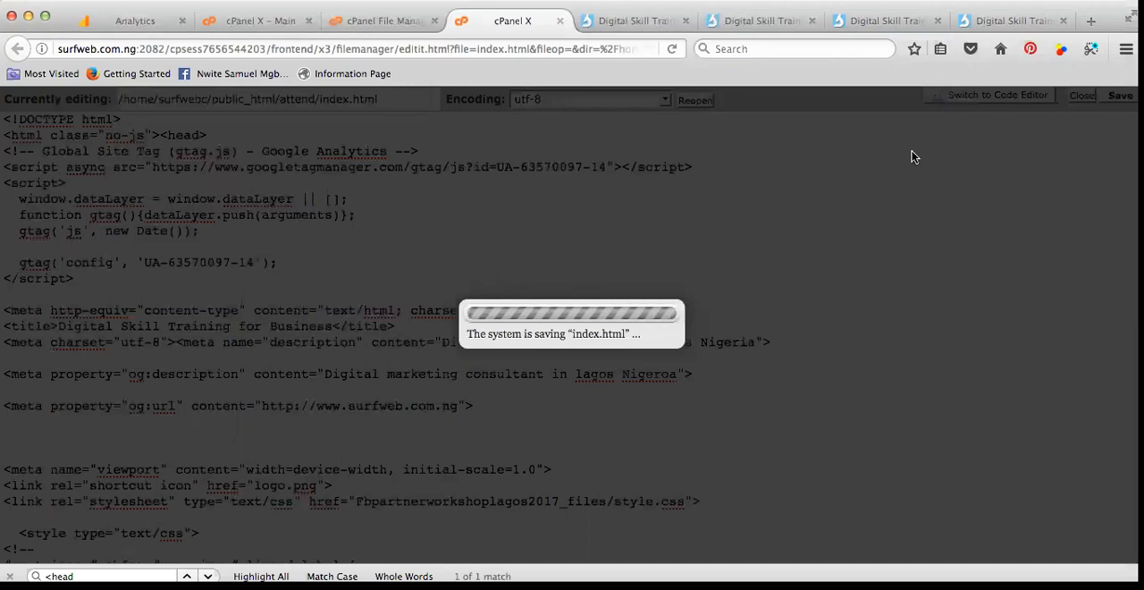
mouse_move(706, 325)
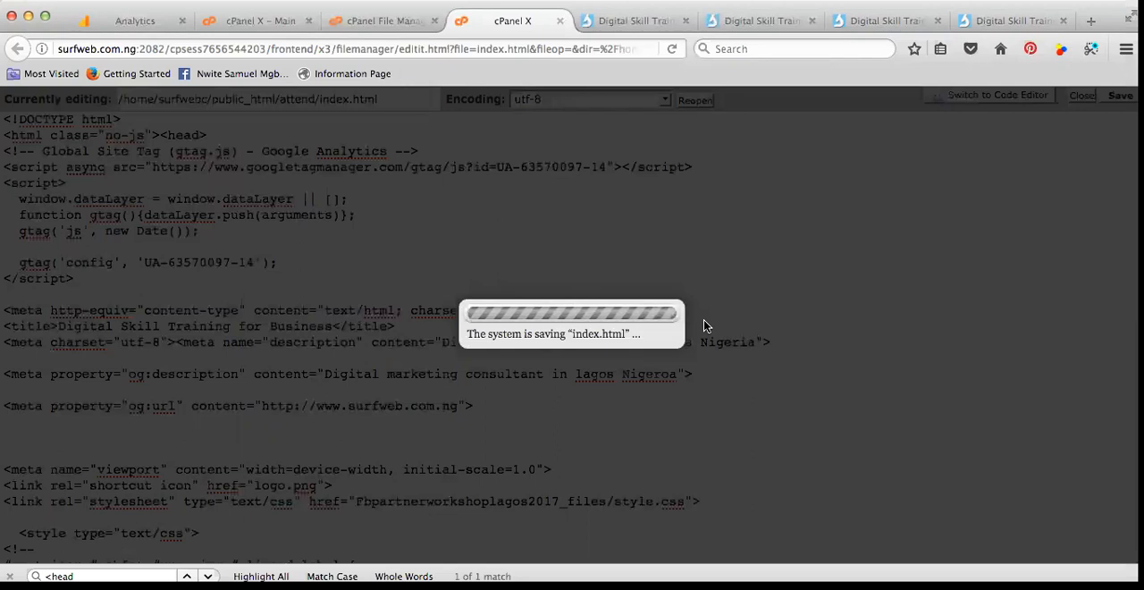
click(635, 21)
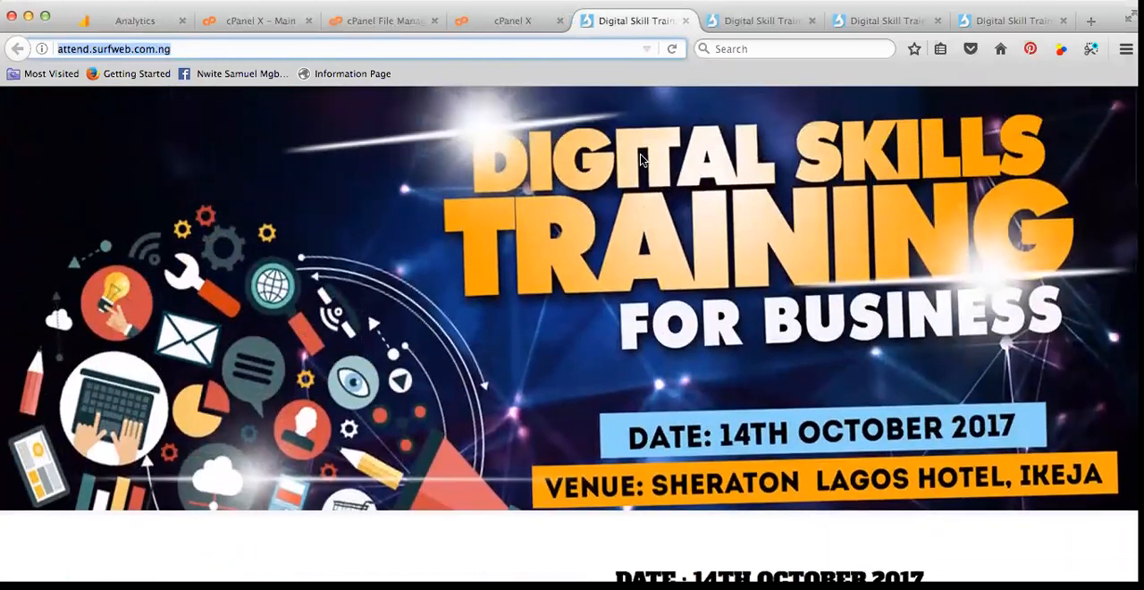
scroll(down, 3)
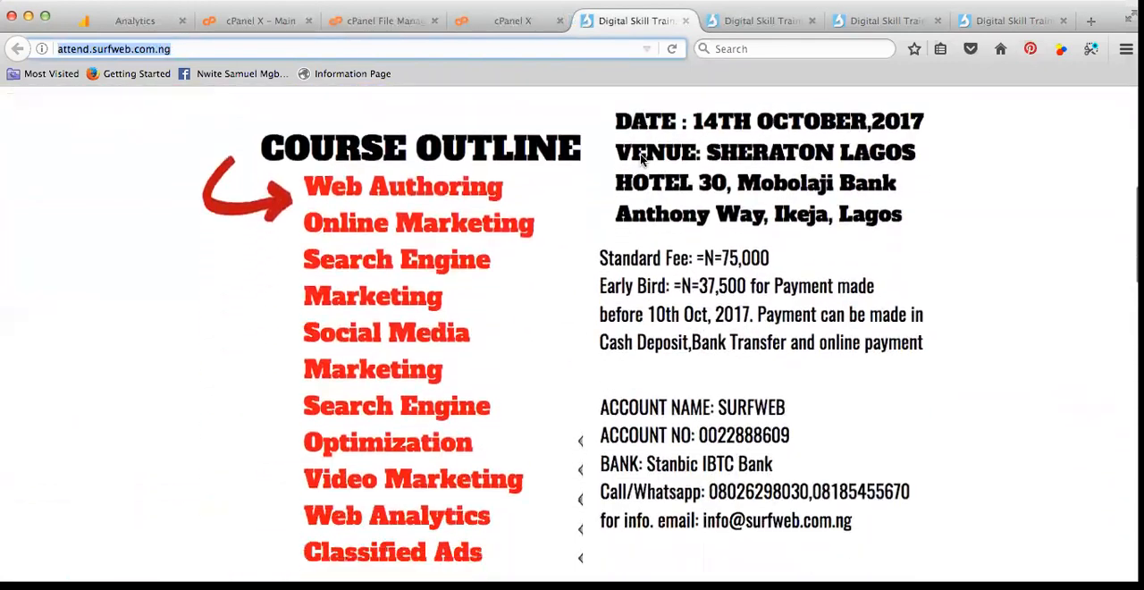
scroll(down, 3)
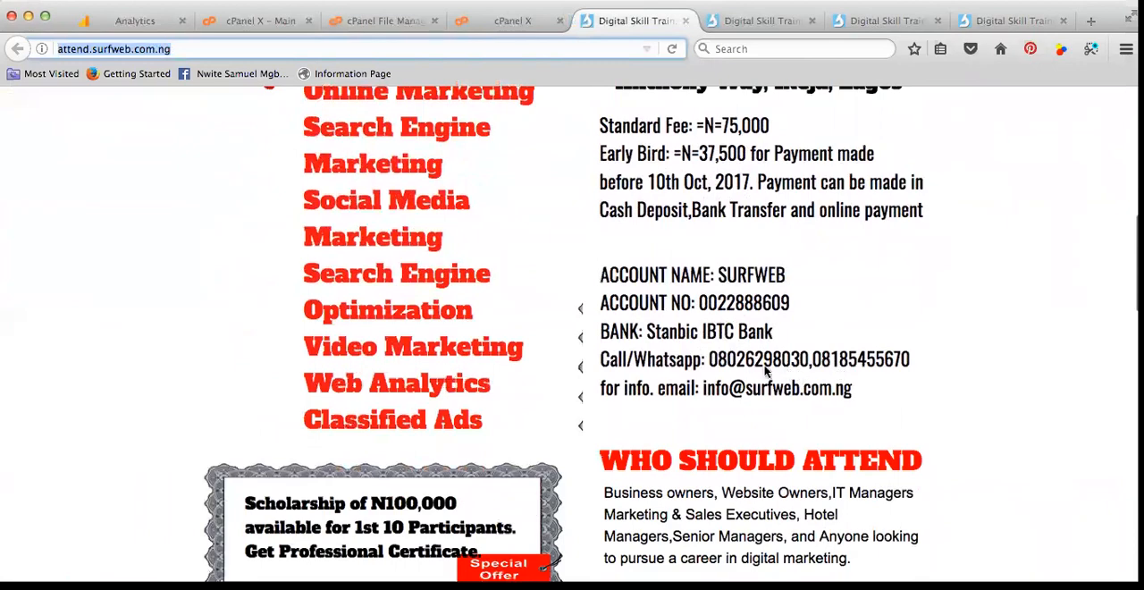
mouse_move(772, 380)
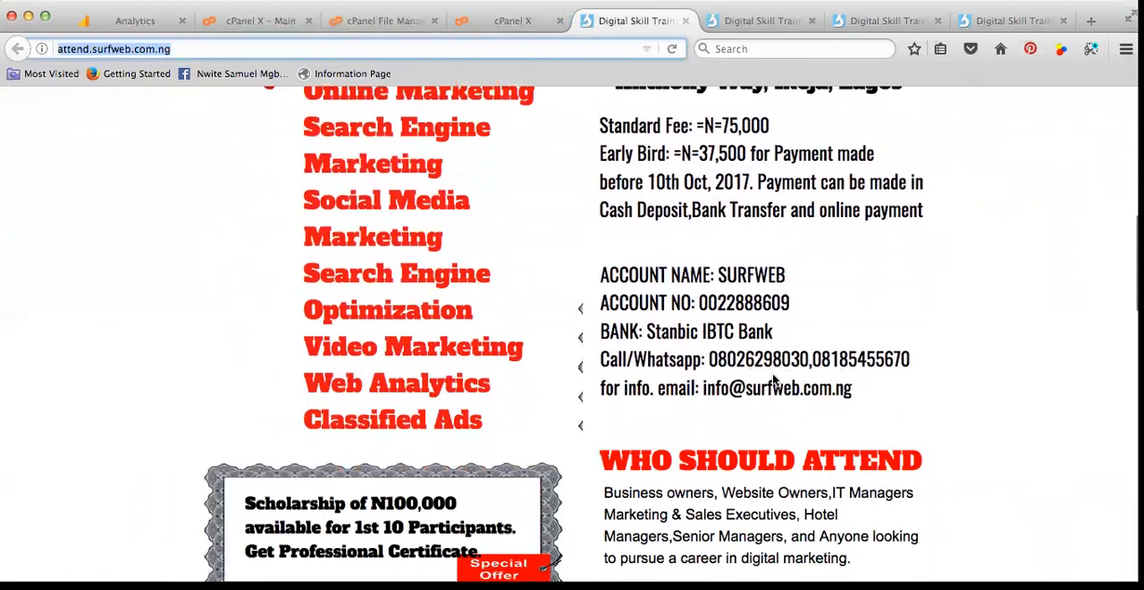
scroll(down, 3)
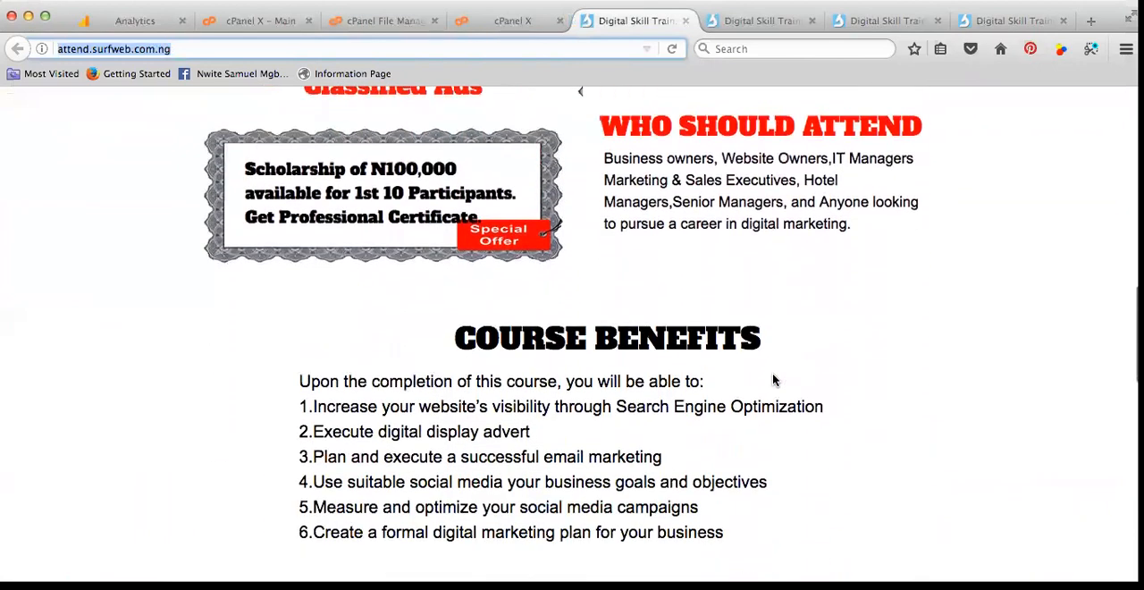
scroll(down, 3)
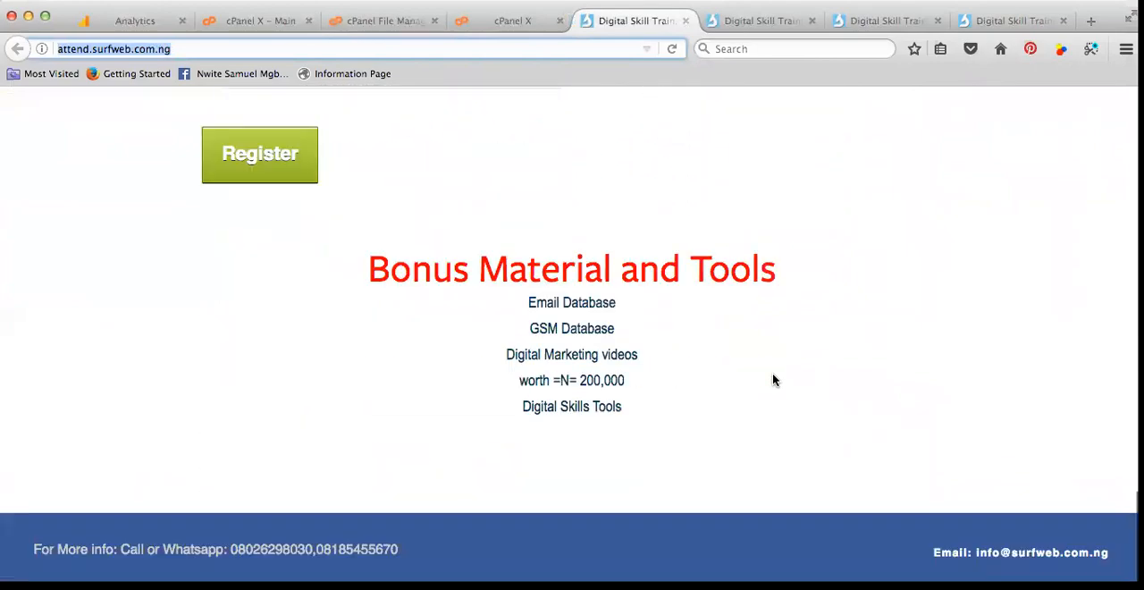